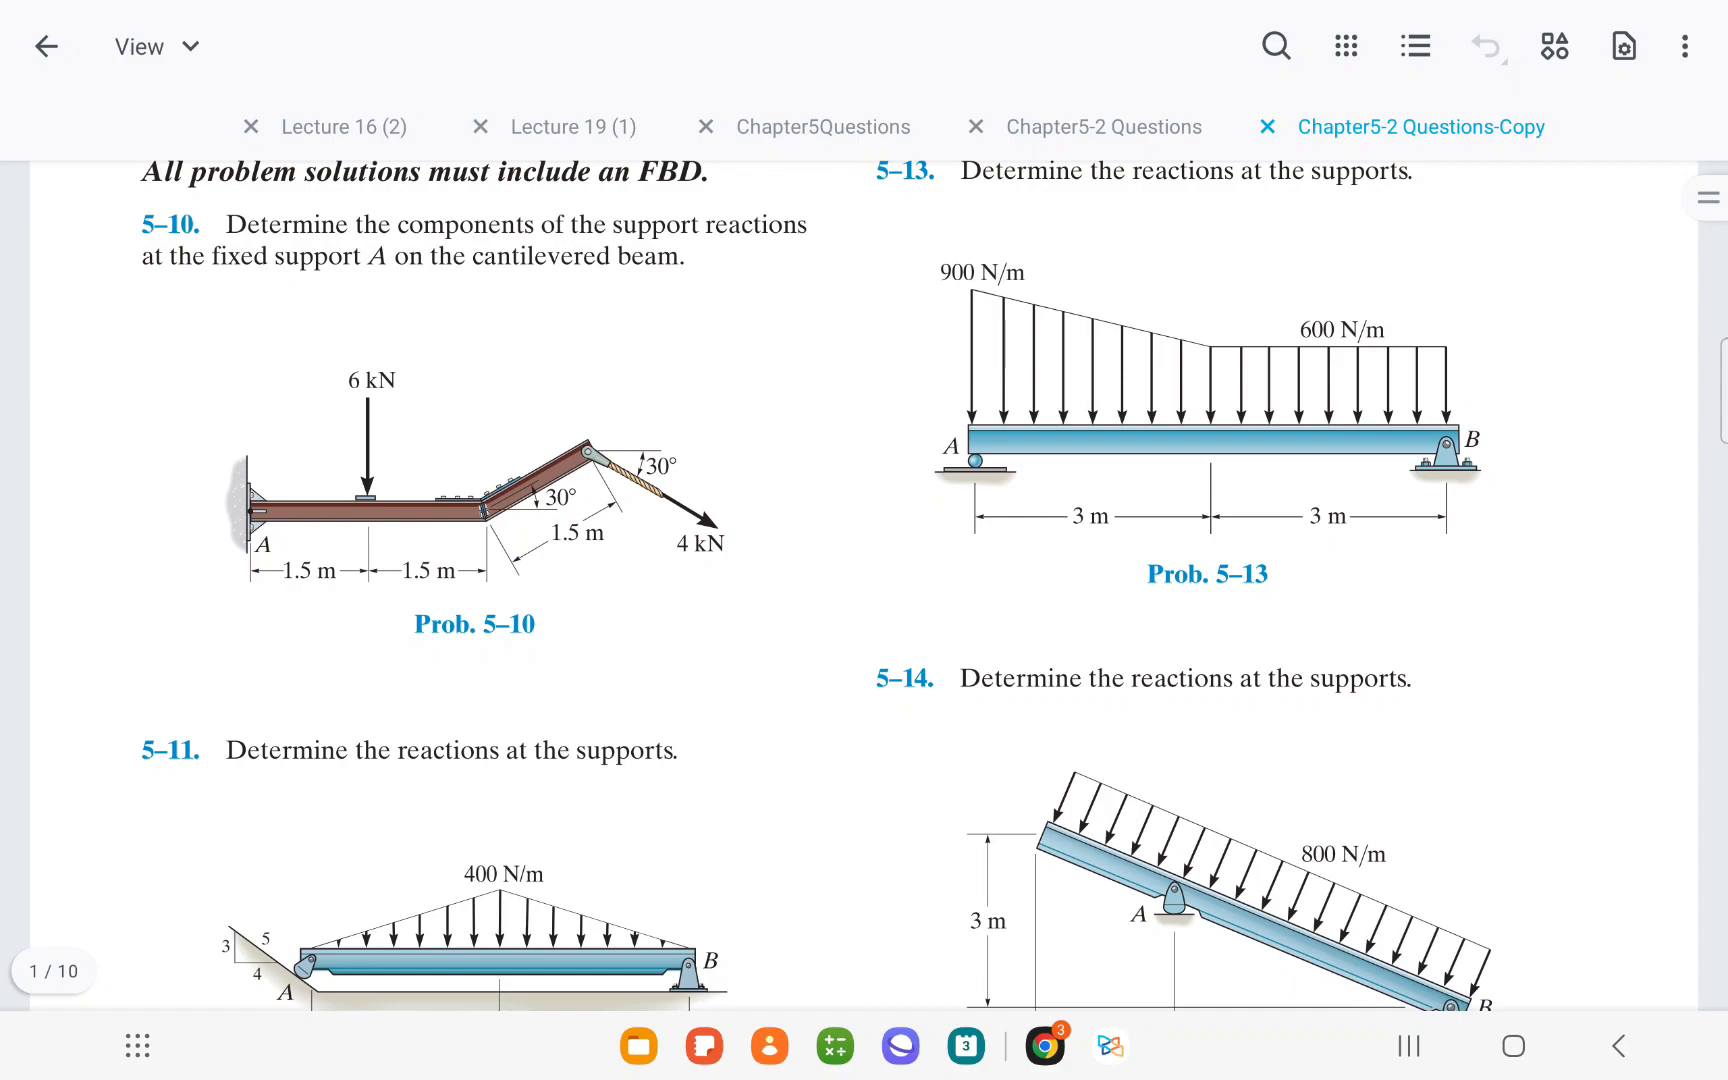
Step: In red pen, label and circle the fixed support at A and underline the 4 kN load
click(146, 46)
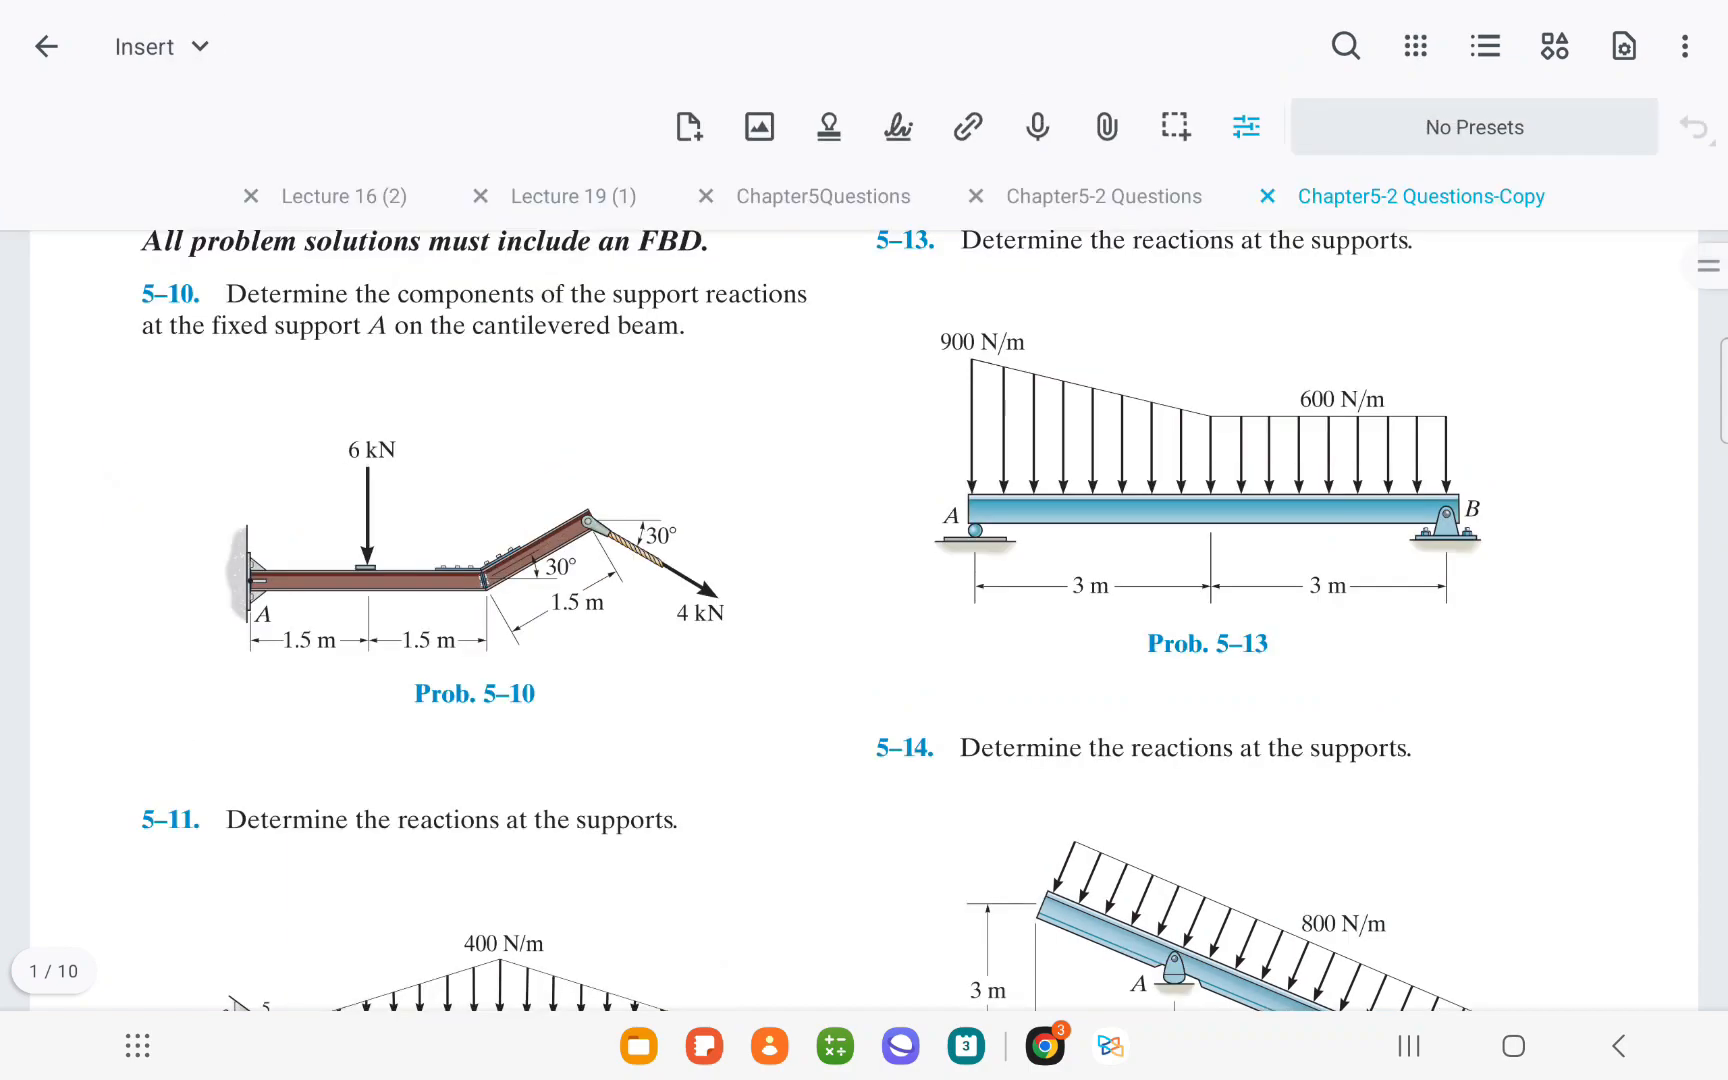
click(144, 46)
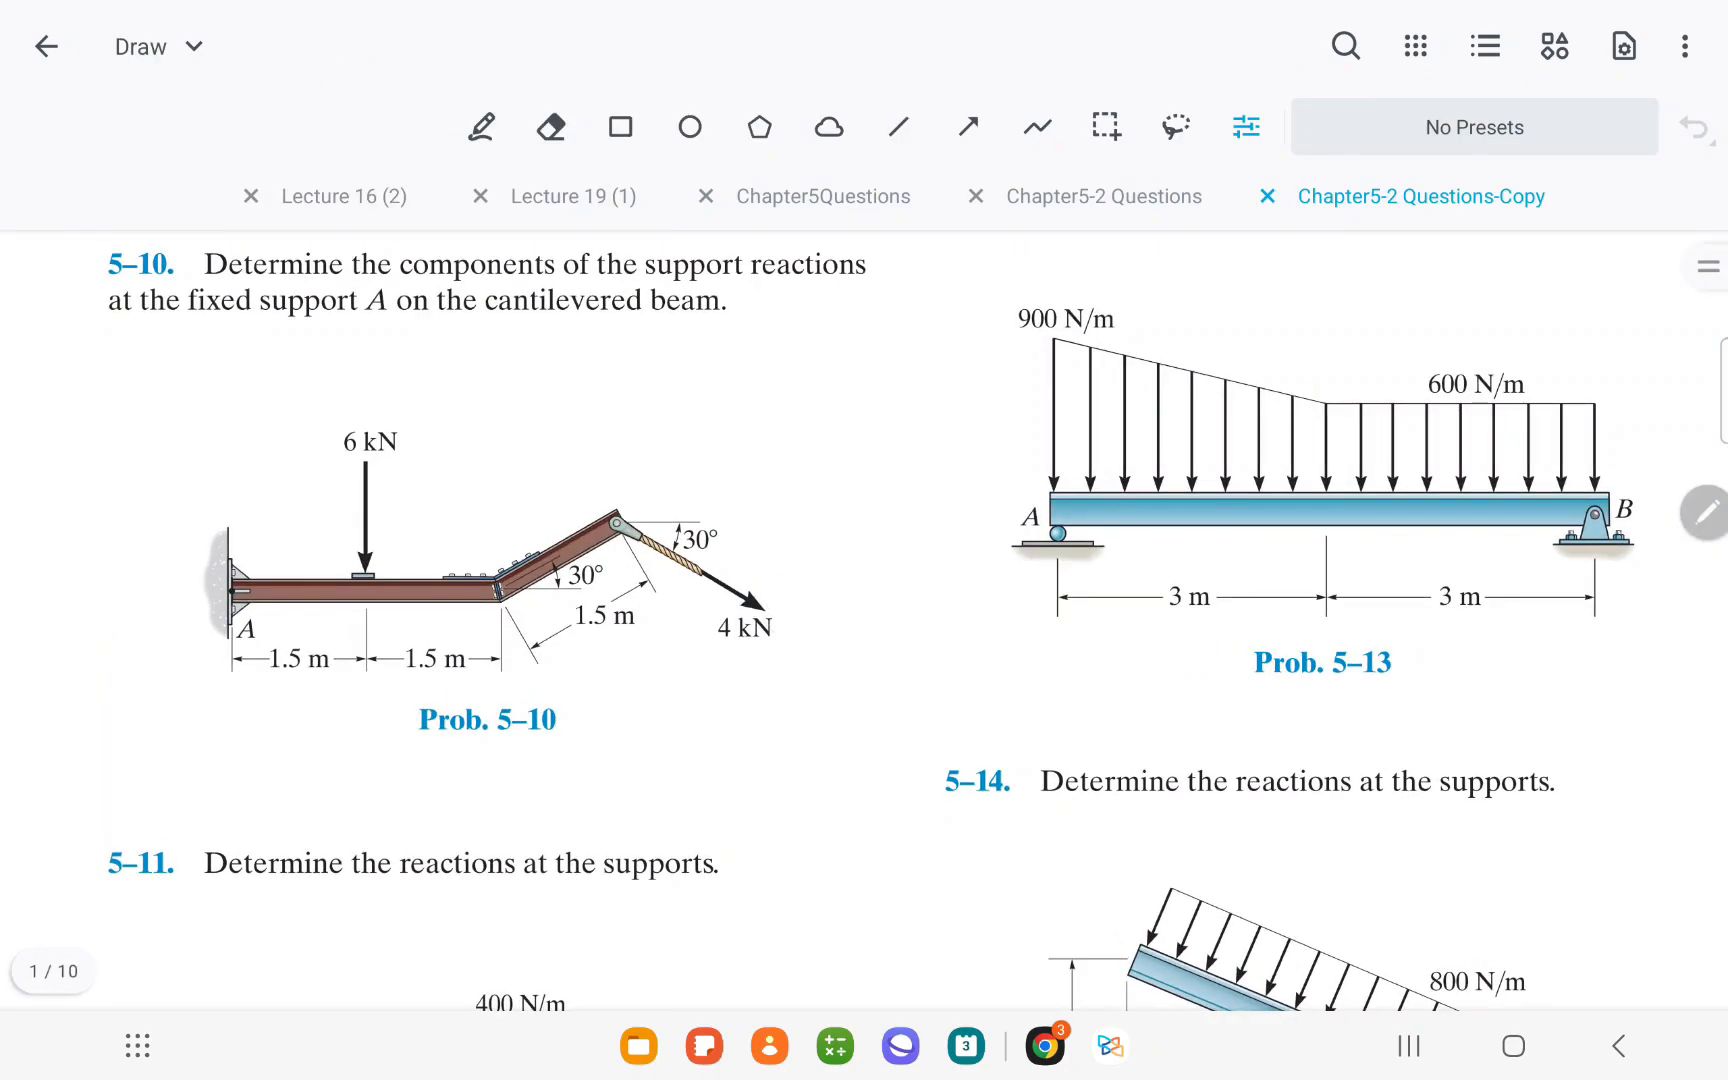
drag(232, 574, 276, 634)
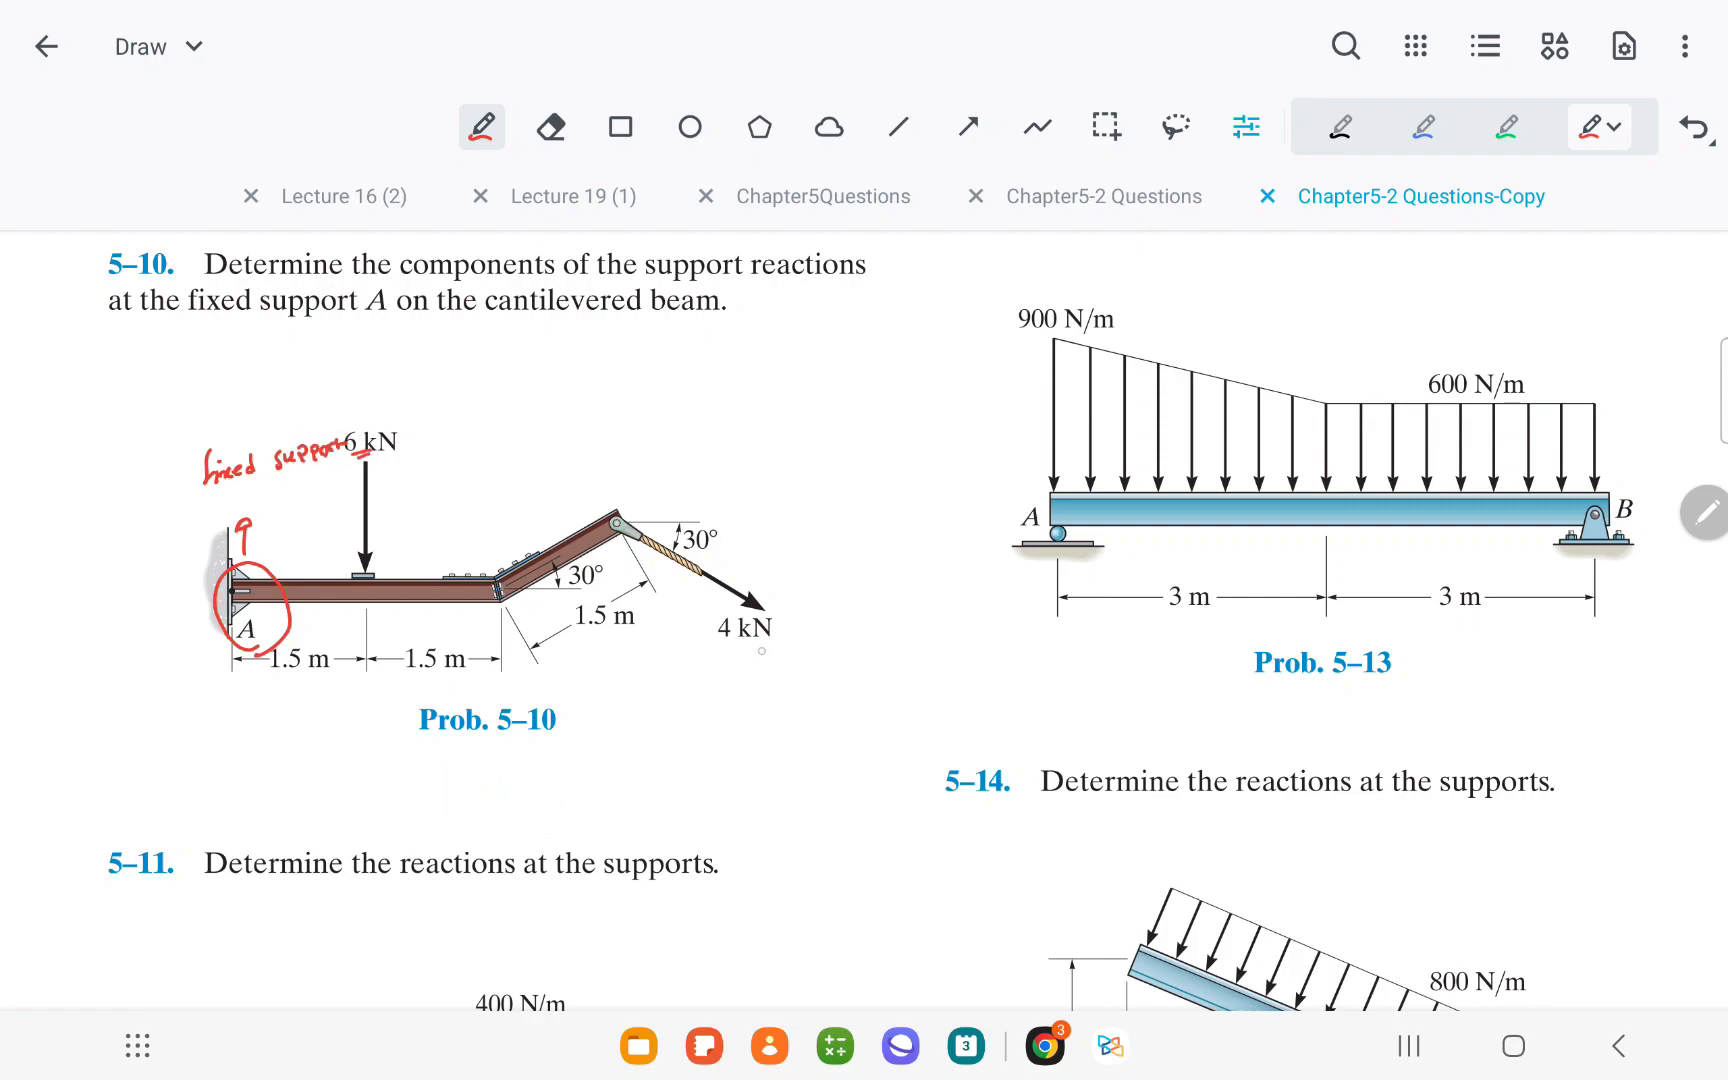
drag(728, 650, 760, 652)
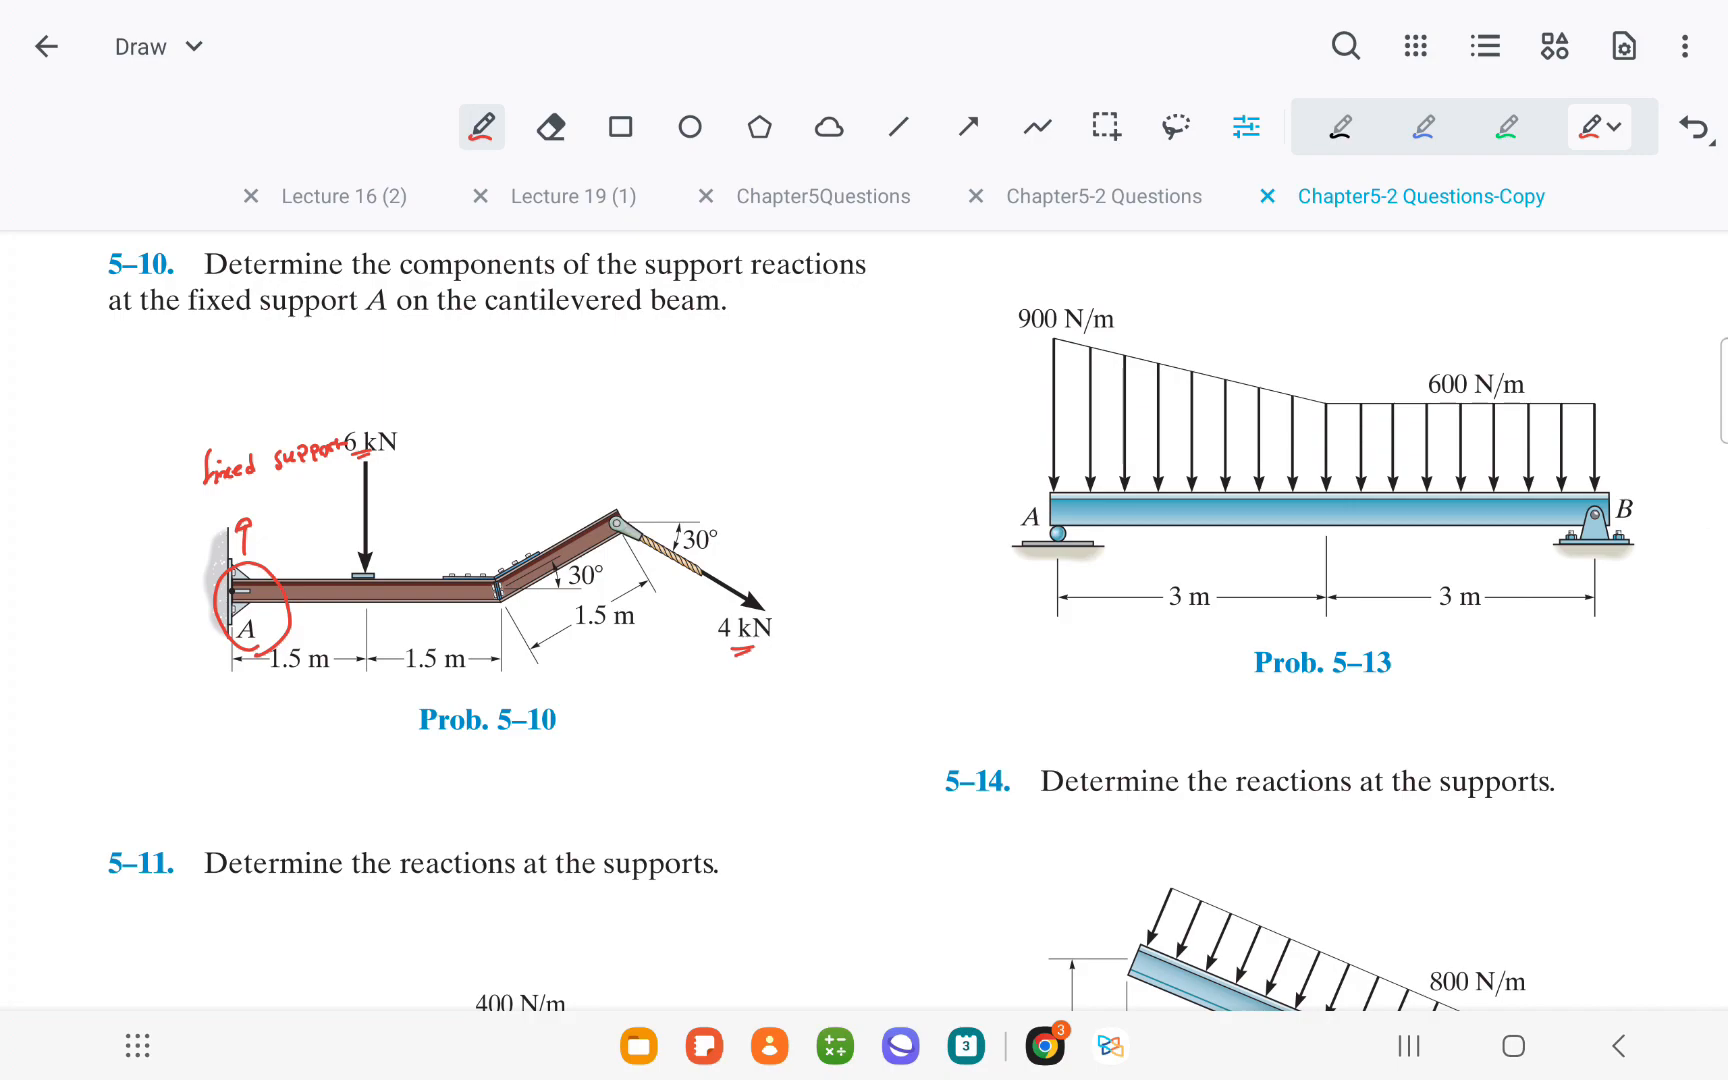
Step: Draw the vertical reaction arrow at A and label the reactions Ax and Ay in black
click(966, 126)
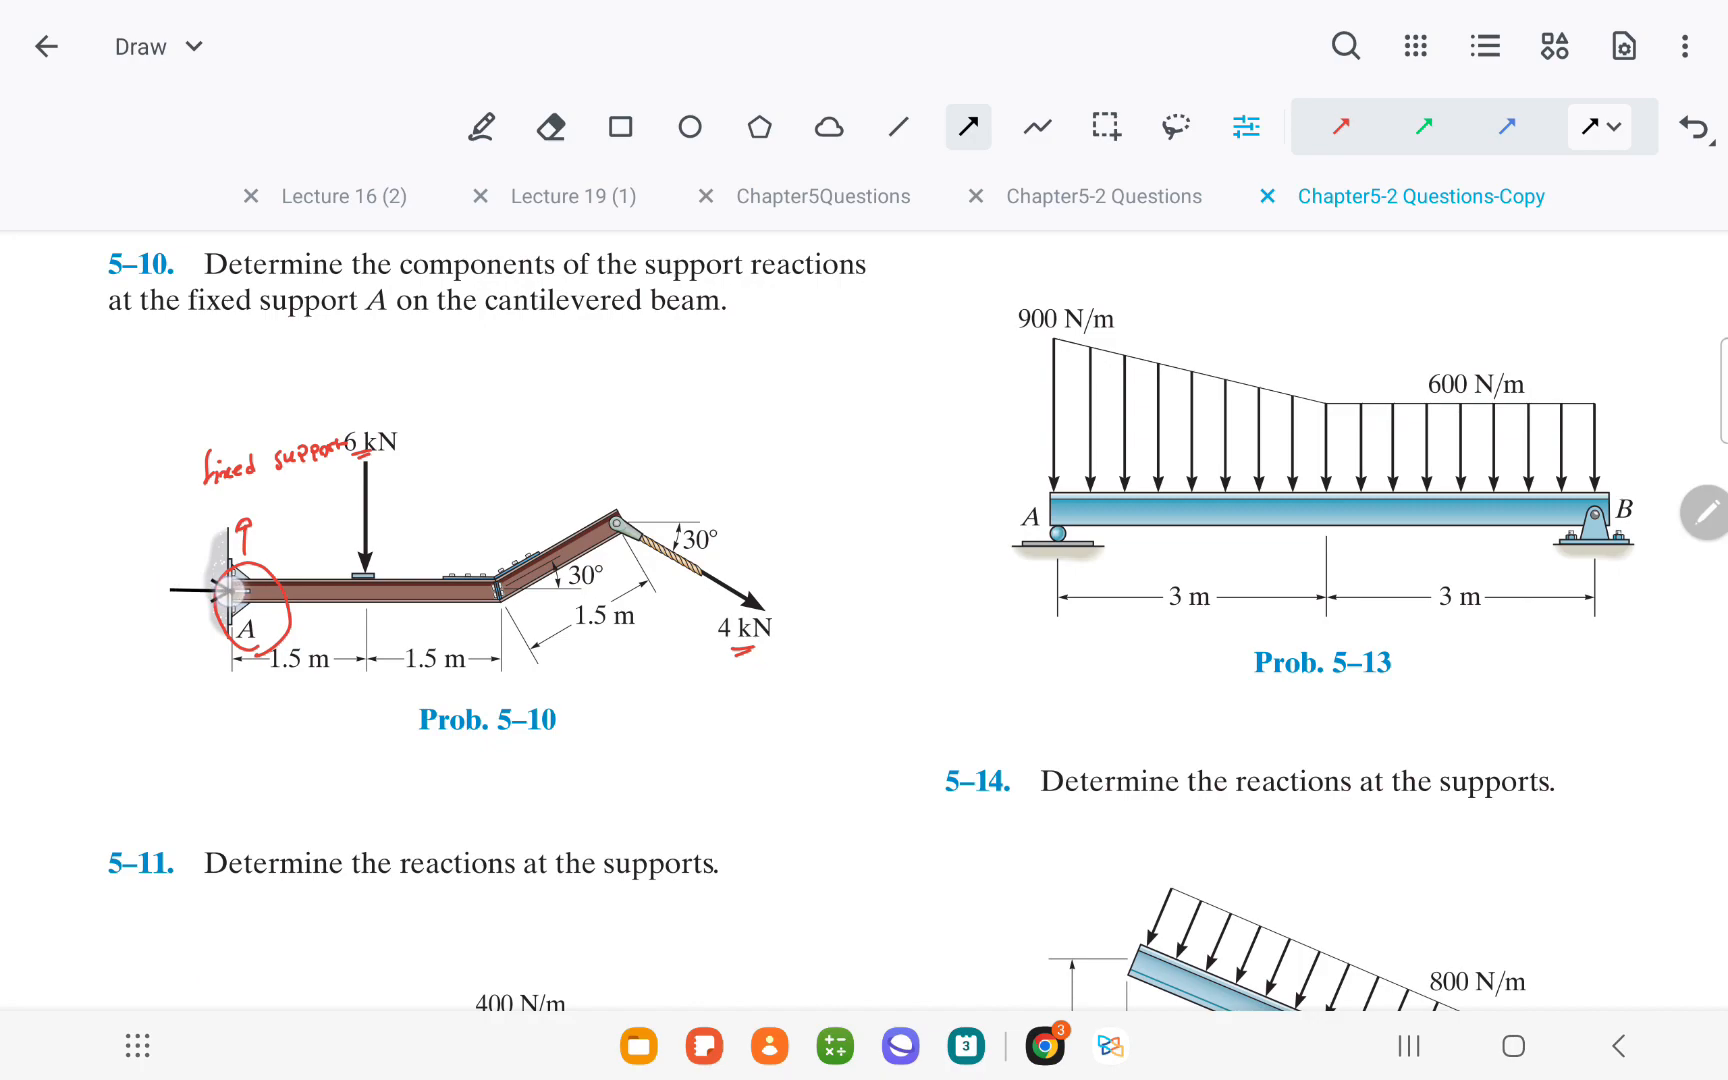
drag(230, 592, 230, 688)
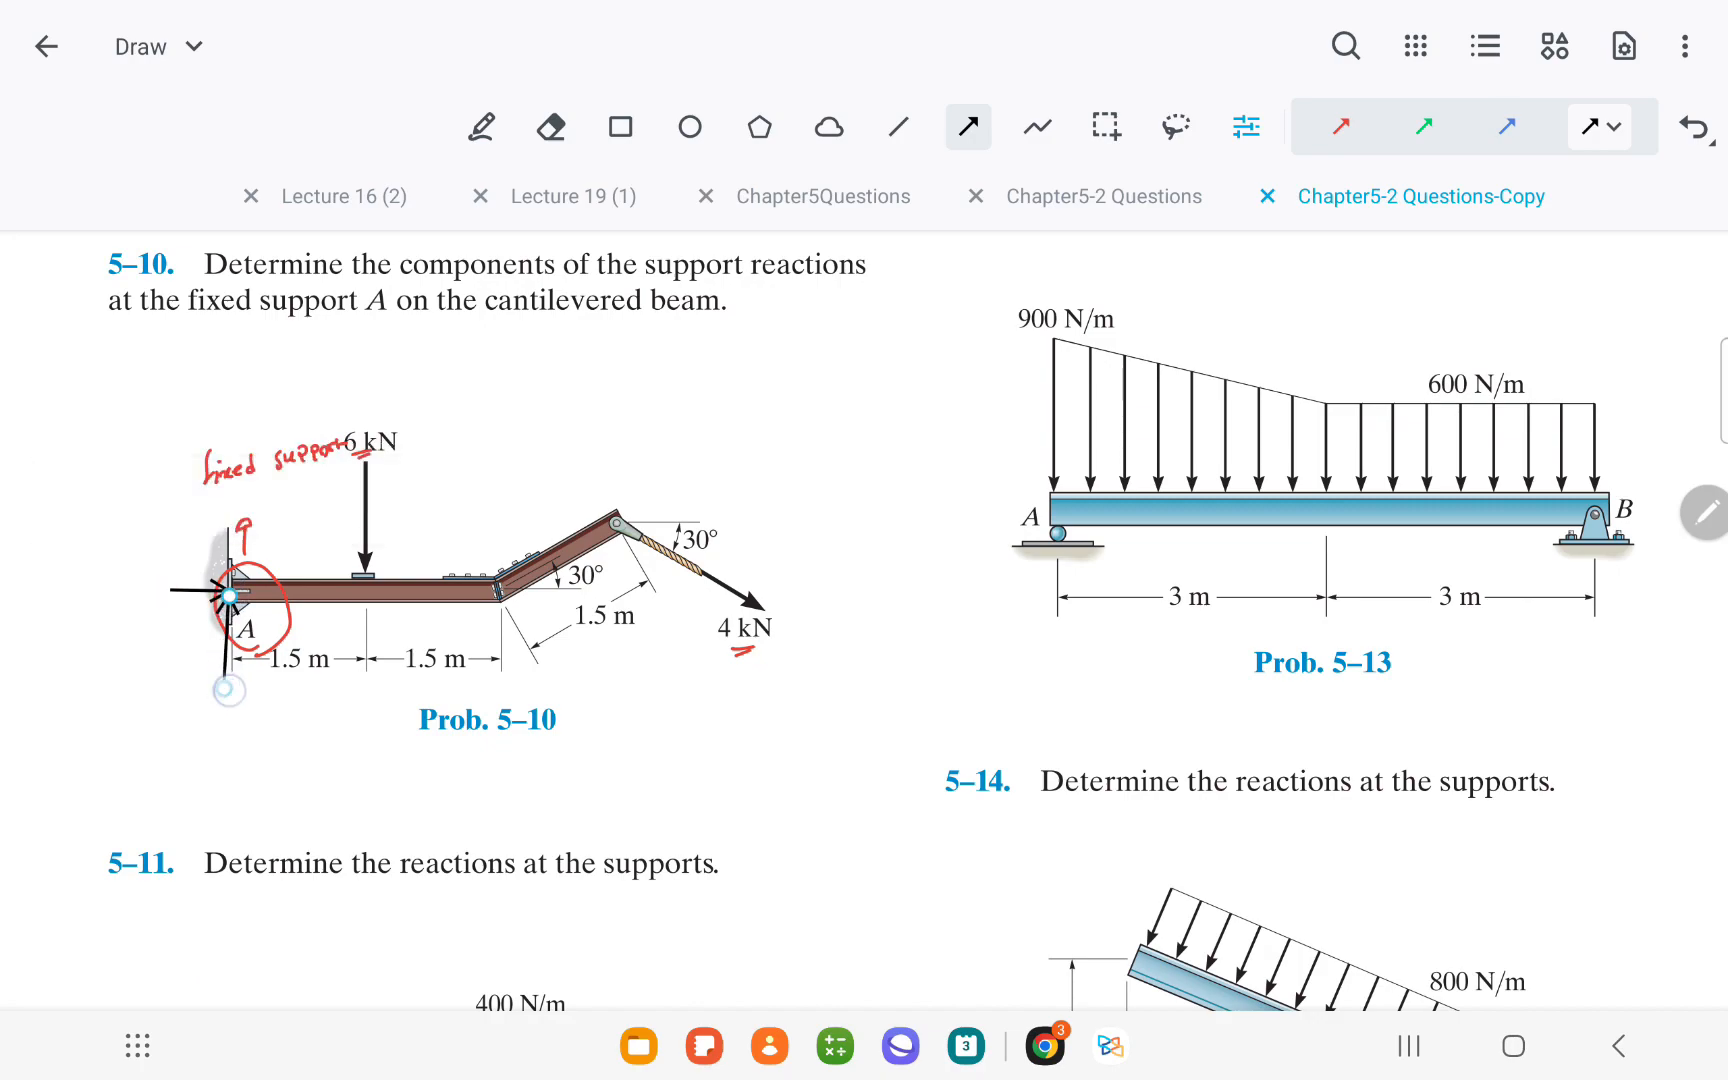
click(482, 126)
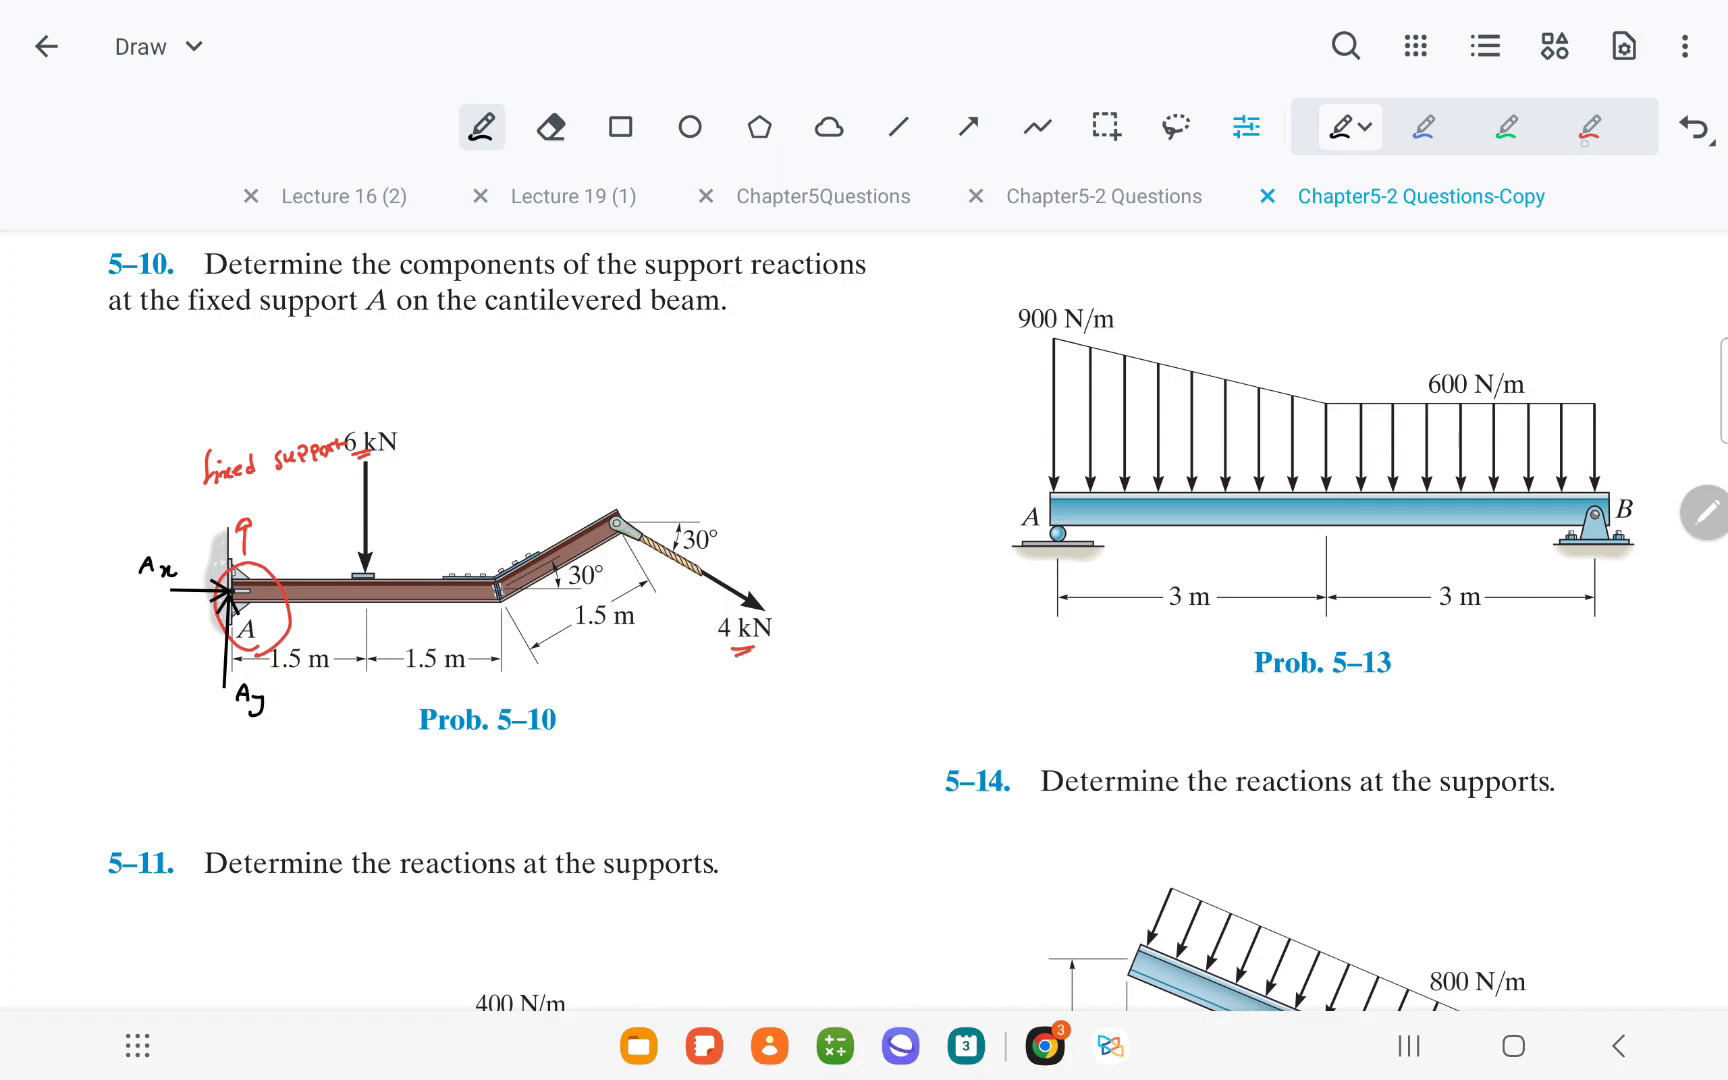
Step: Draw the moment reaction M at A as a blue curved arrow
click(1422, 126)
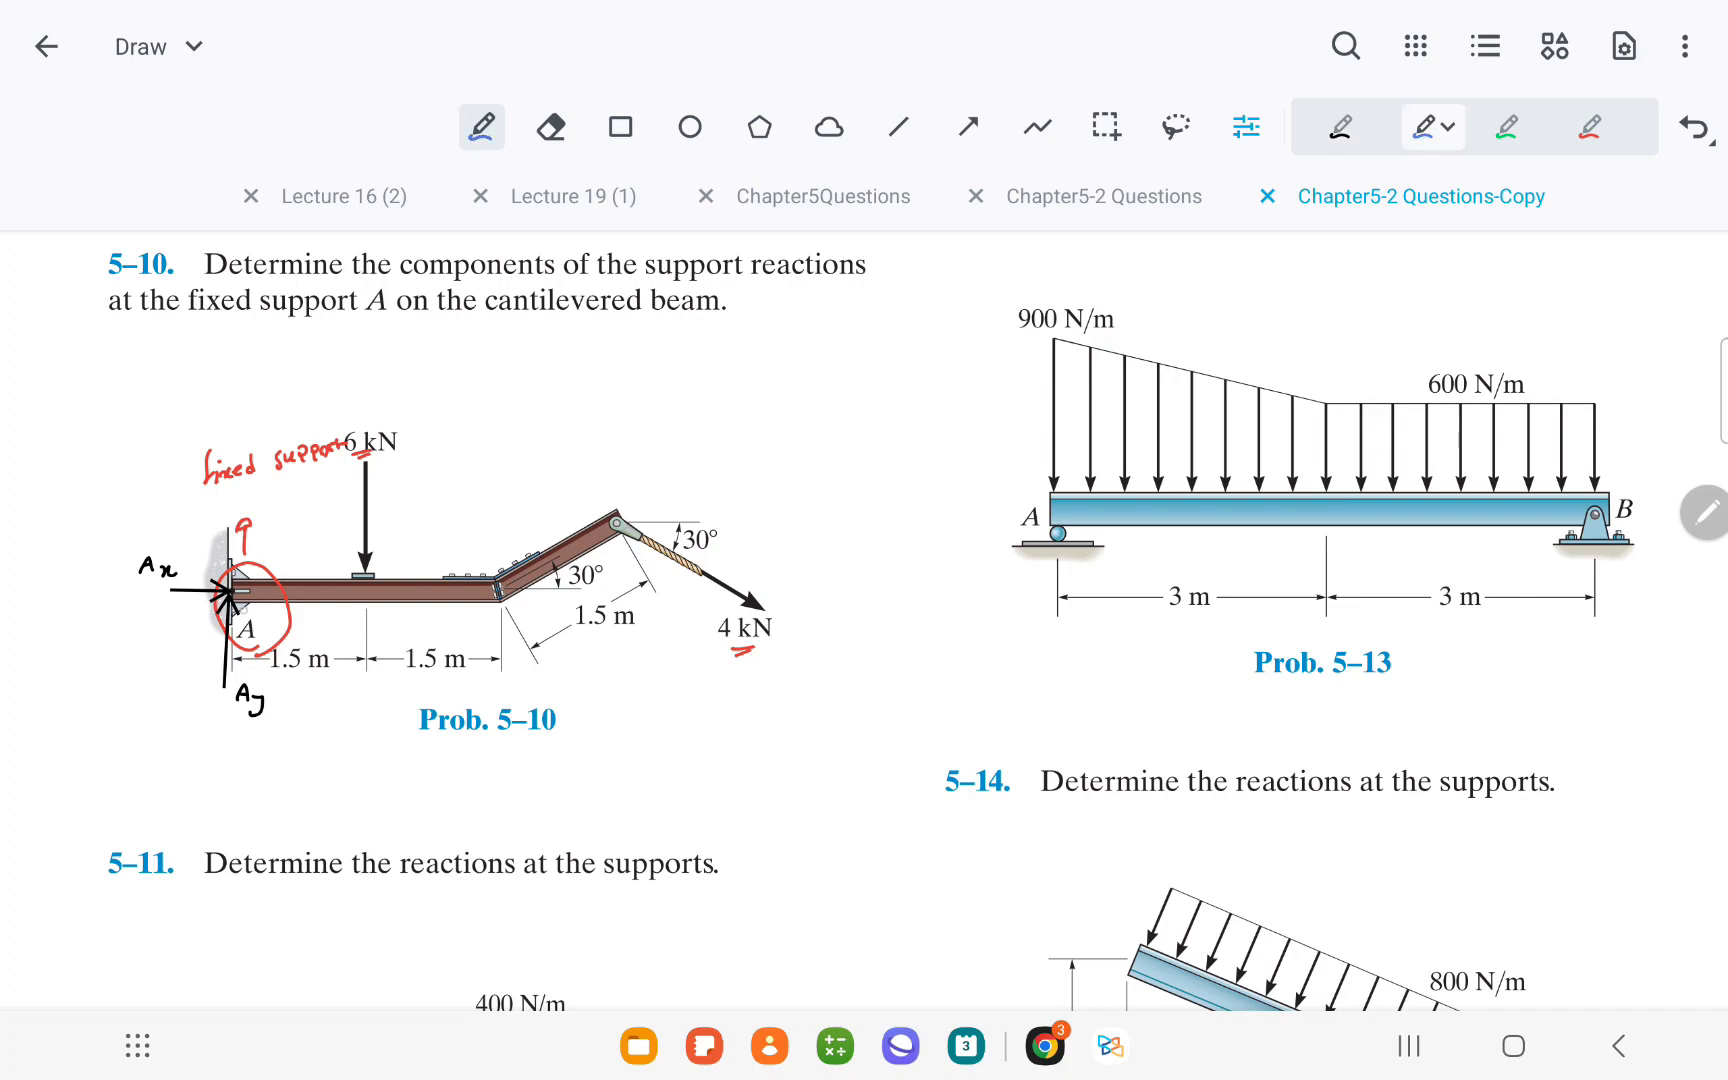
drag(232, 596, 182, 518)
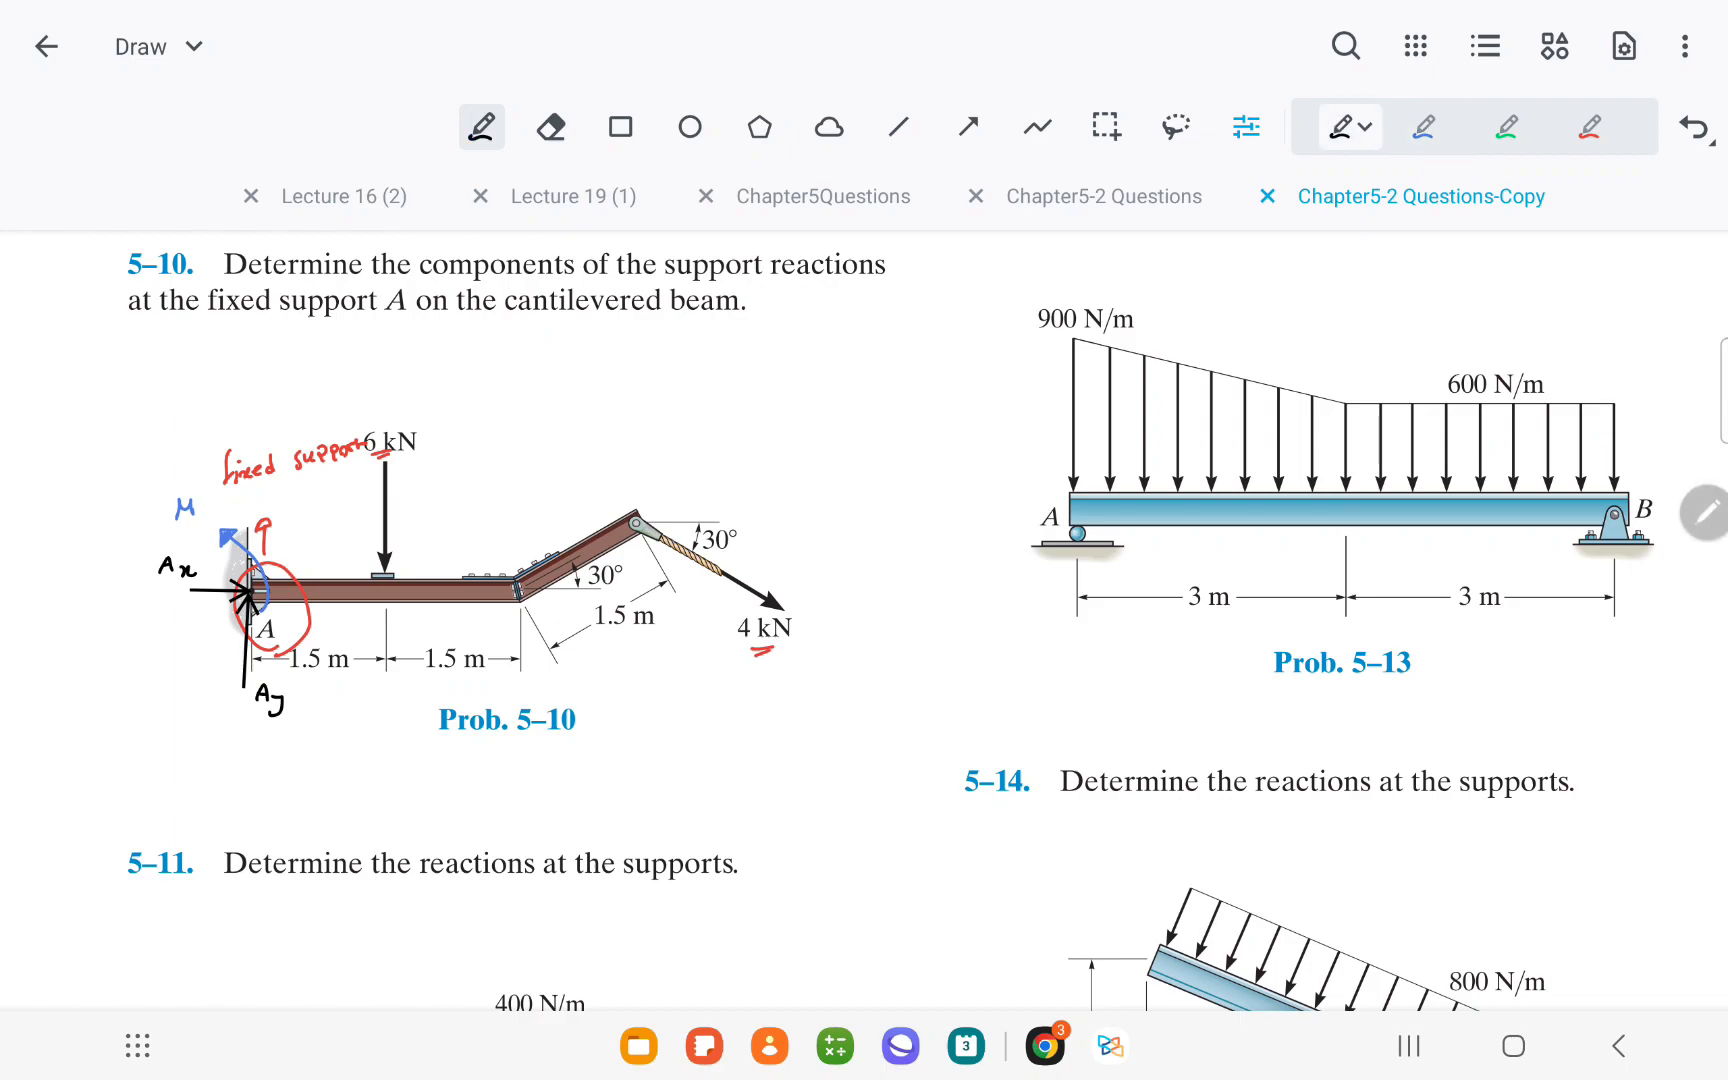
scroll(down, 3)
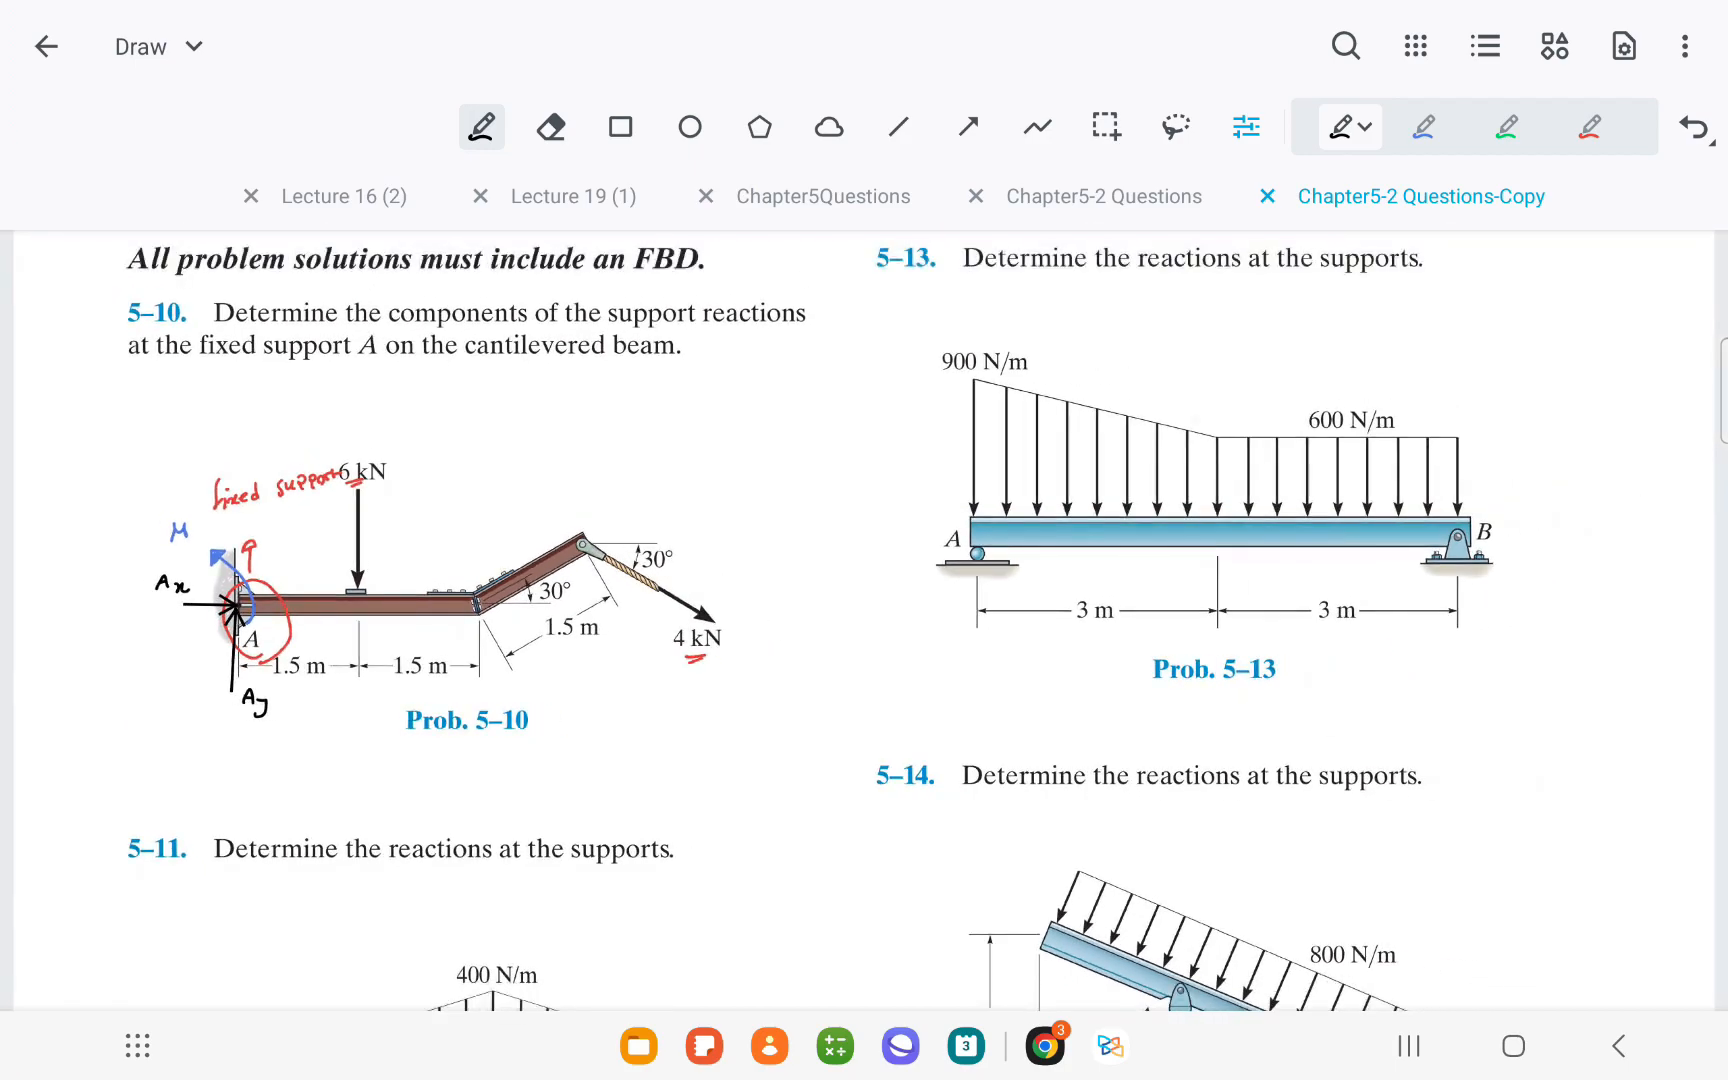
Step: Handwrite ΣMA = 0 → M − 6(1.5) in the blank space below the problems
scroll(down, 3)
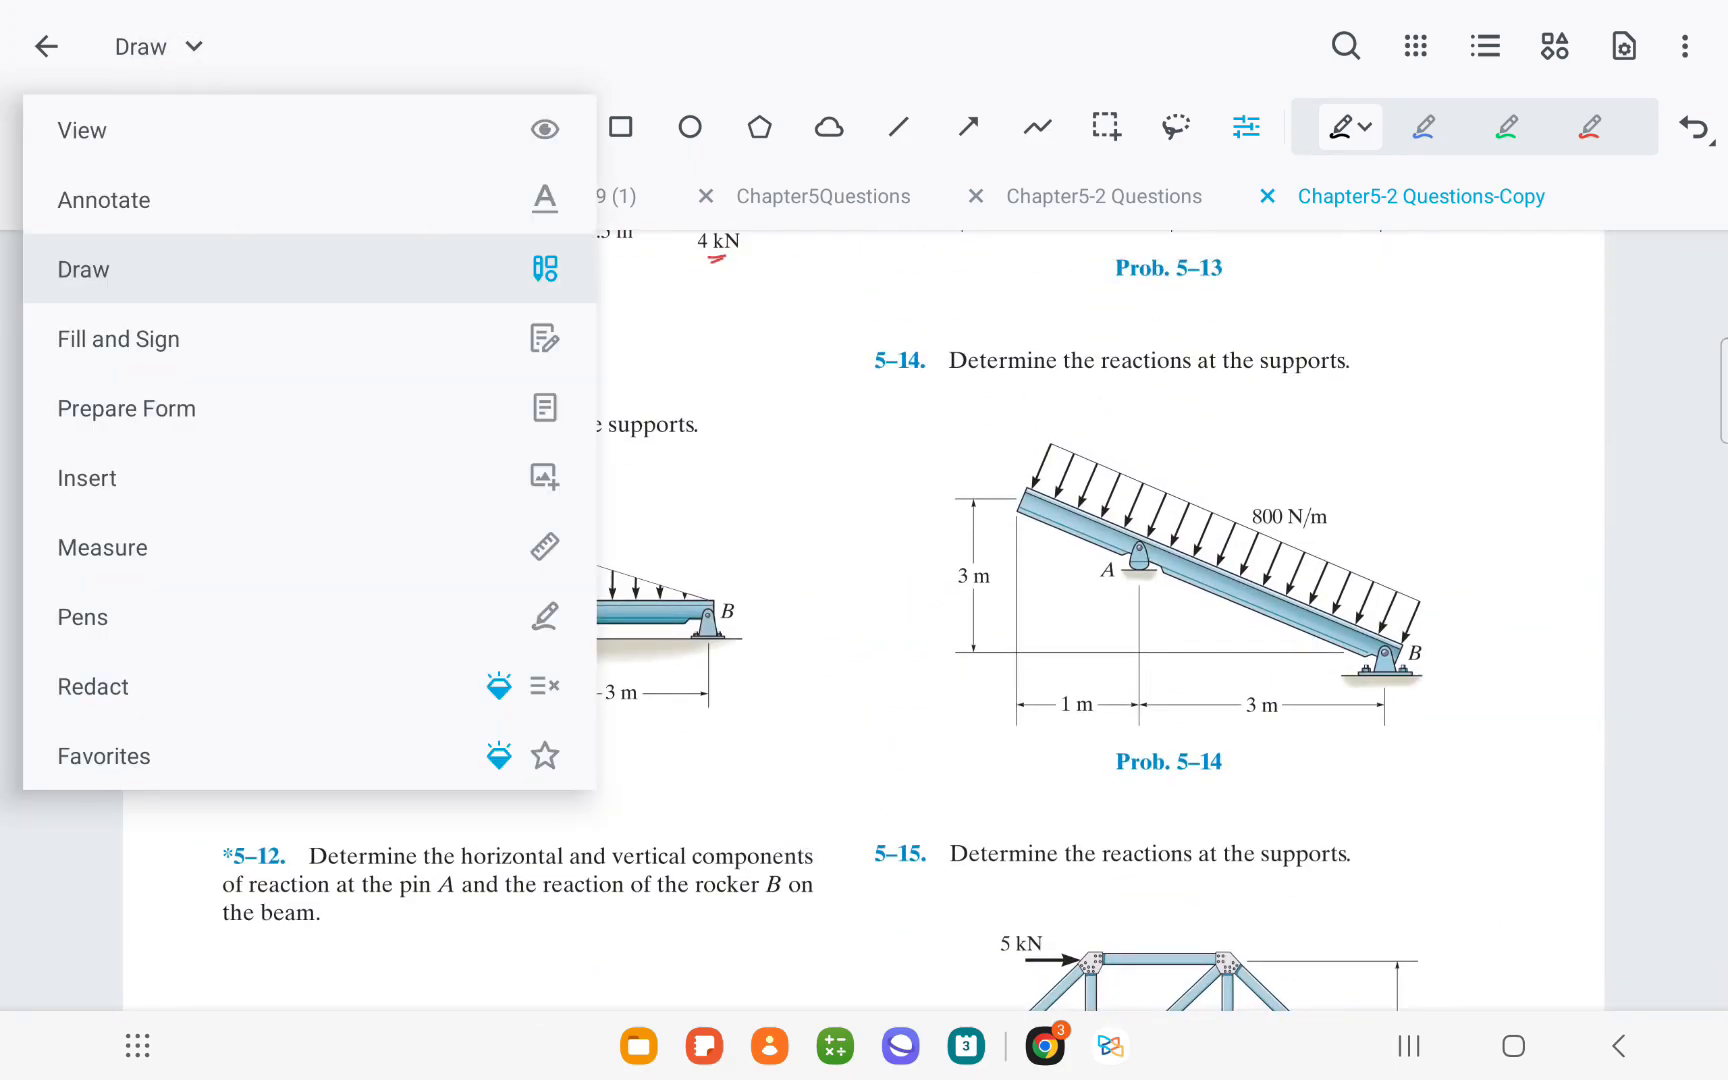
click(84, 478)
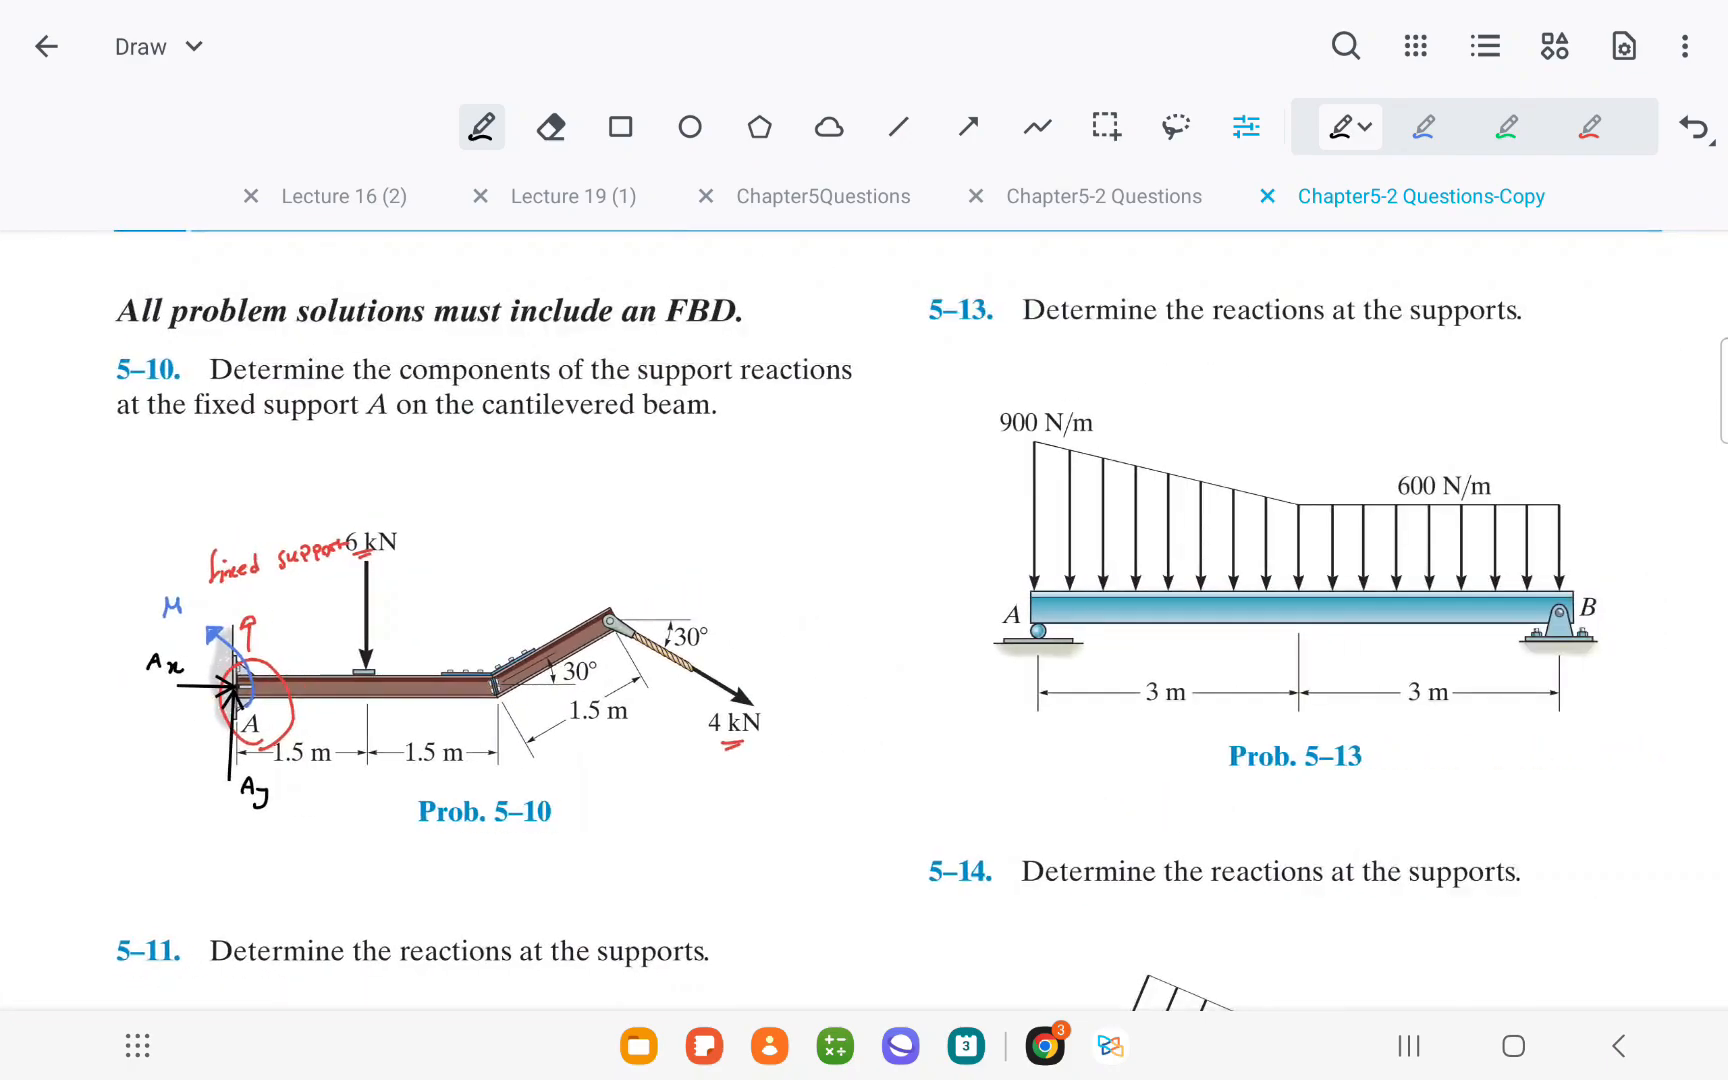
scroll(down, 3)
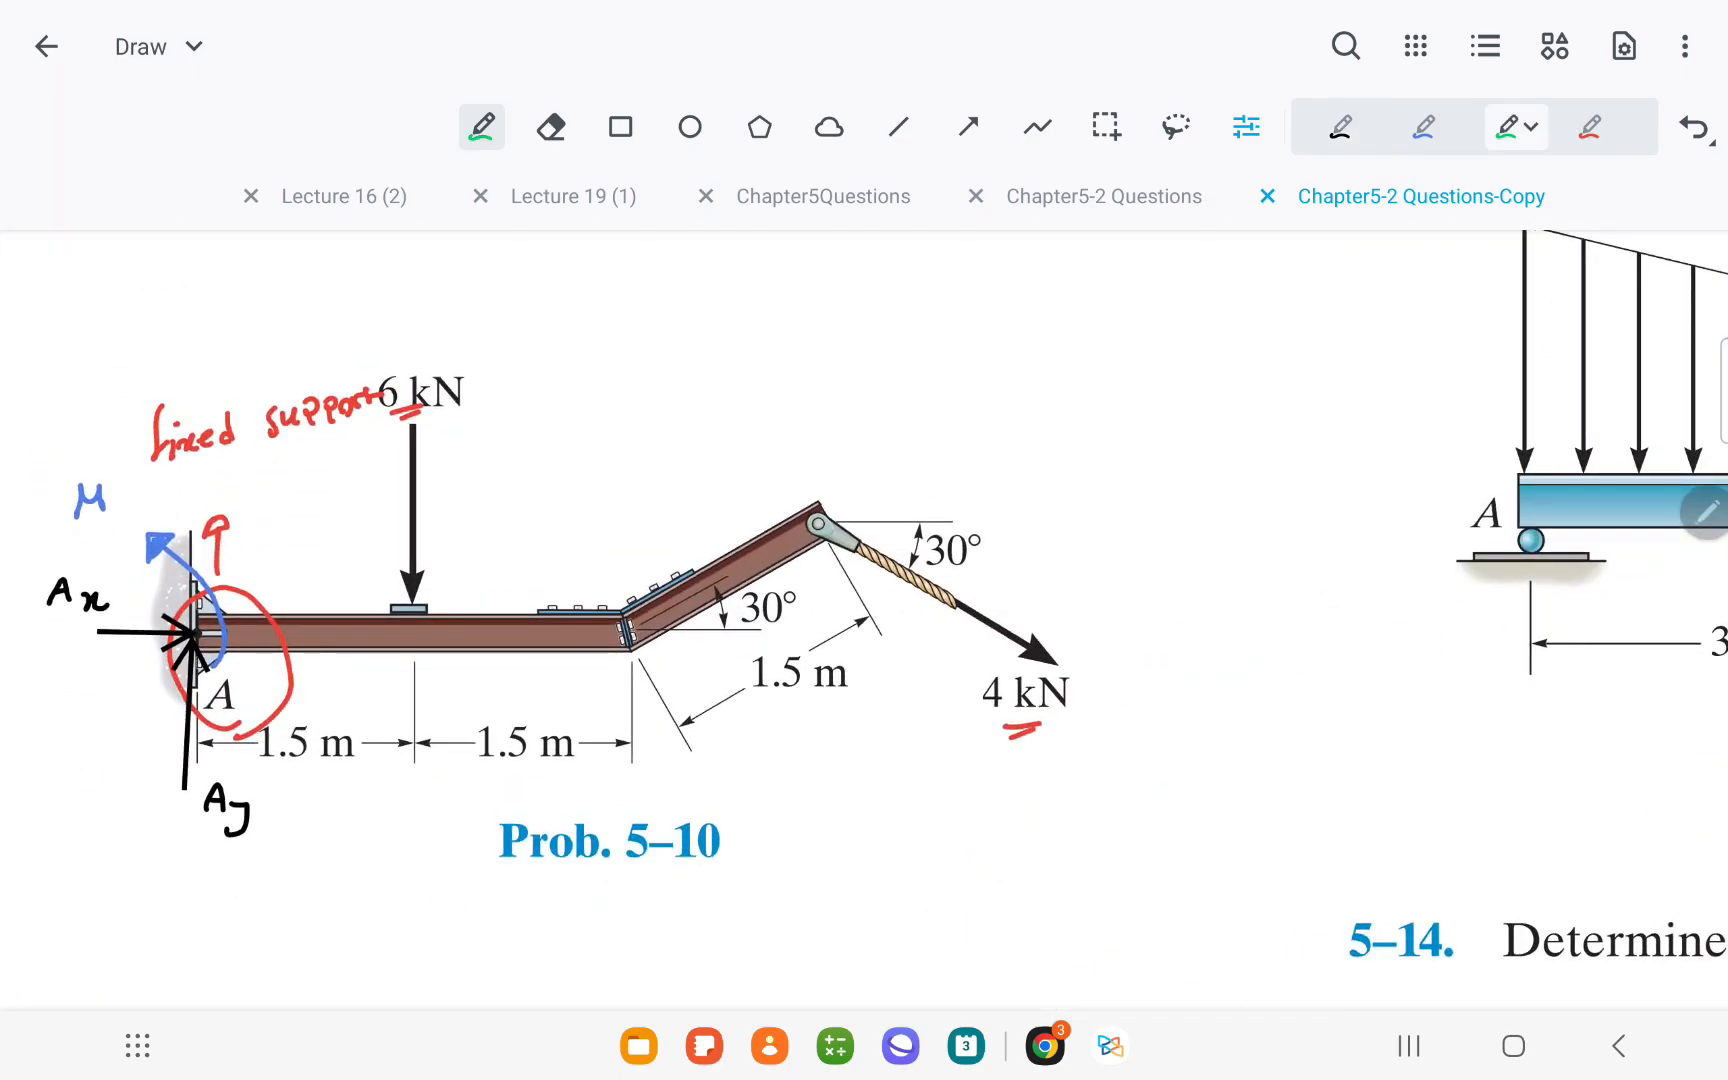
drag(166, 612, 210, 656)
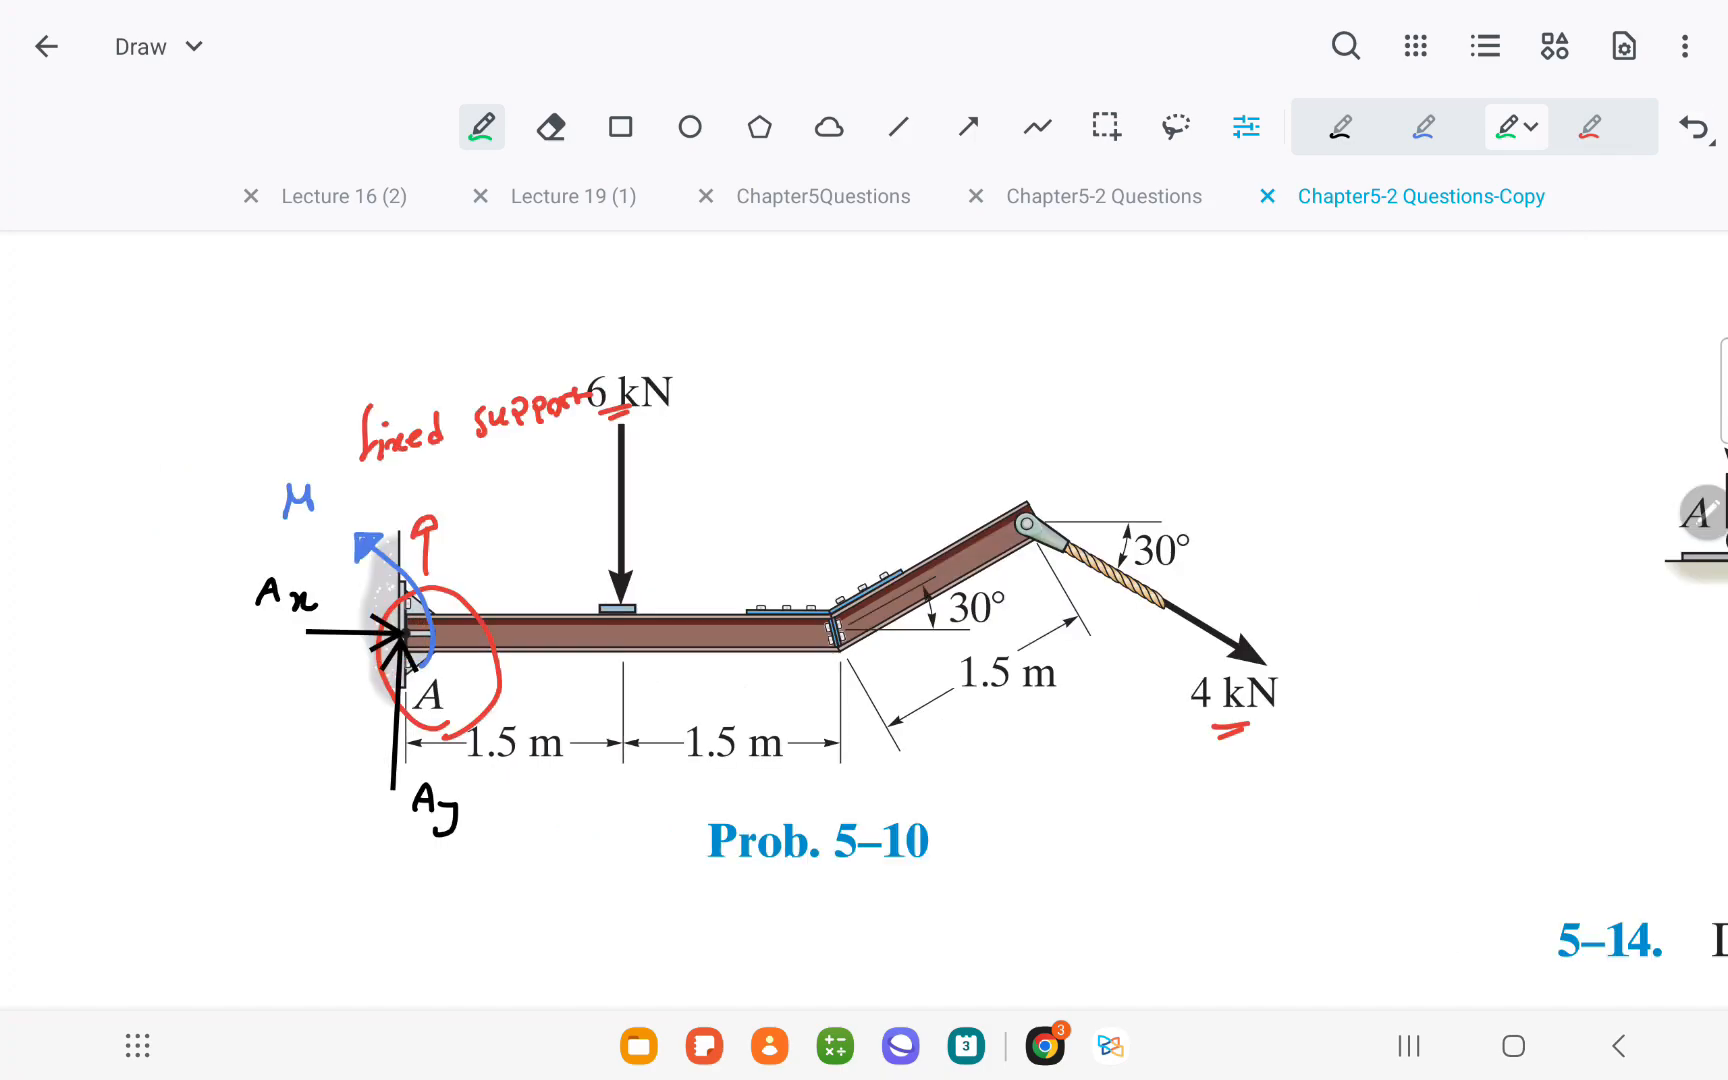
scroll(down, 3)
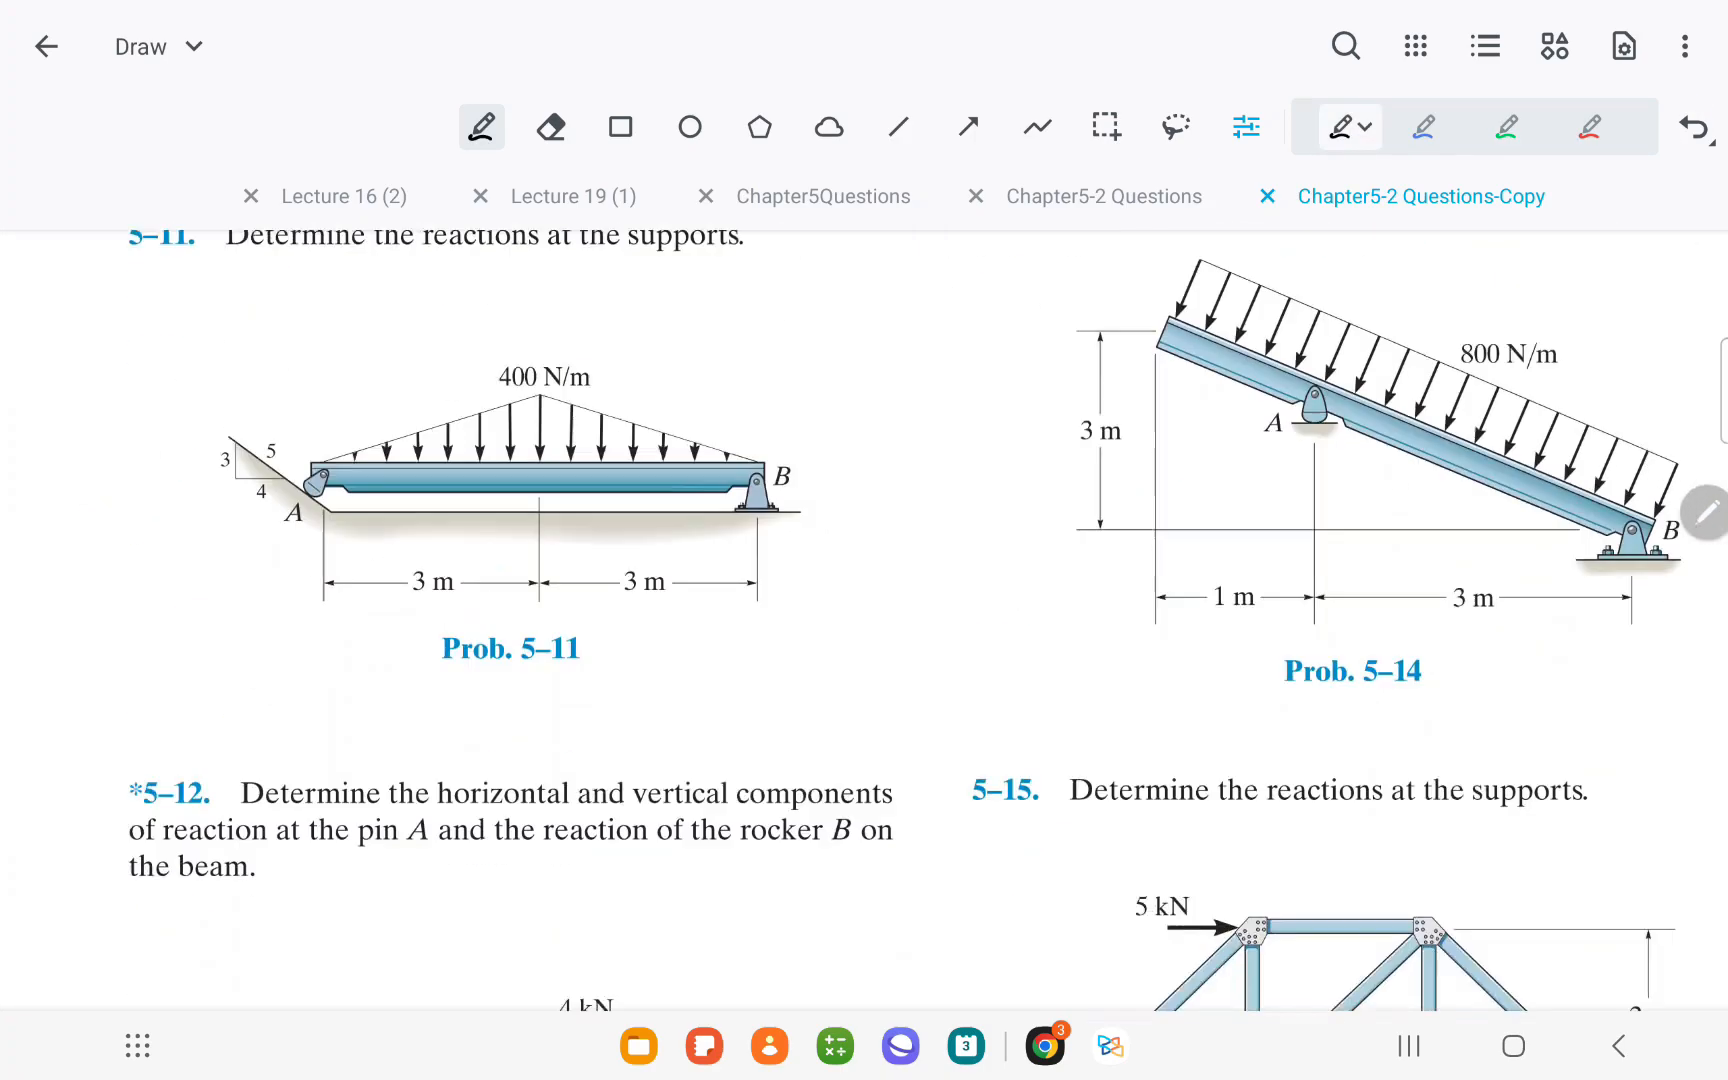
scroll(down, 3)
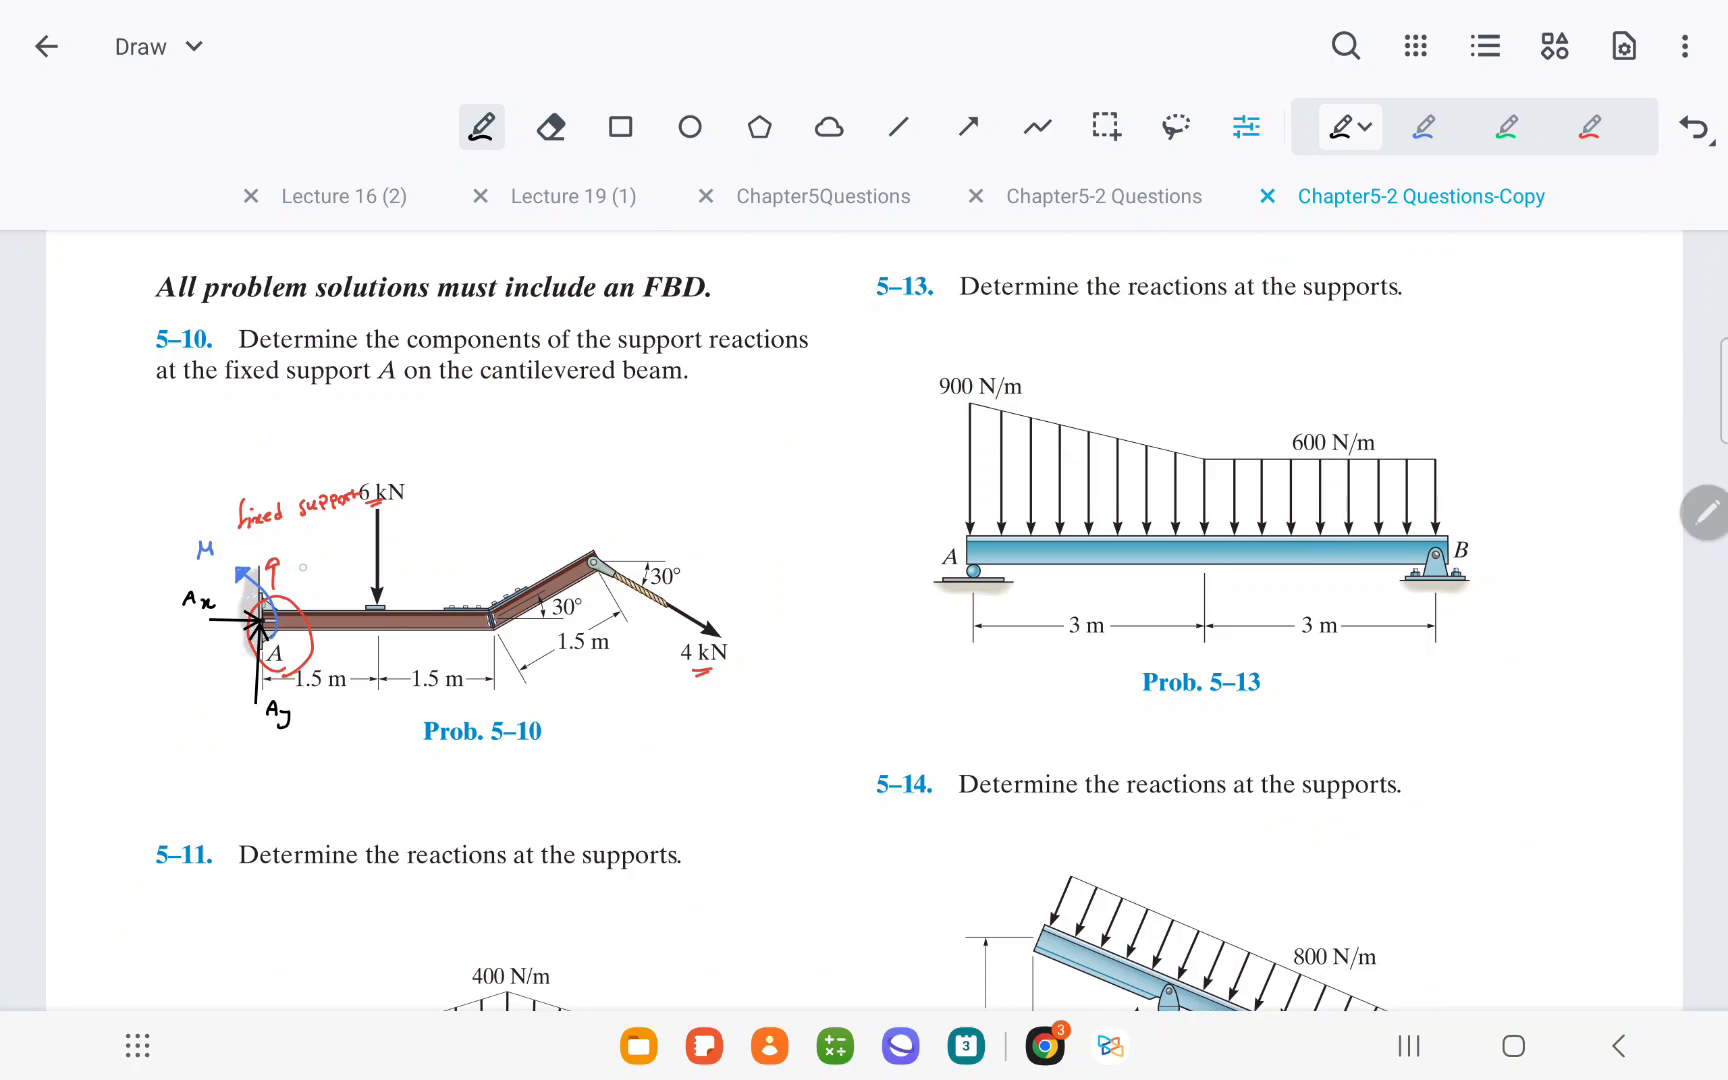
drag(380, 612, 220, 750)
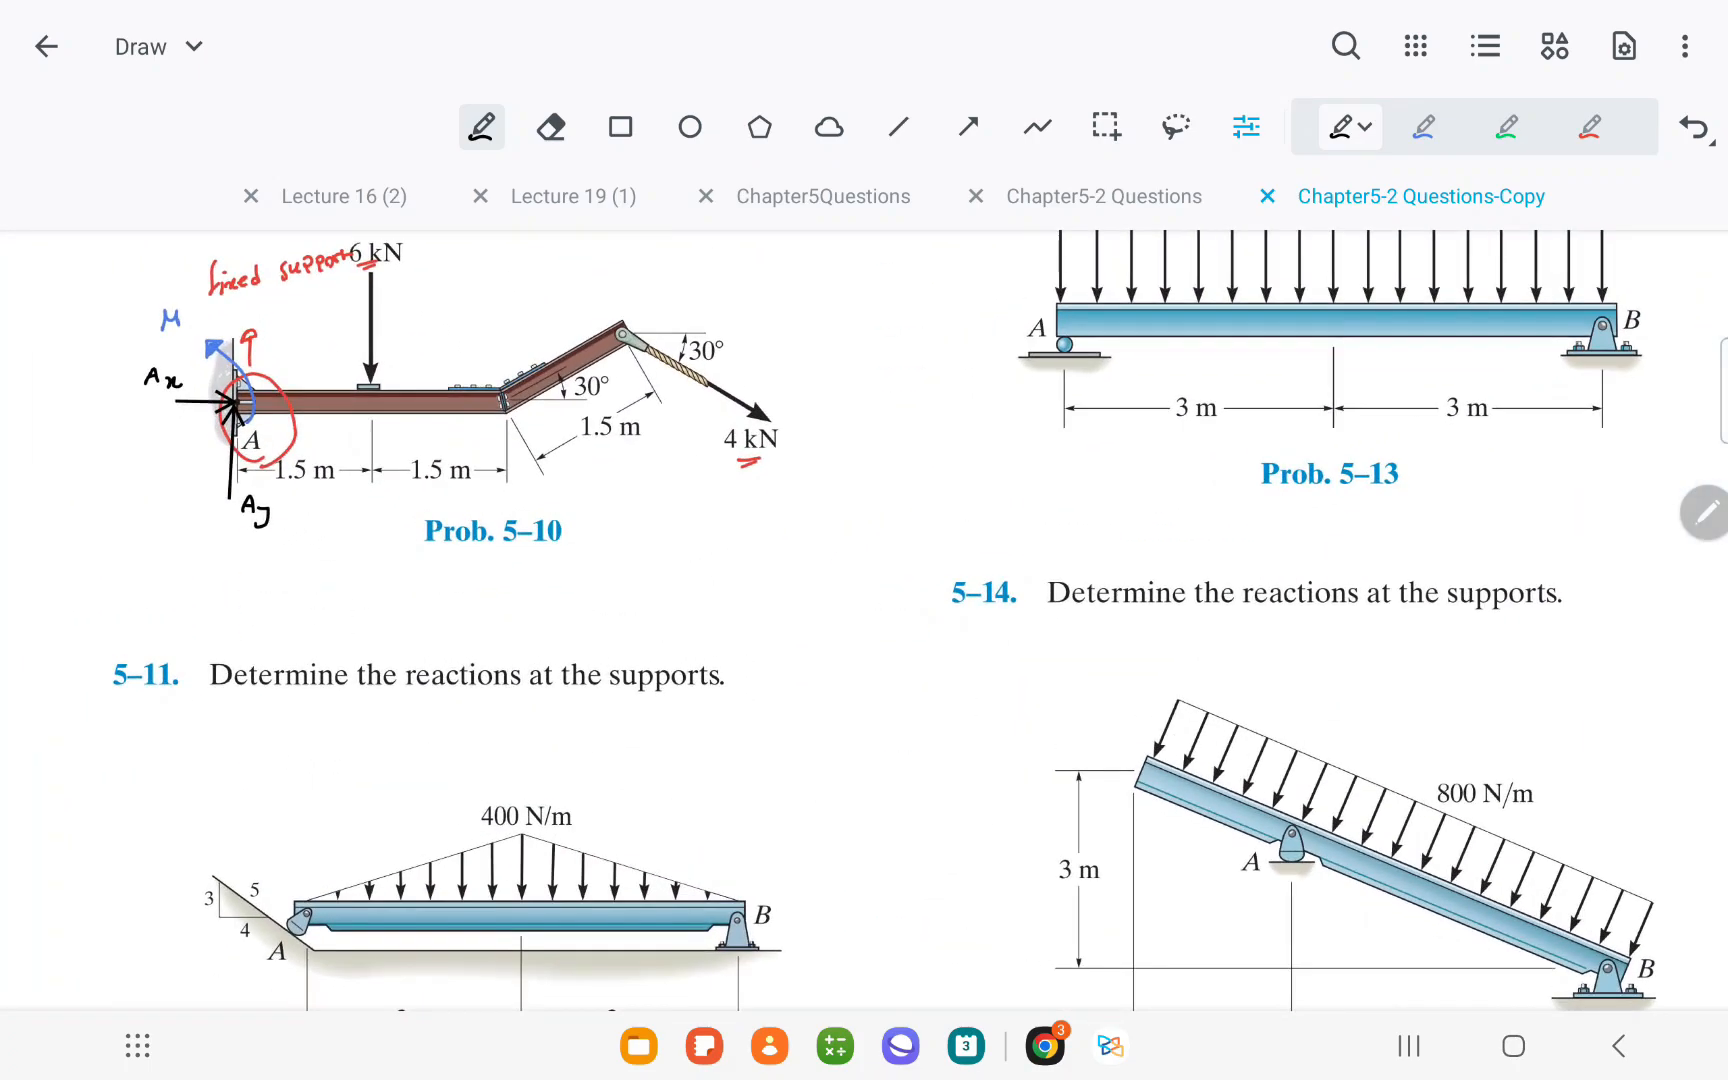
scroll(down, 3)
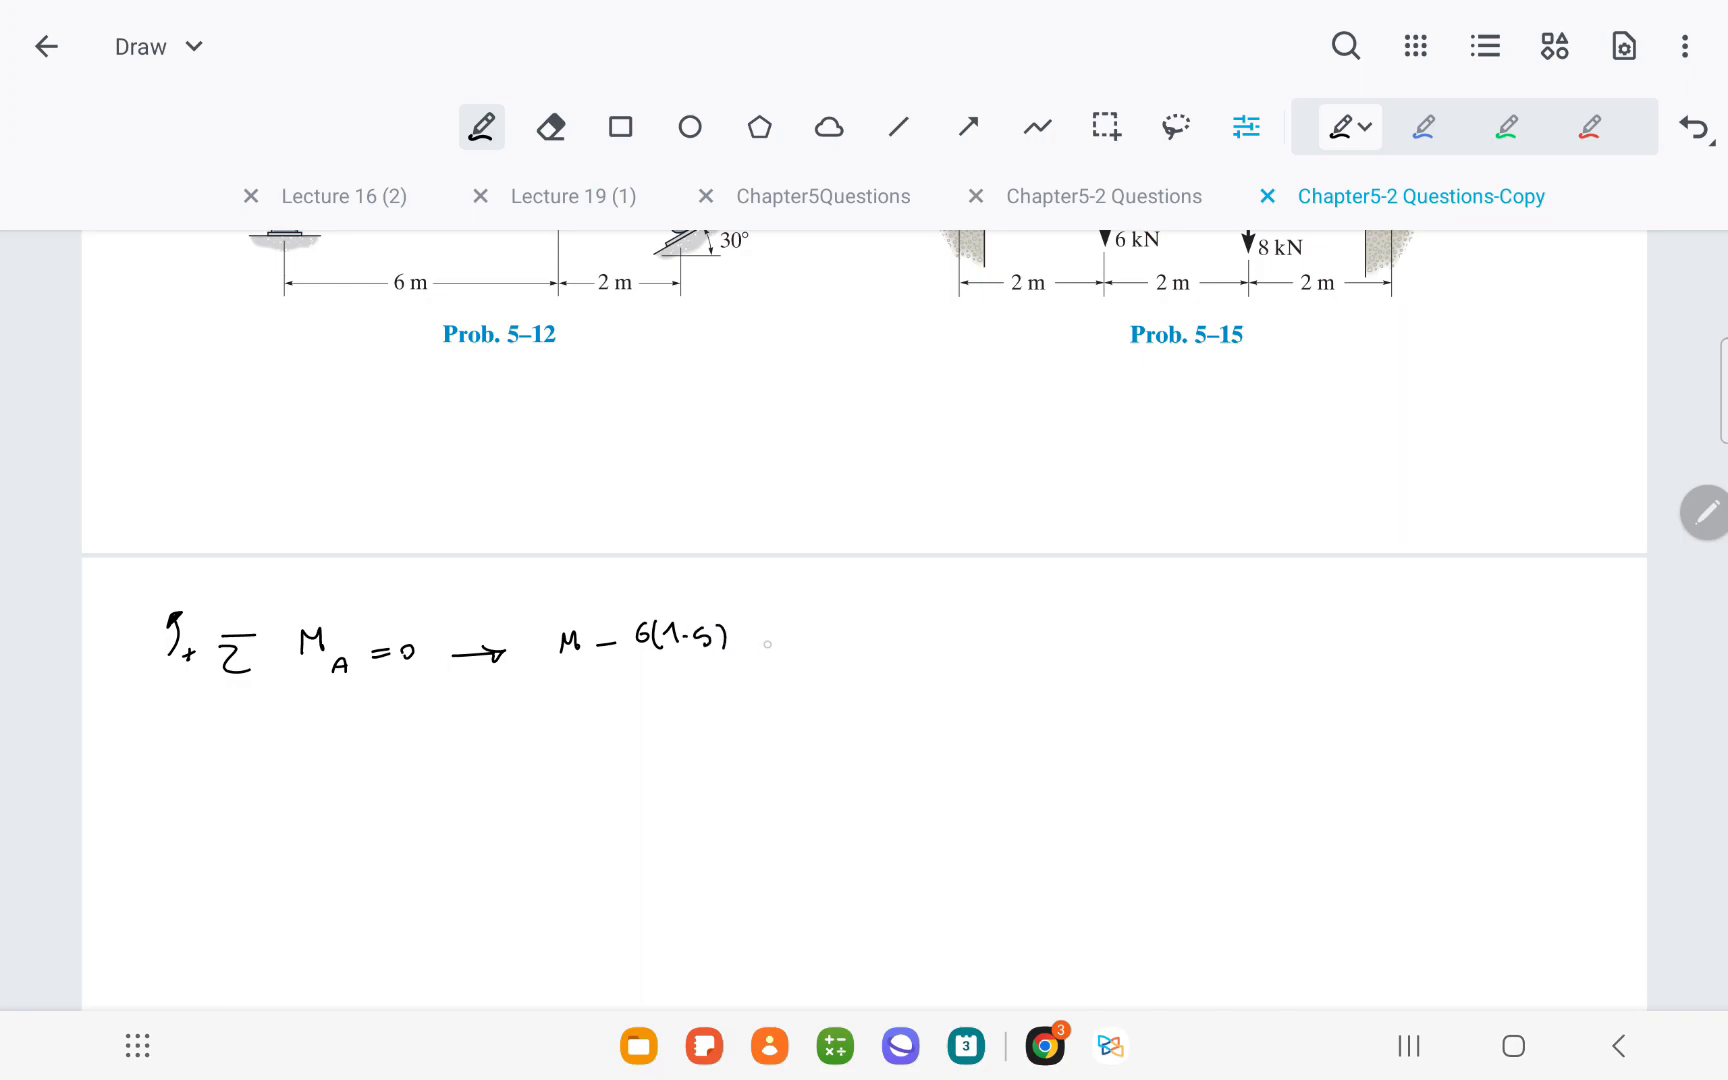
scroll(down, 3)
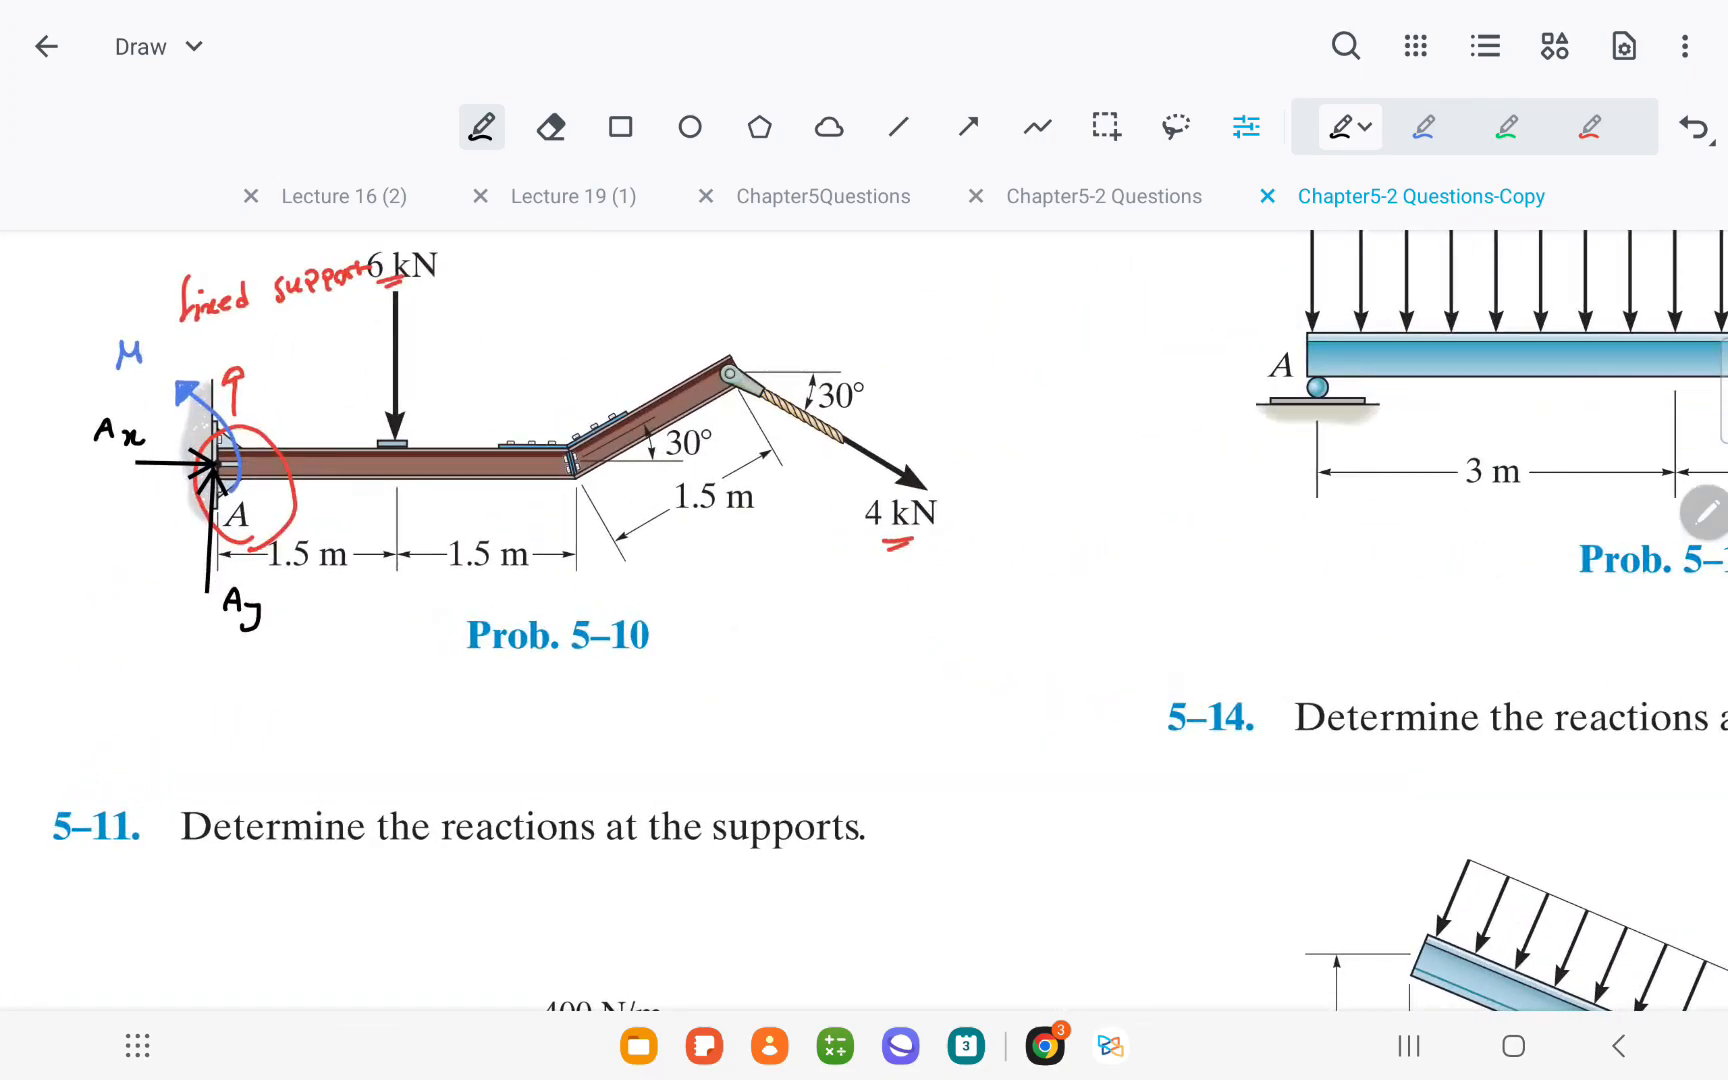
Step: Draw the dashed 4sin30 component line and a dimension arrow from A, then start 1.5+1.5+ in blue
click(1516, 126)
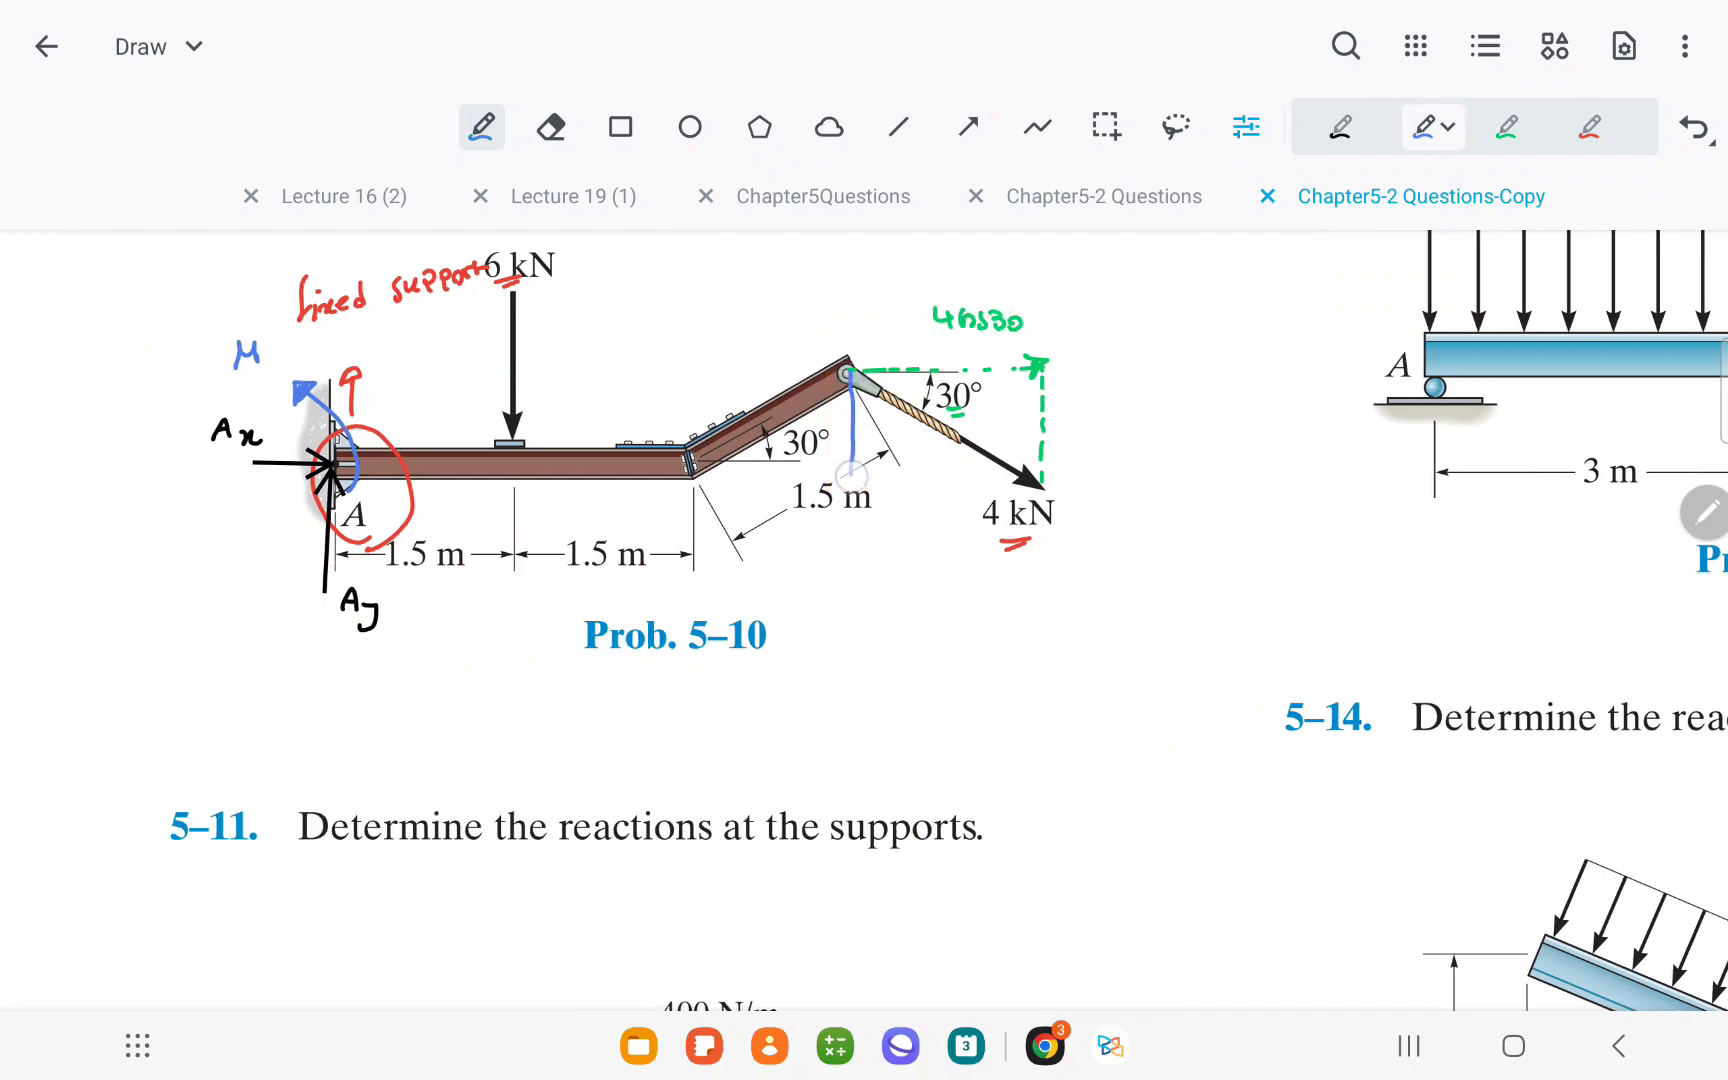
drag(848, 484, 992, 490)
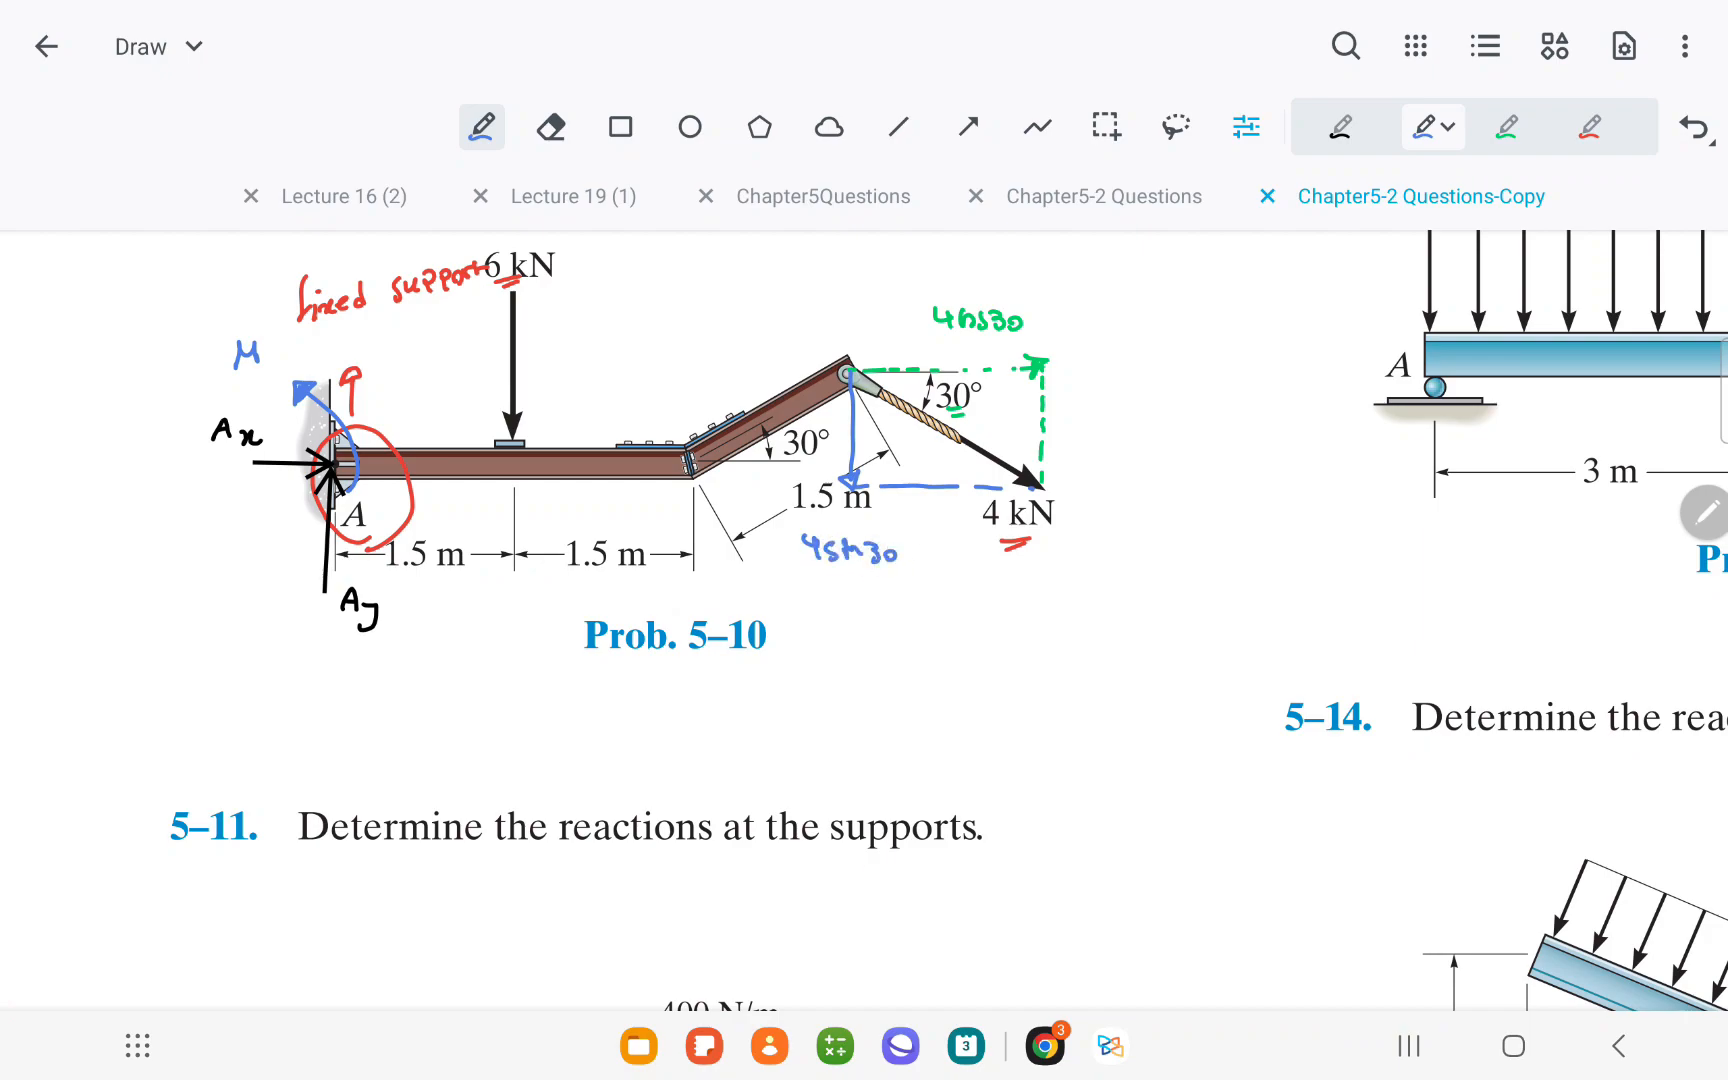
click(1596, 126)
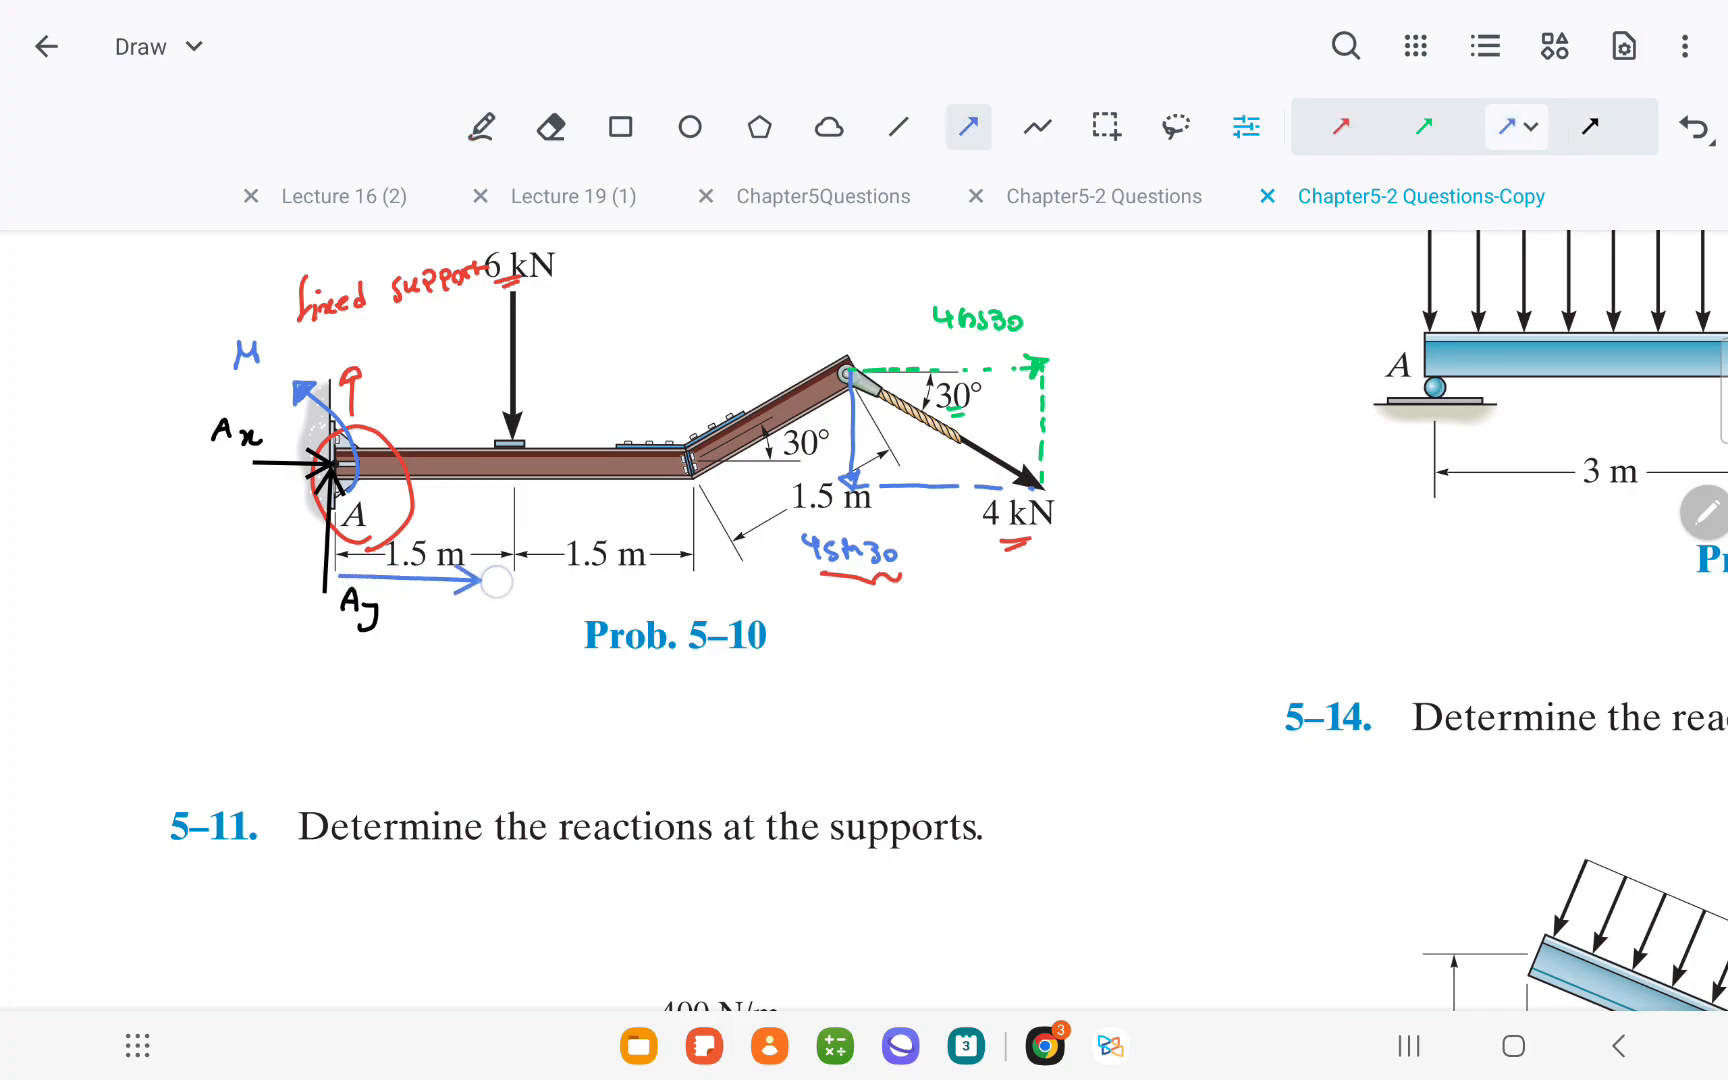
click(482, 126)
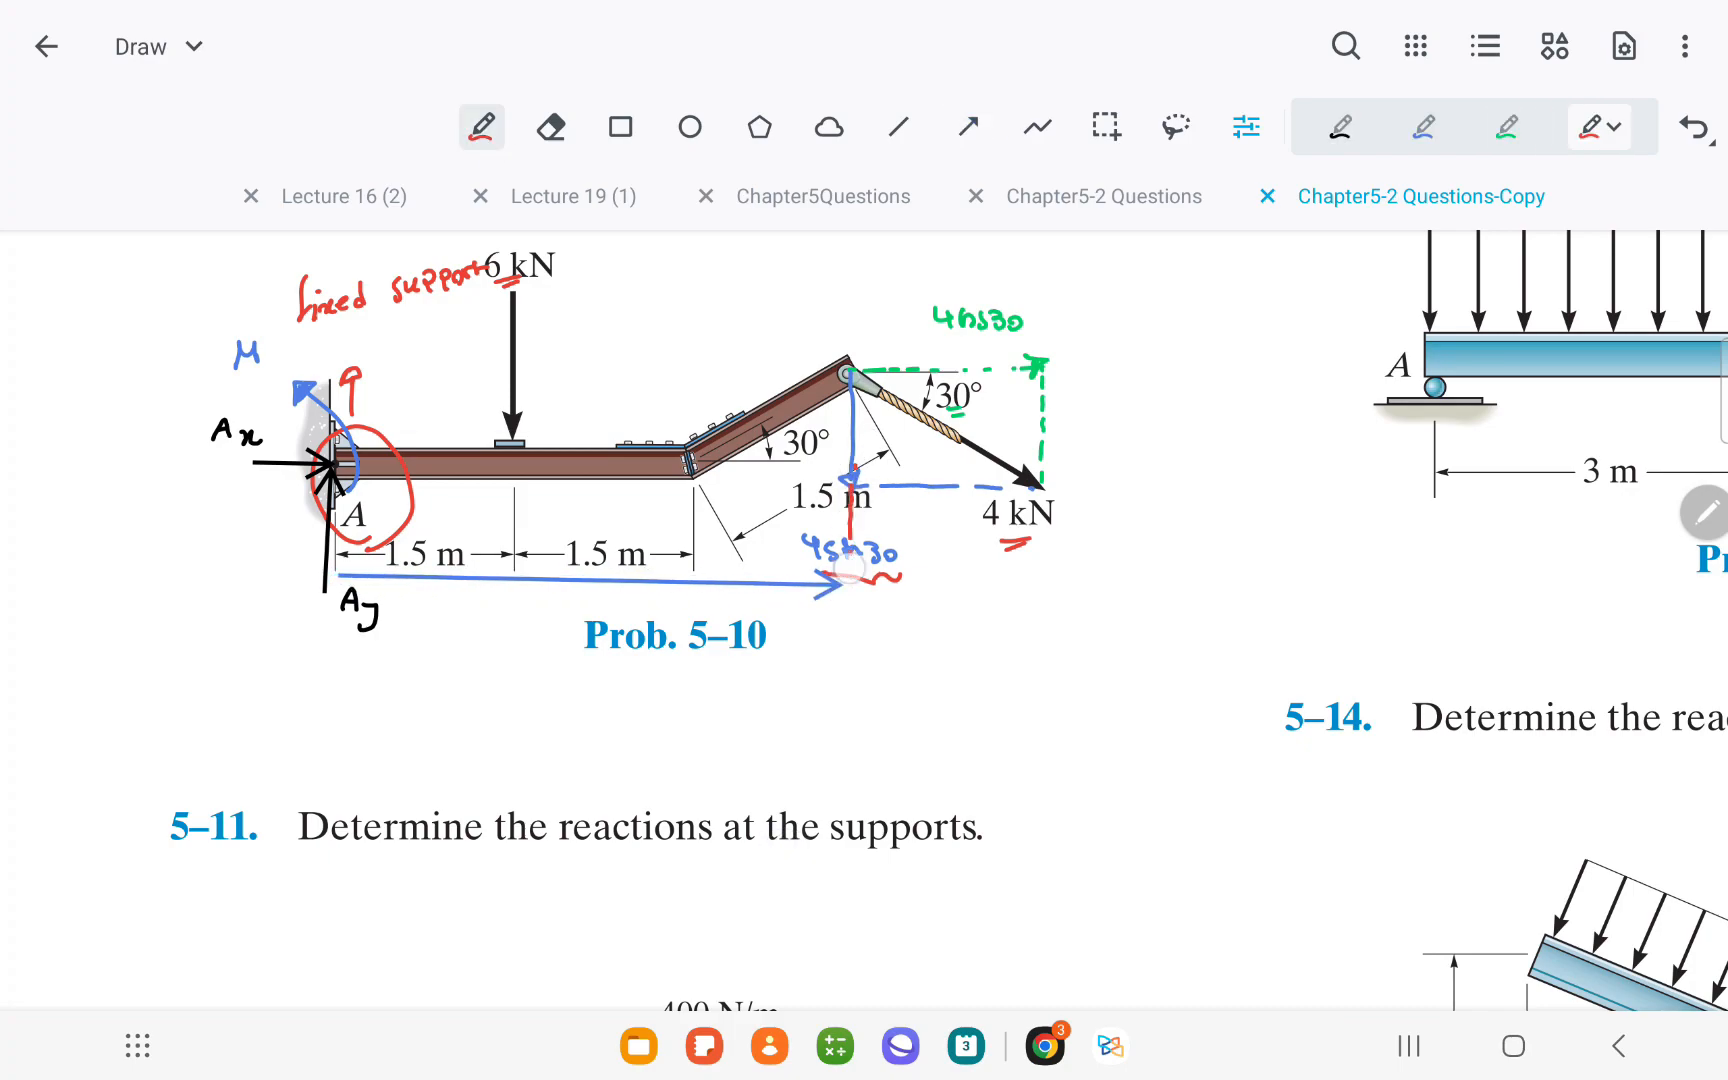
click(1422, 126)
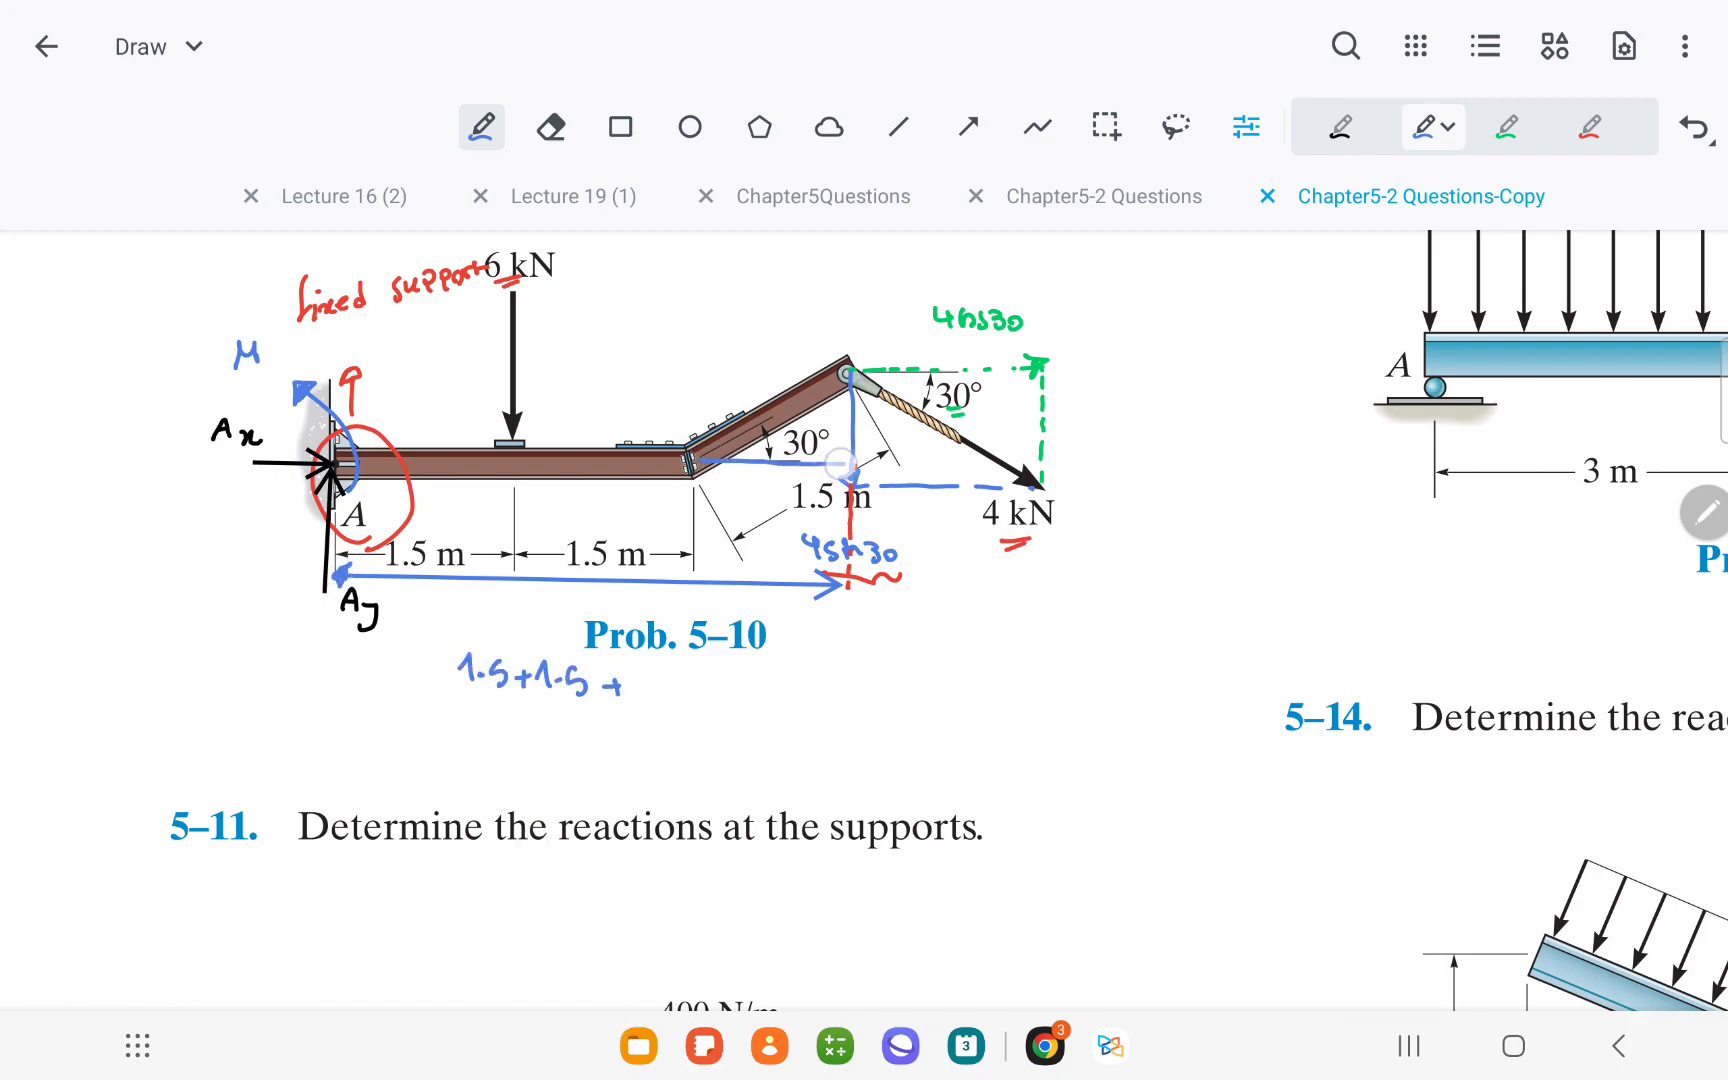
Step: Finish the arm as 1.5cos30 = 4.30m and label the vertical offset 1.5sin30 = 0.75m
text(1.5cos30 = 4.30m)
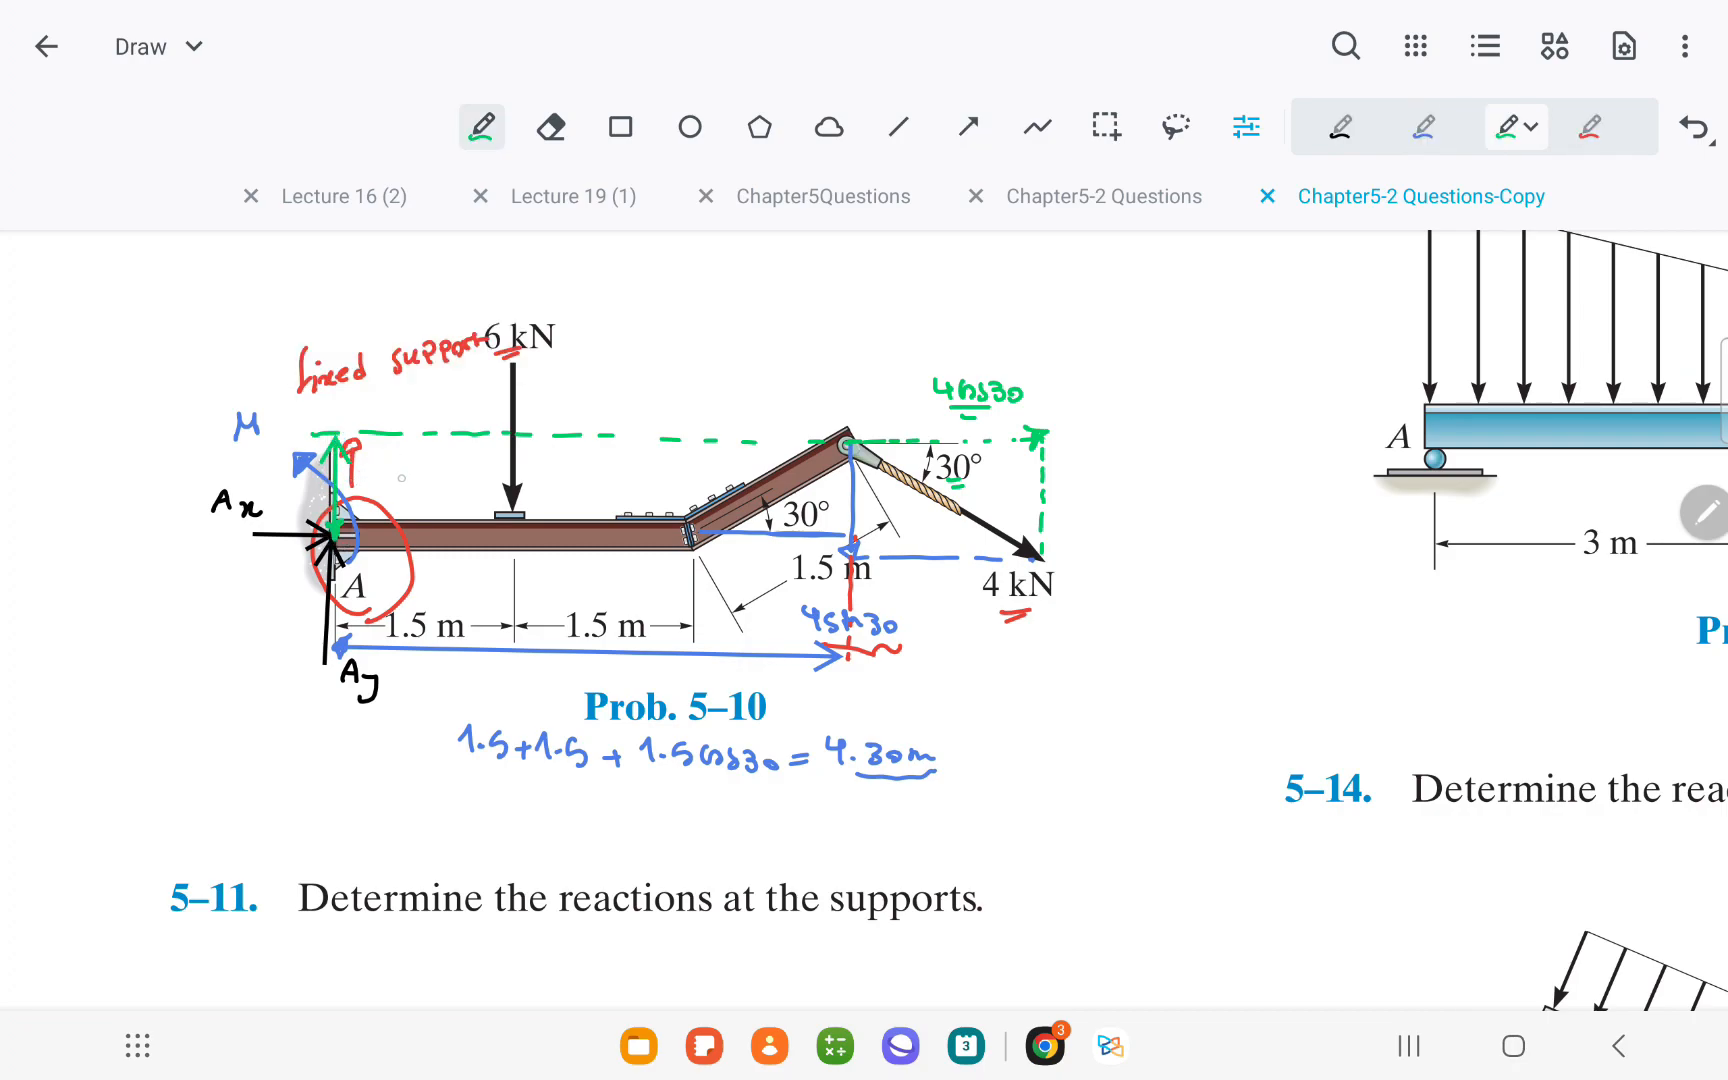
text(1.5sin30=)
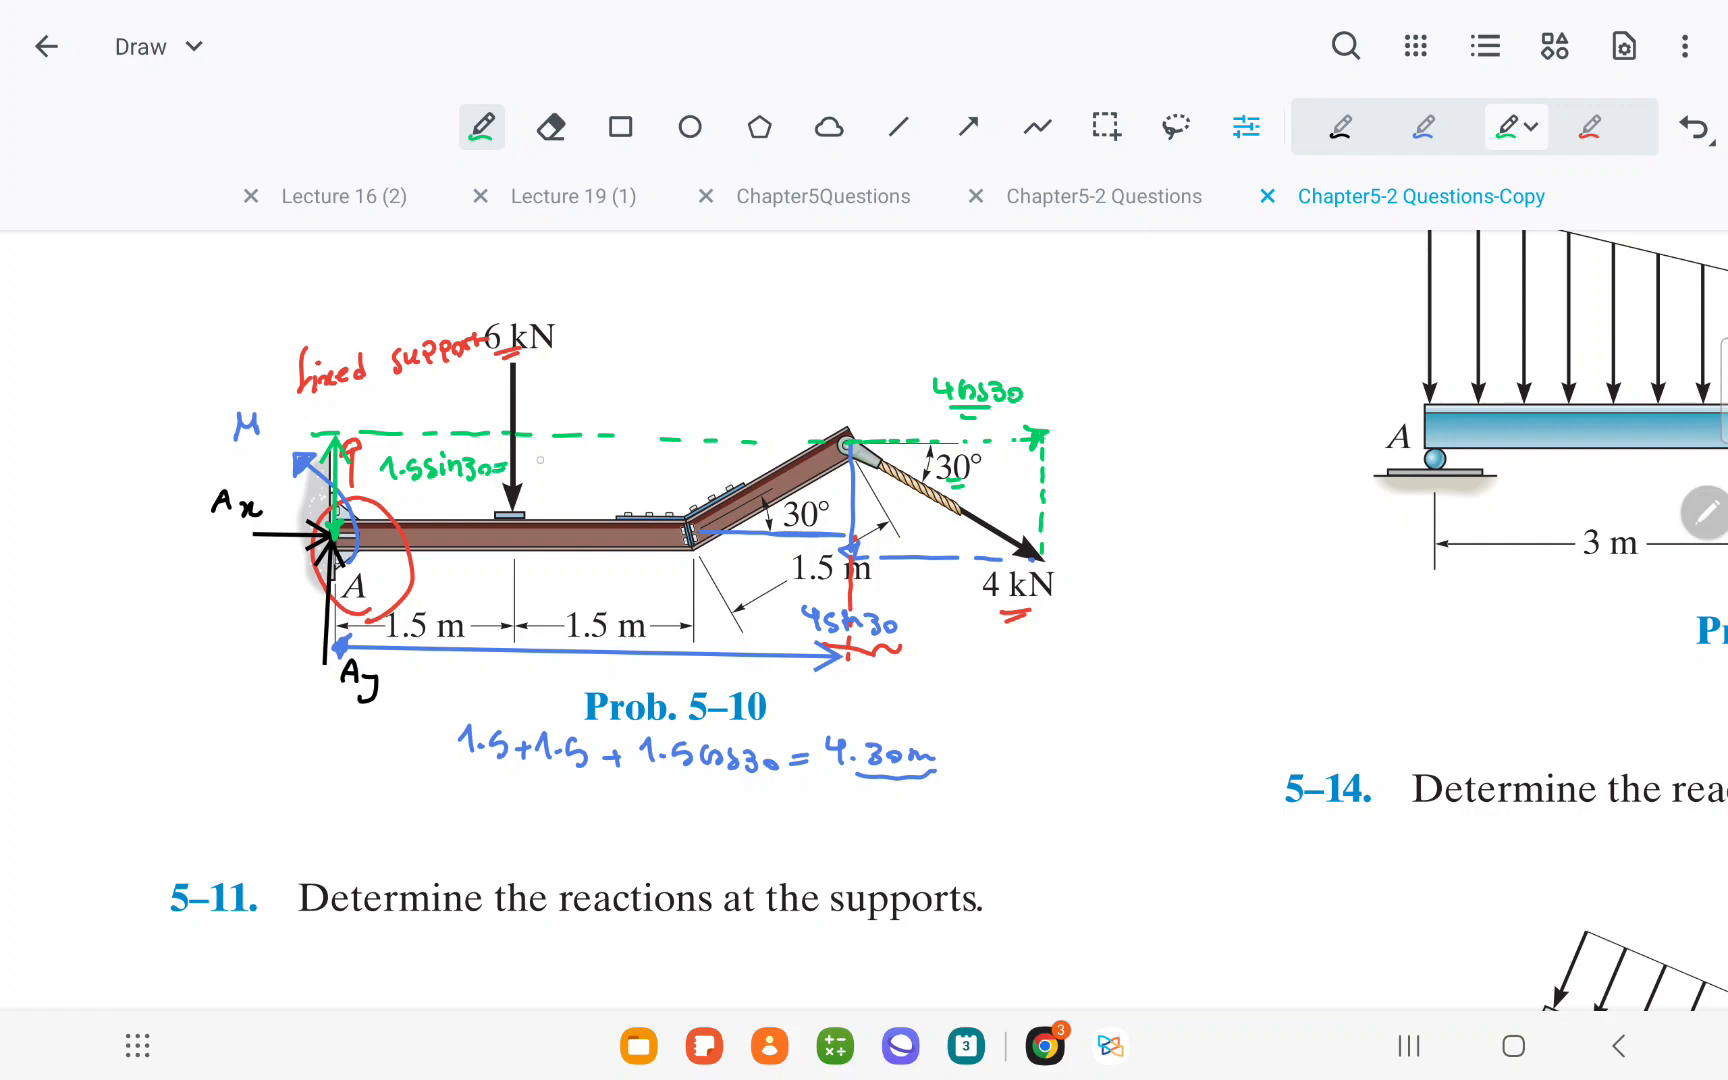
text(0.75m)
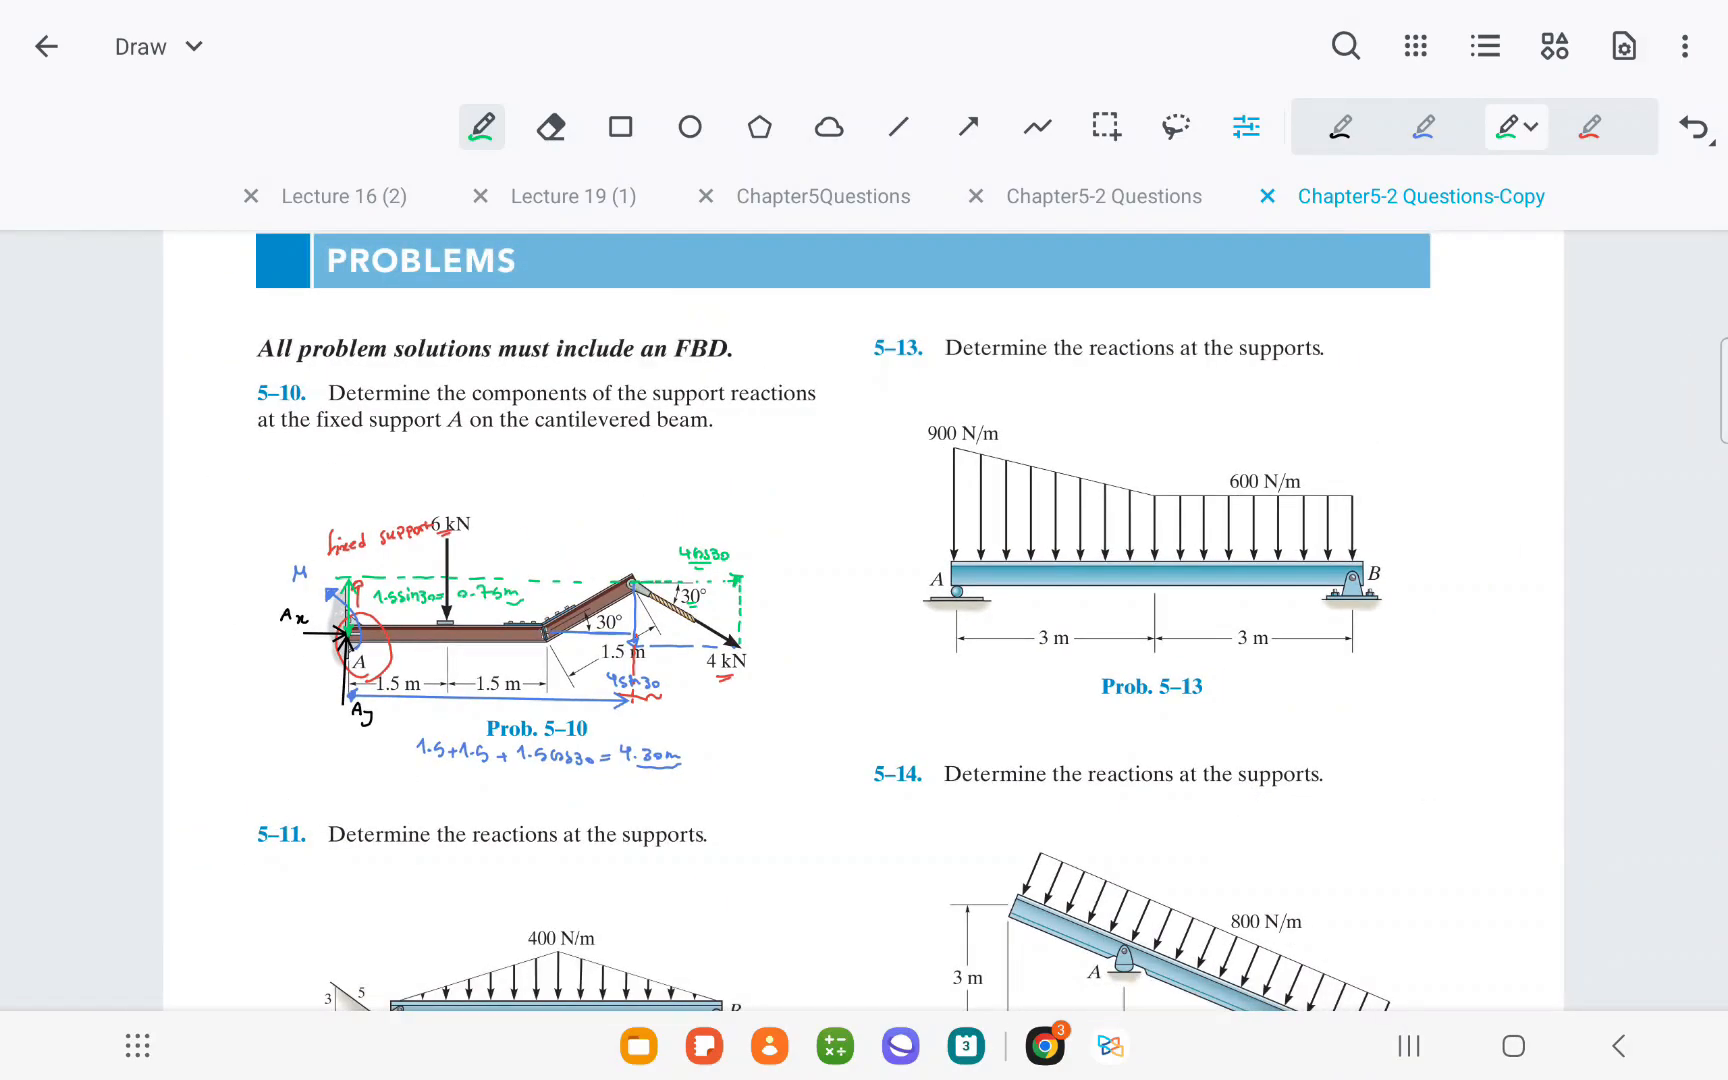
Step: Write M − 6(1.5) − (4sin30)(4.3) − 4cos30(0.75) = 0 with a rotation arrow about A
scroll(down, 3)
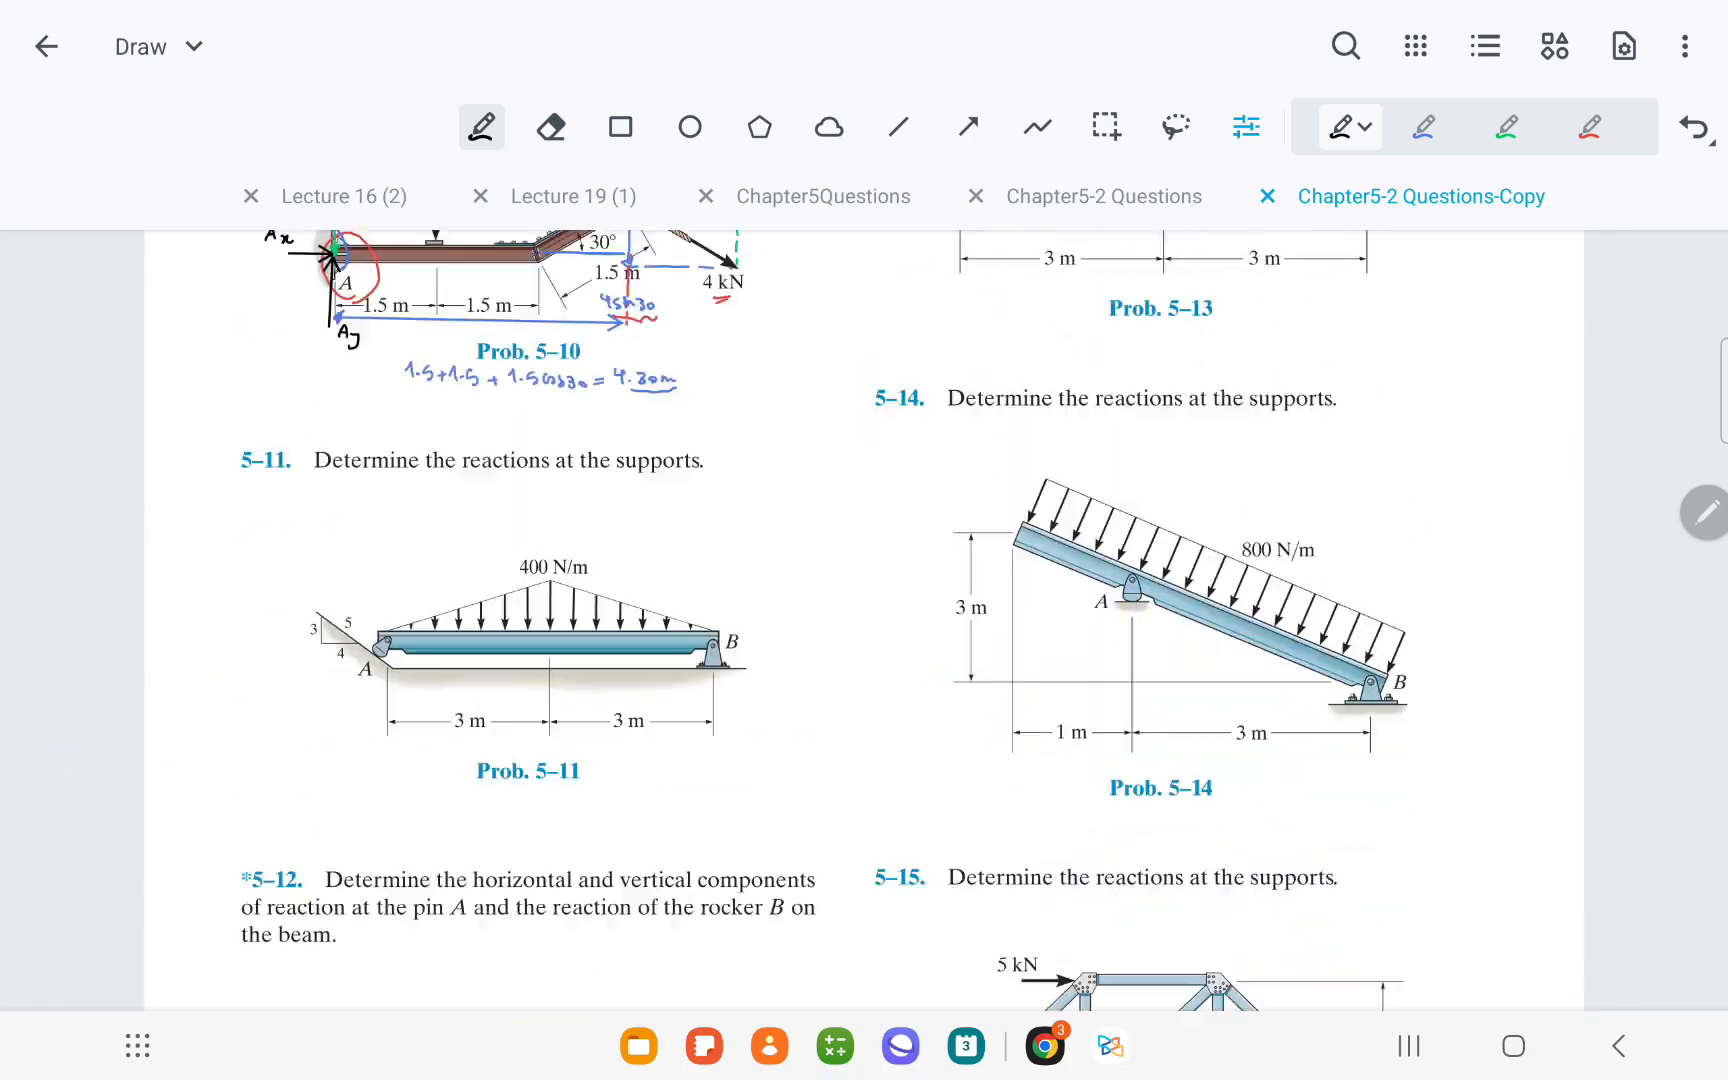
scroll(down, 3)
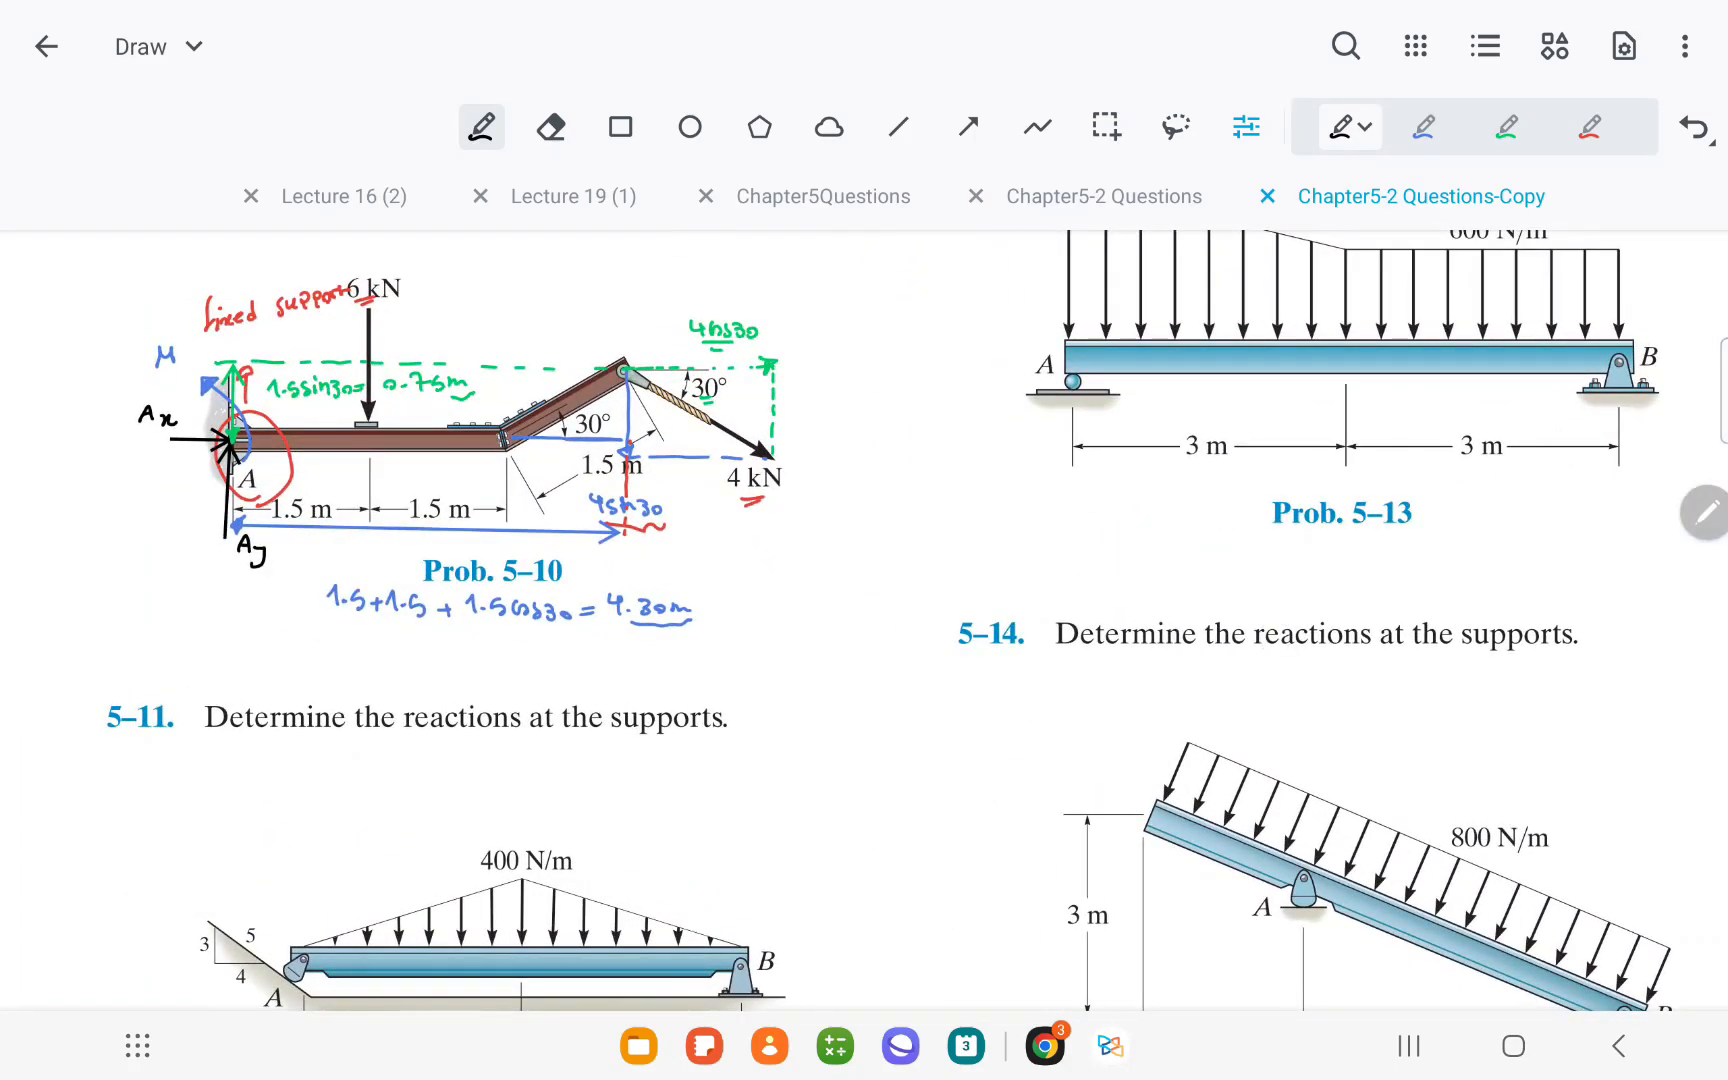
drag(220, 352, 364, 496)
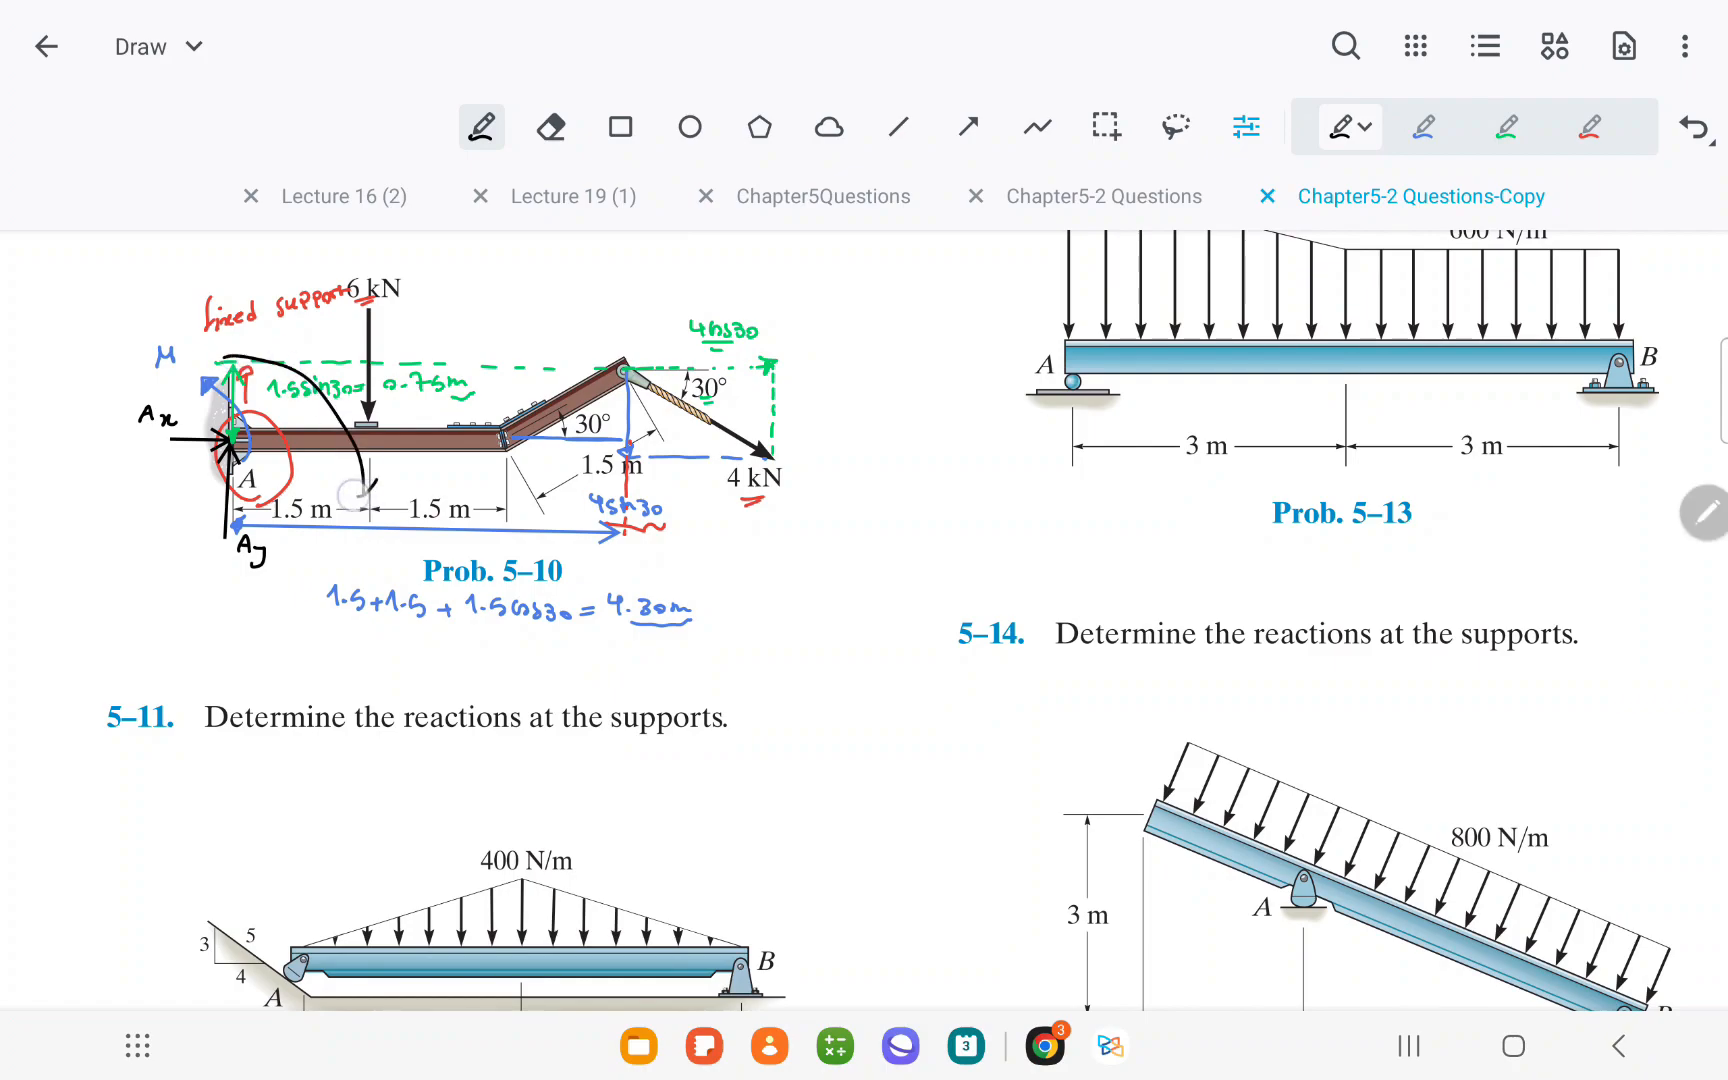
scroll(down, 3)
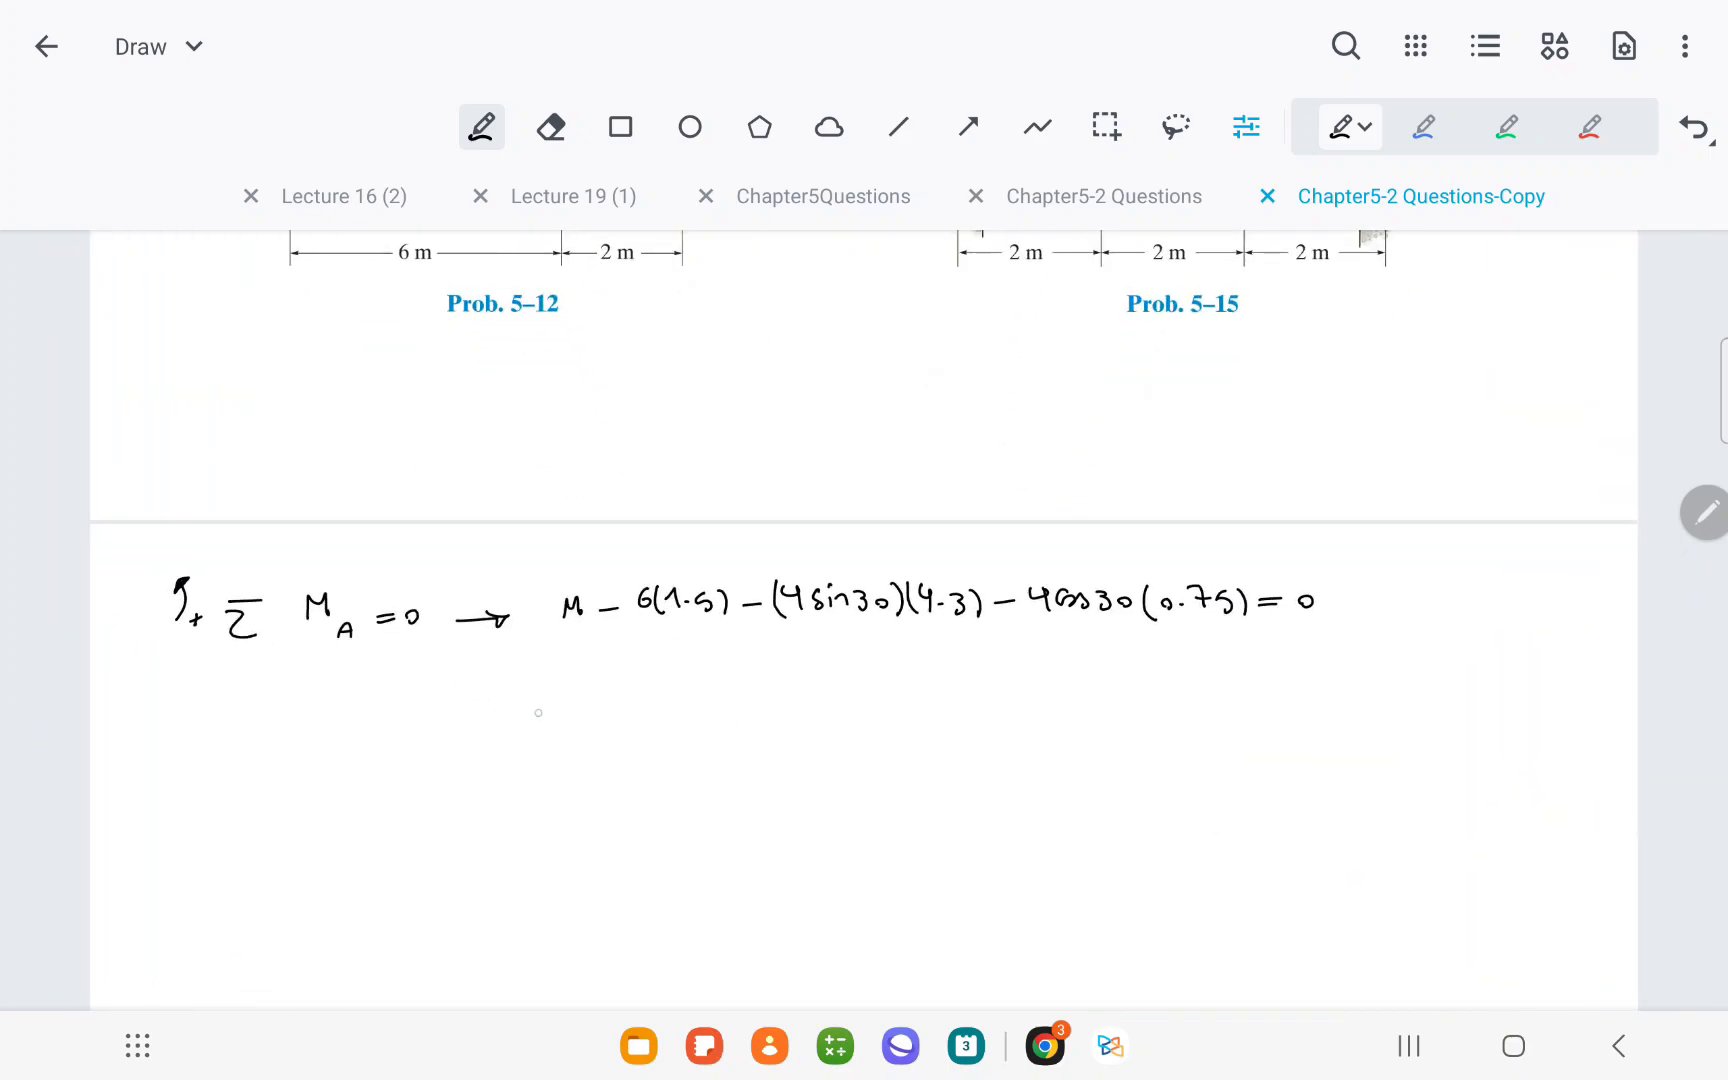
drag(512, 710, 650, 710)
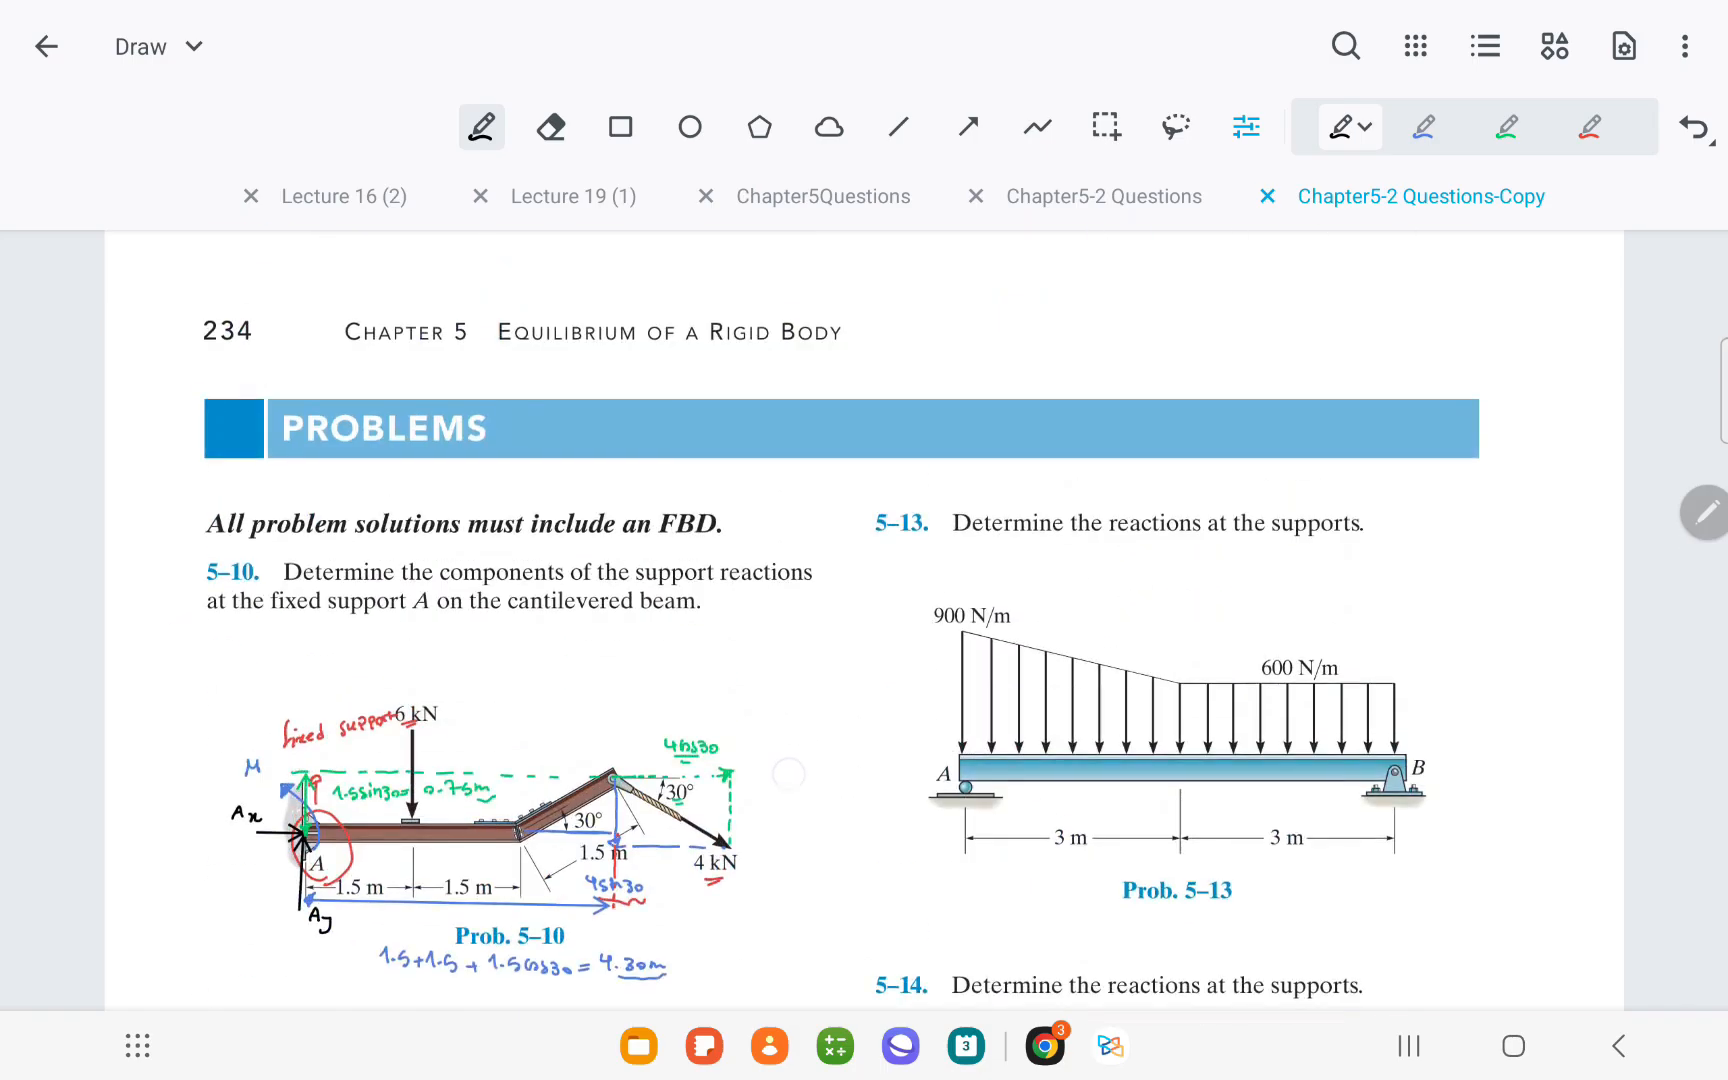
Step: Box M = 20.20 kN.m and write ΣFx = 0 → Ax + 4cos30 = 0 → Ax = −3.46 kN
scroll(down, 3)
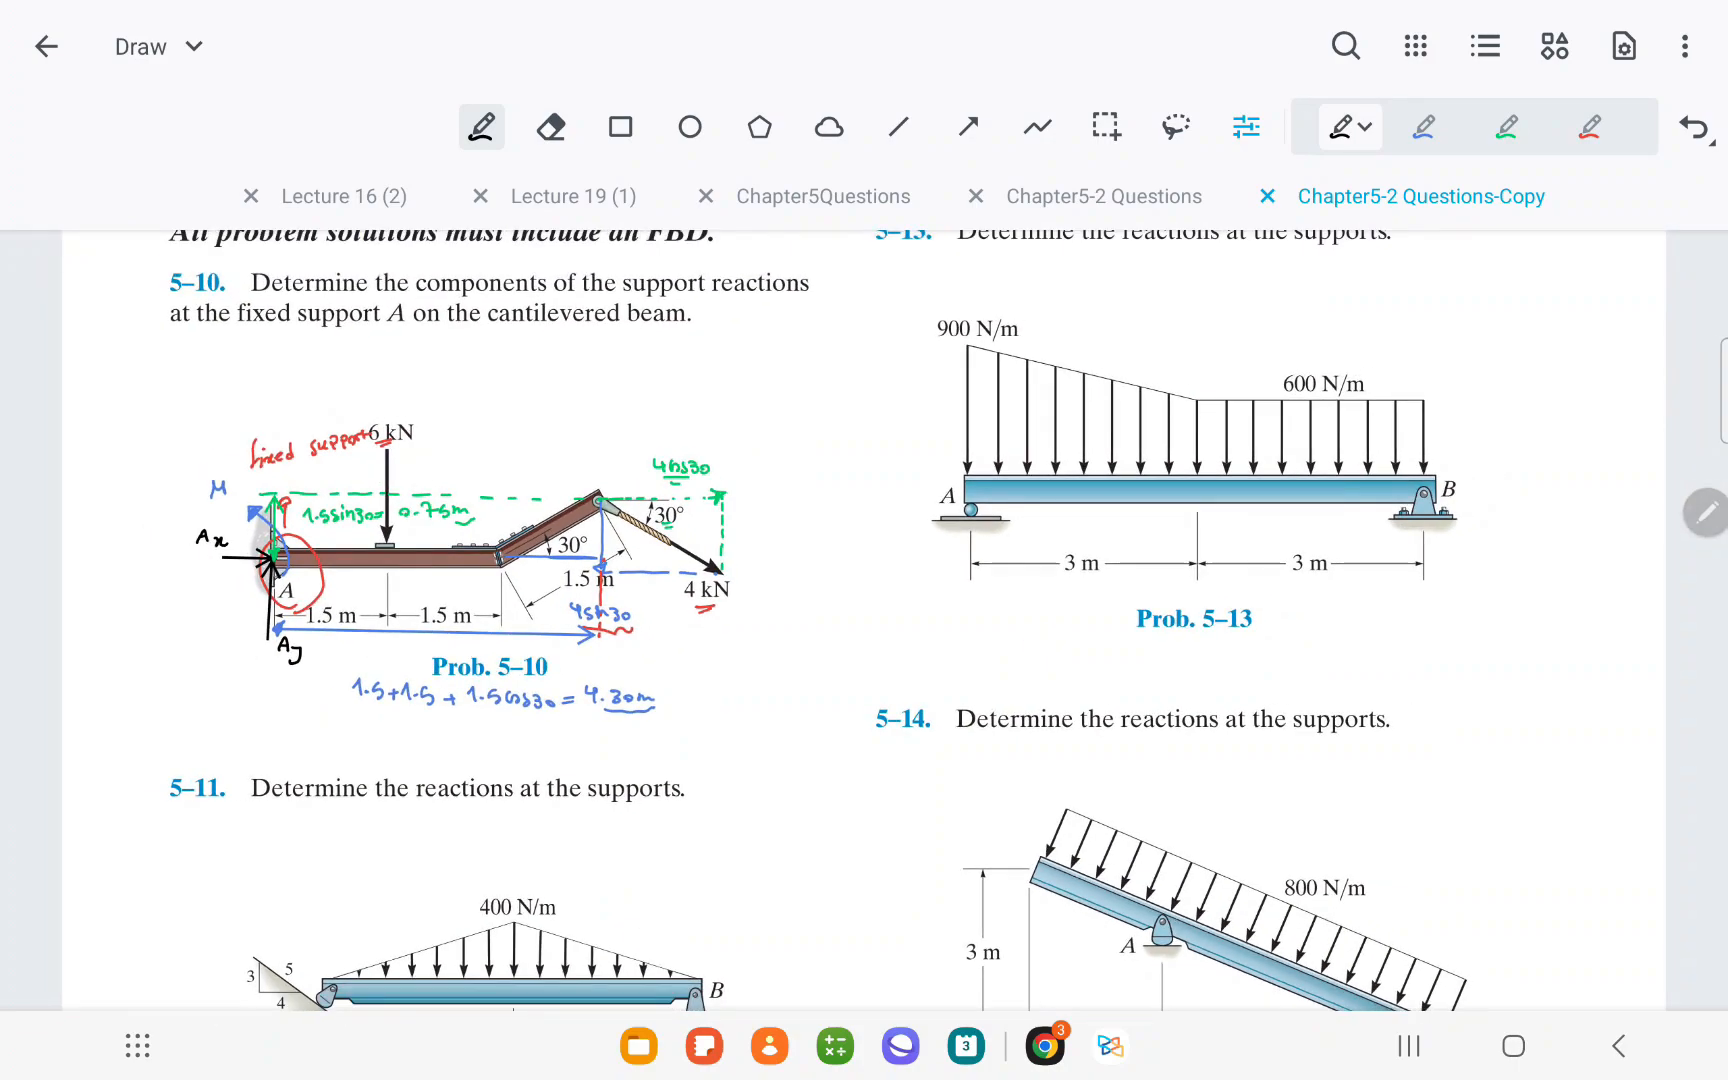
scroll(down, 3)
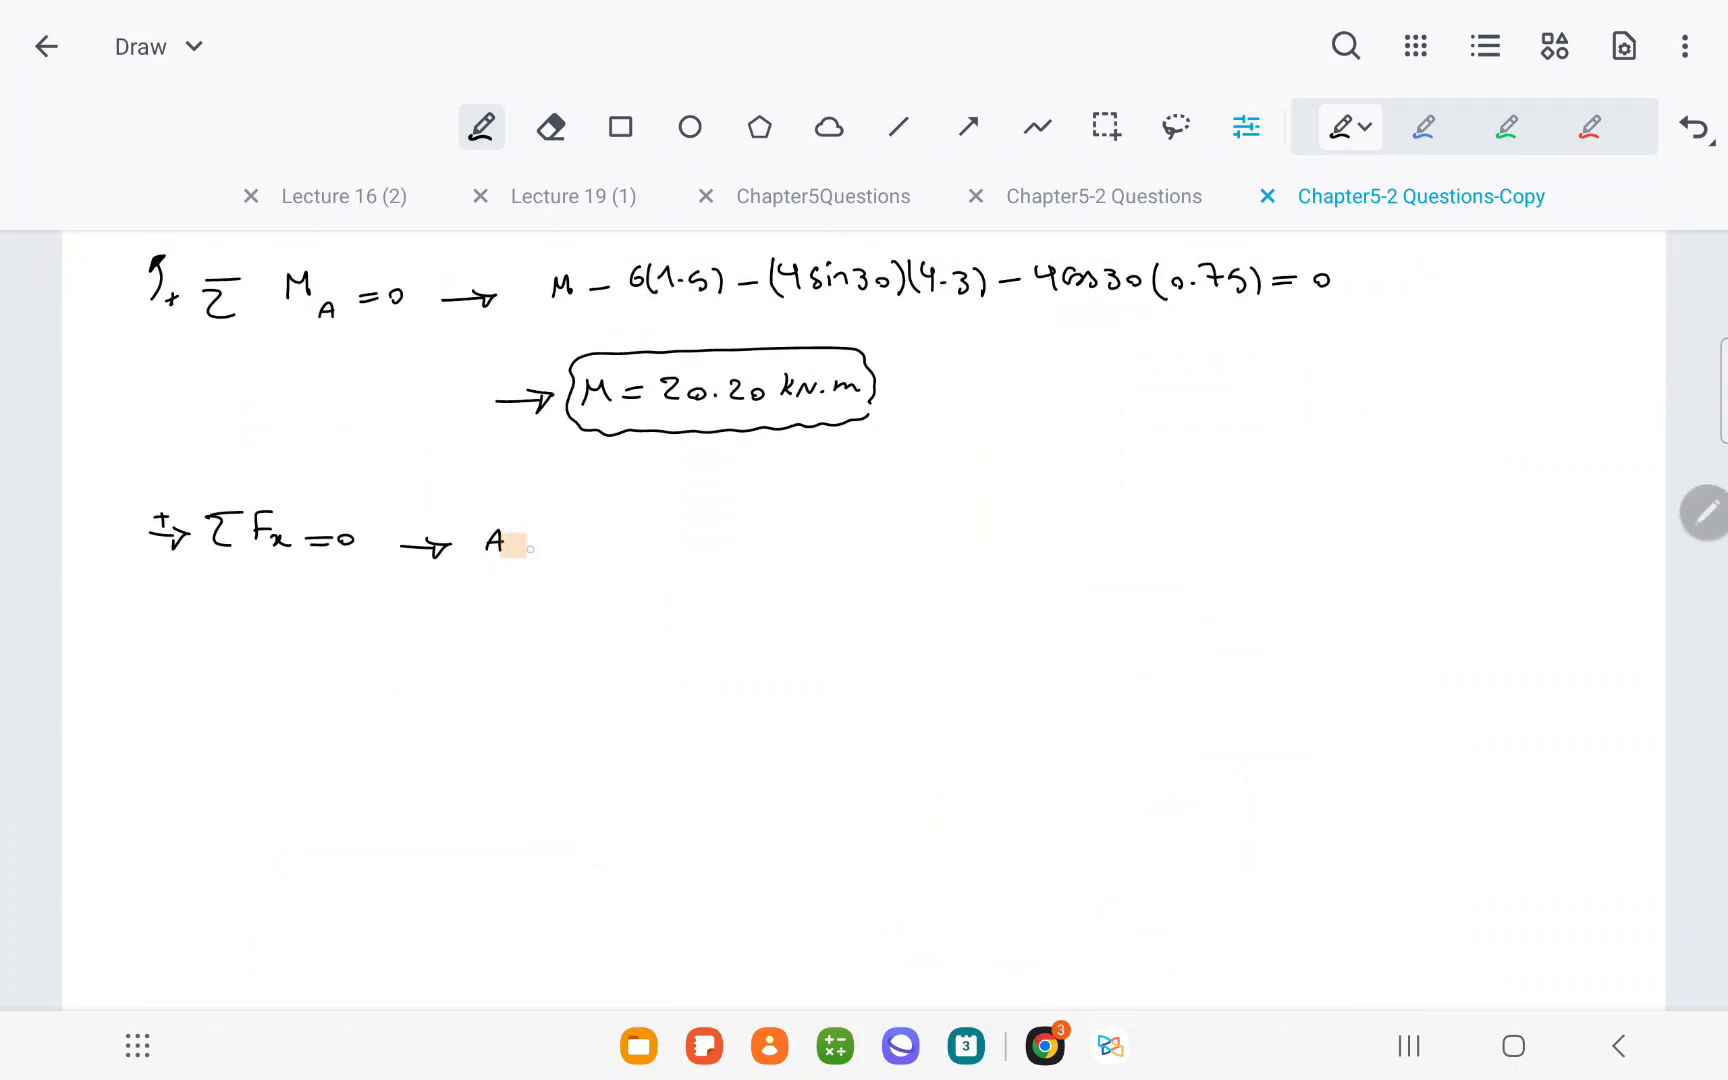
drag(528, 548, 728, 548)
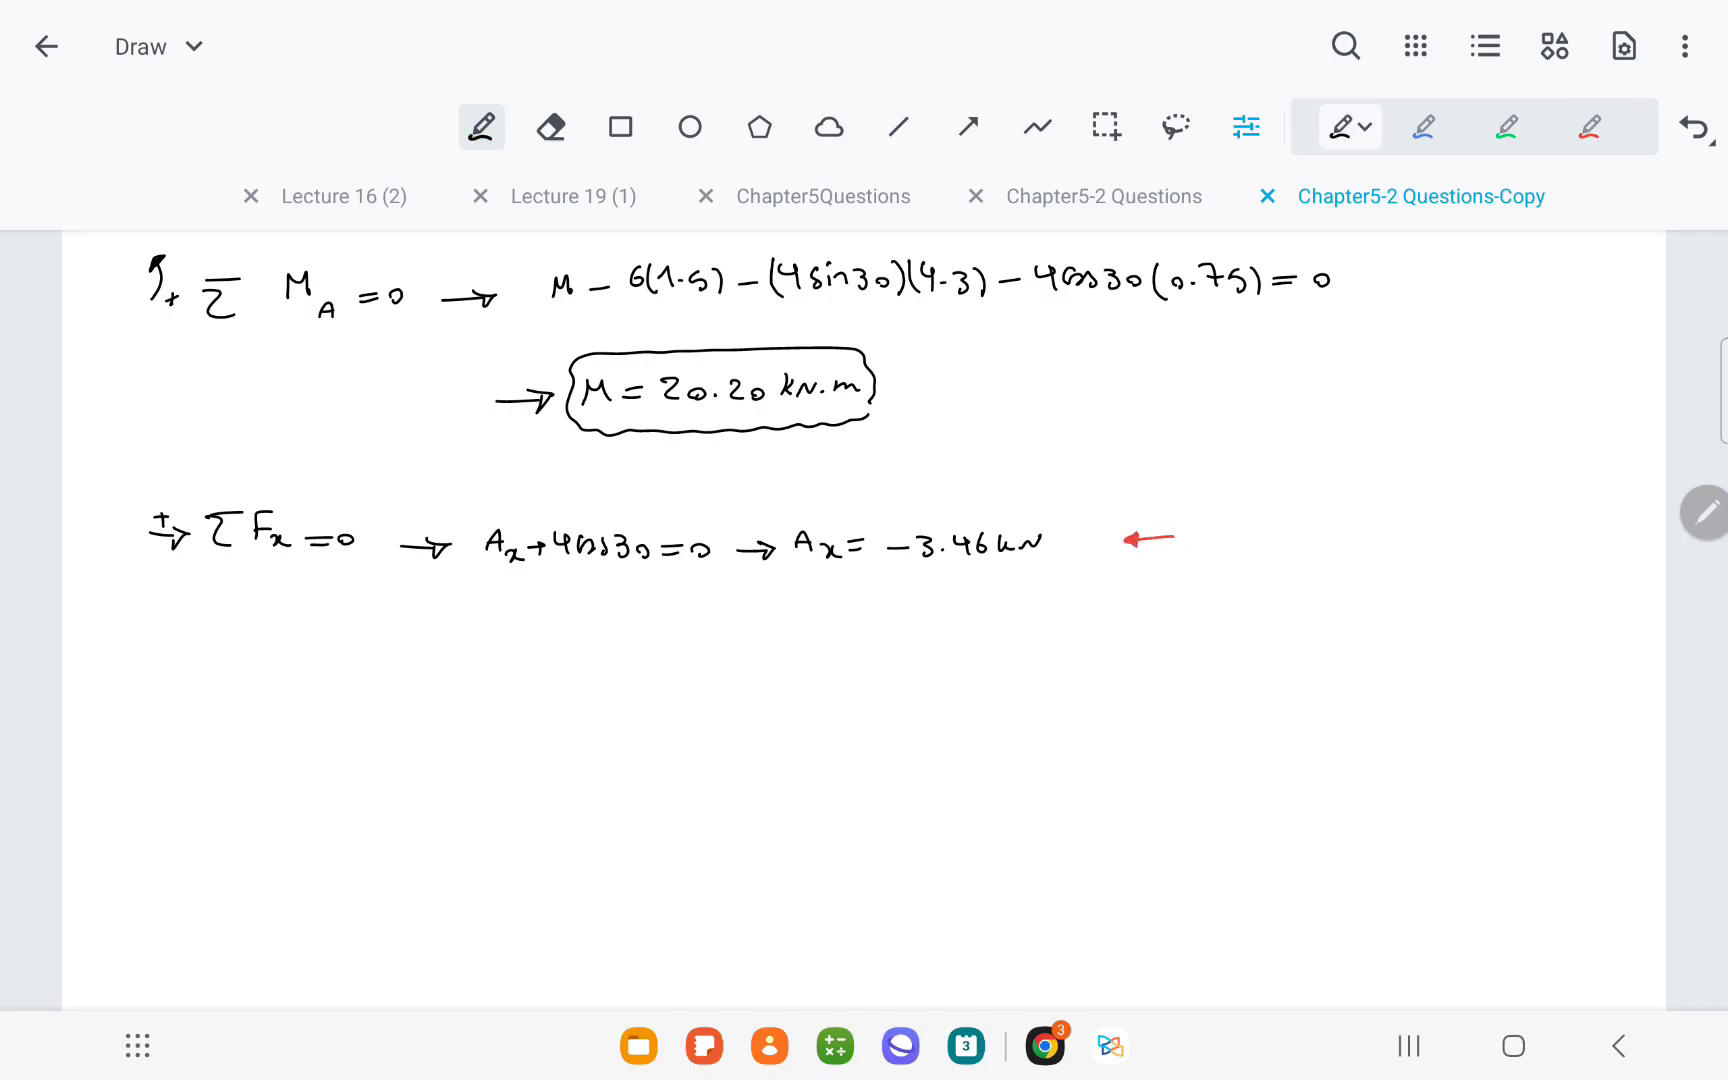
Step: Write ΣFy = 0 → Ay − 6 − 4sin30 = 0 → Ay = 8 kN with an upward arrow
drag(154, 650, 292, 656)
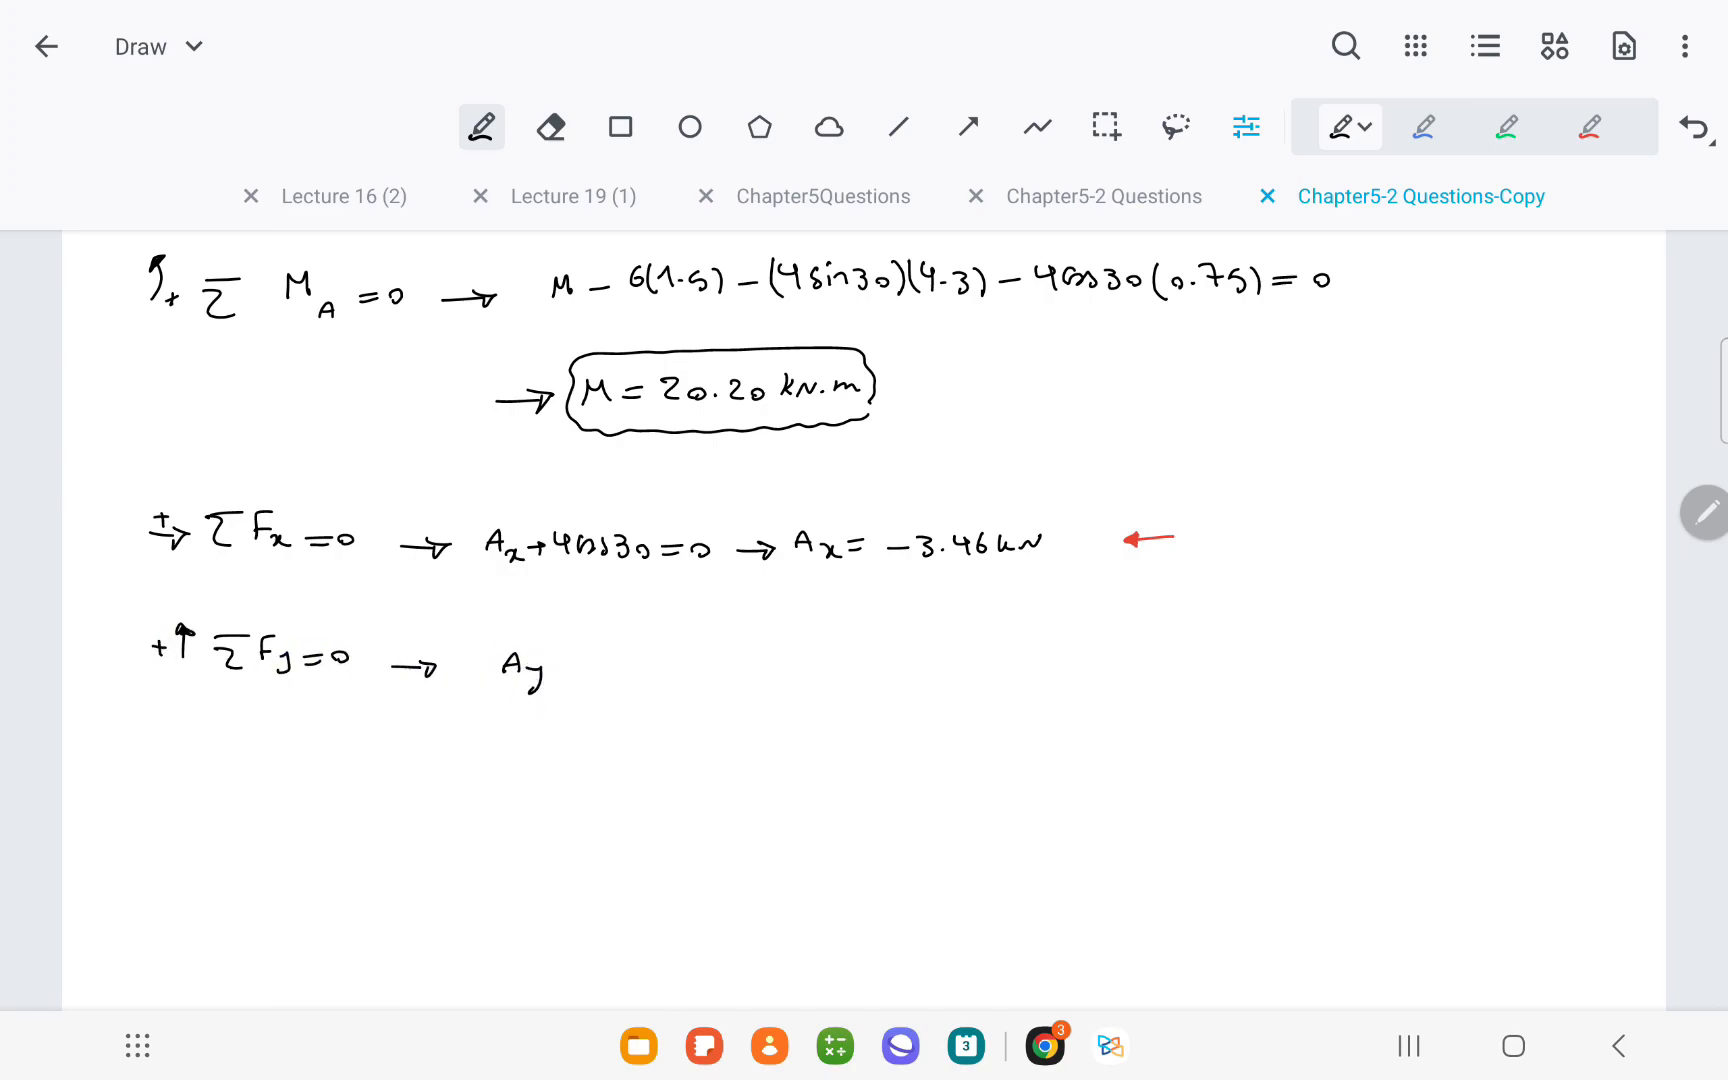
scroll(down, 3)
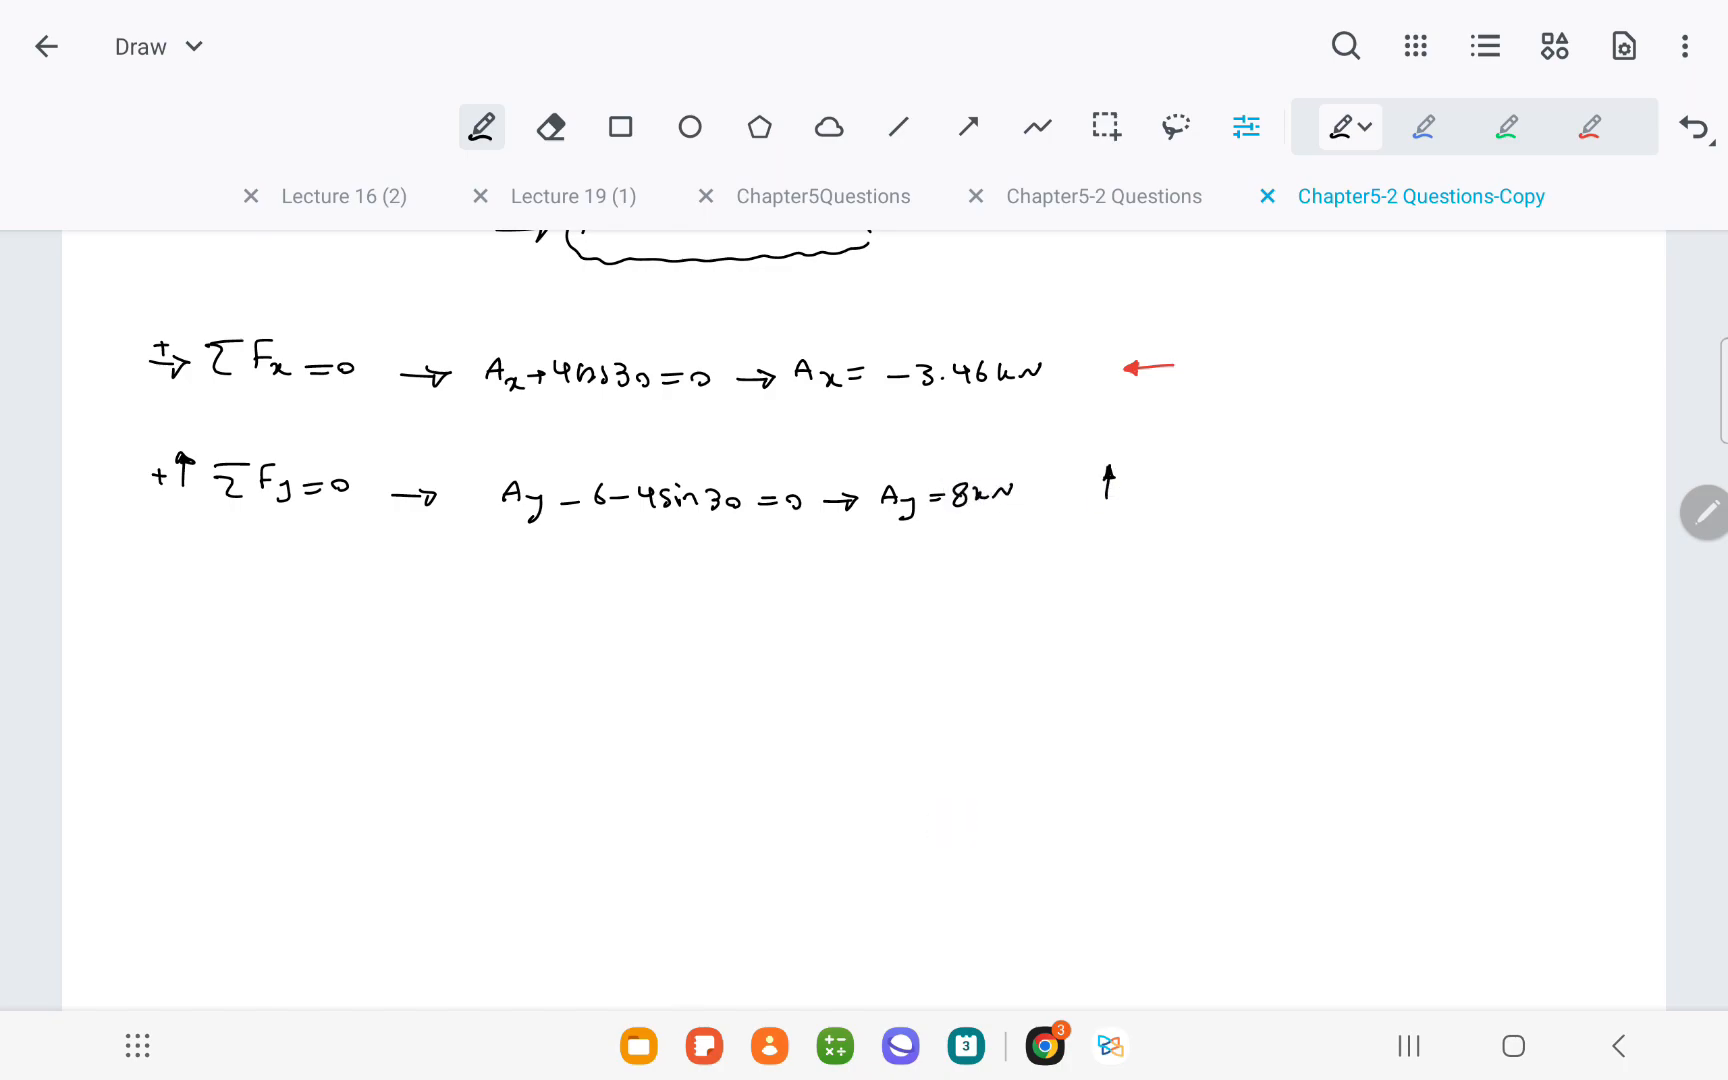
scroll(down, 3)
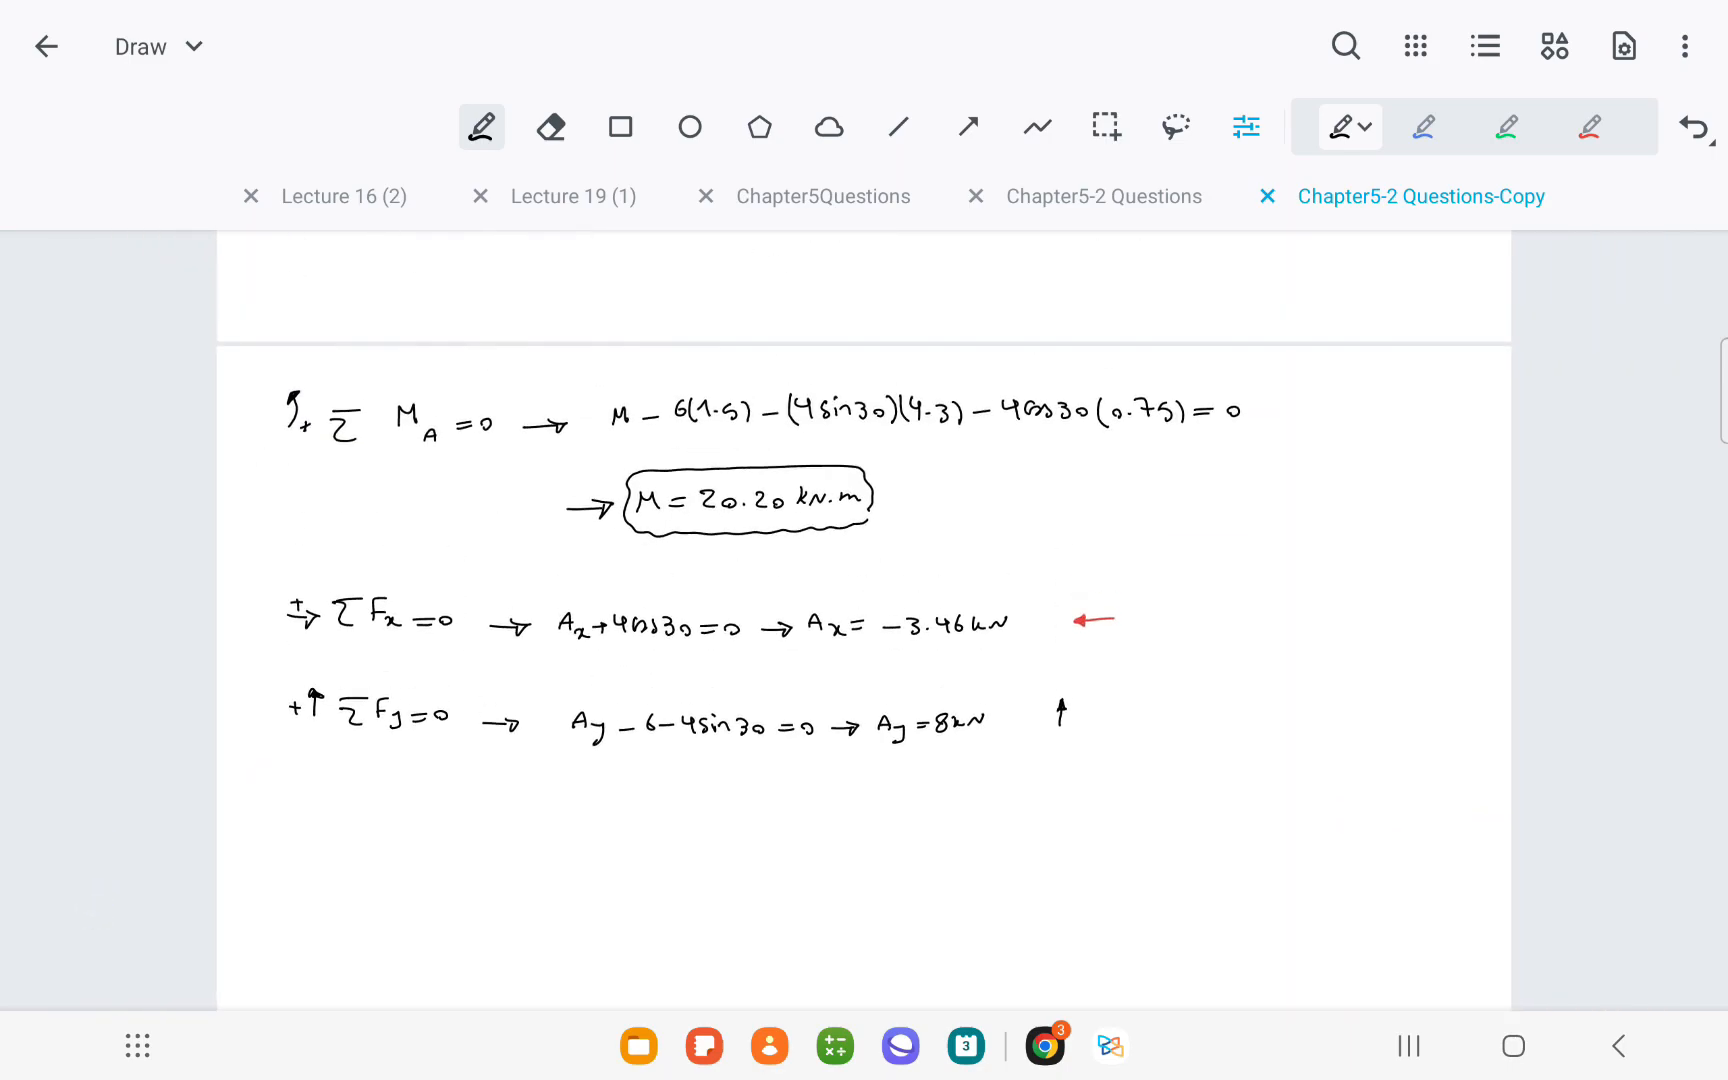